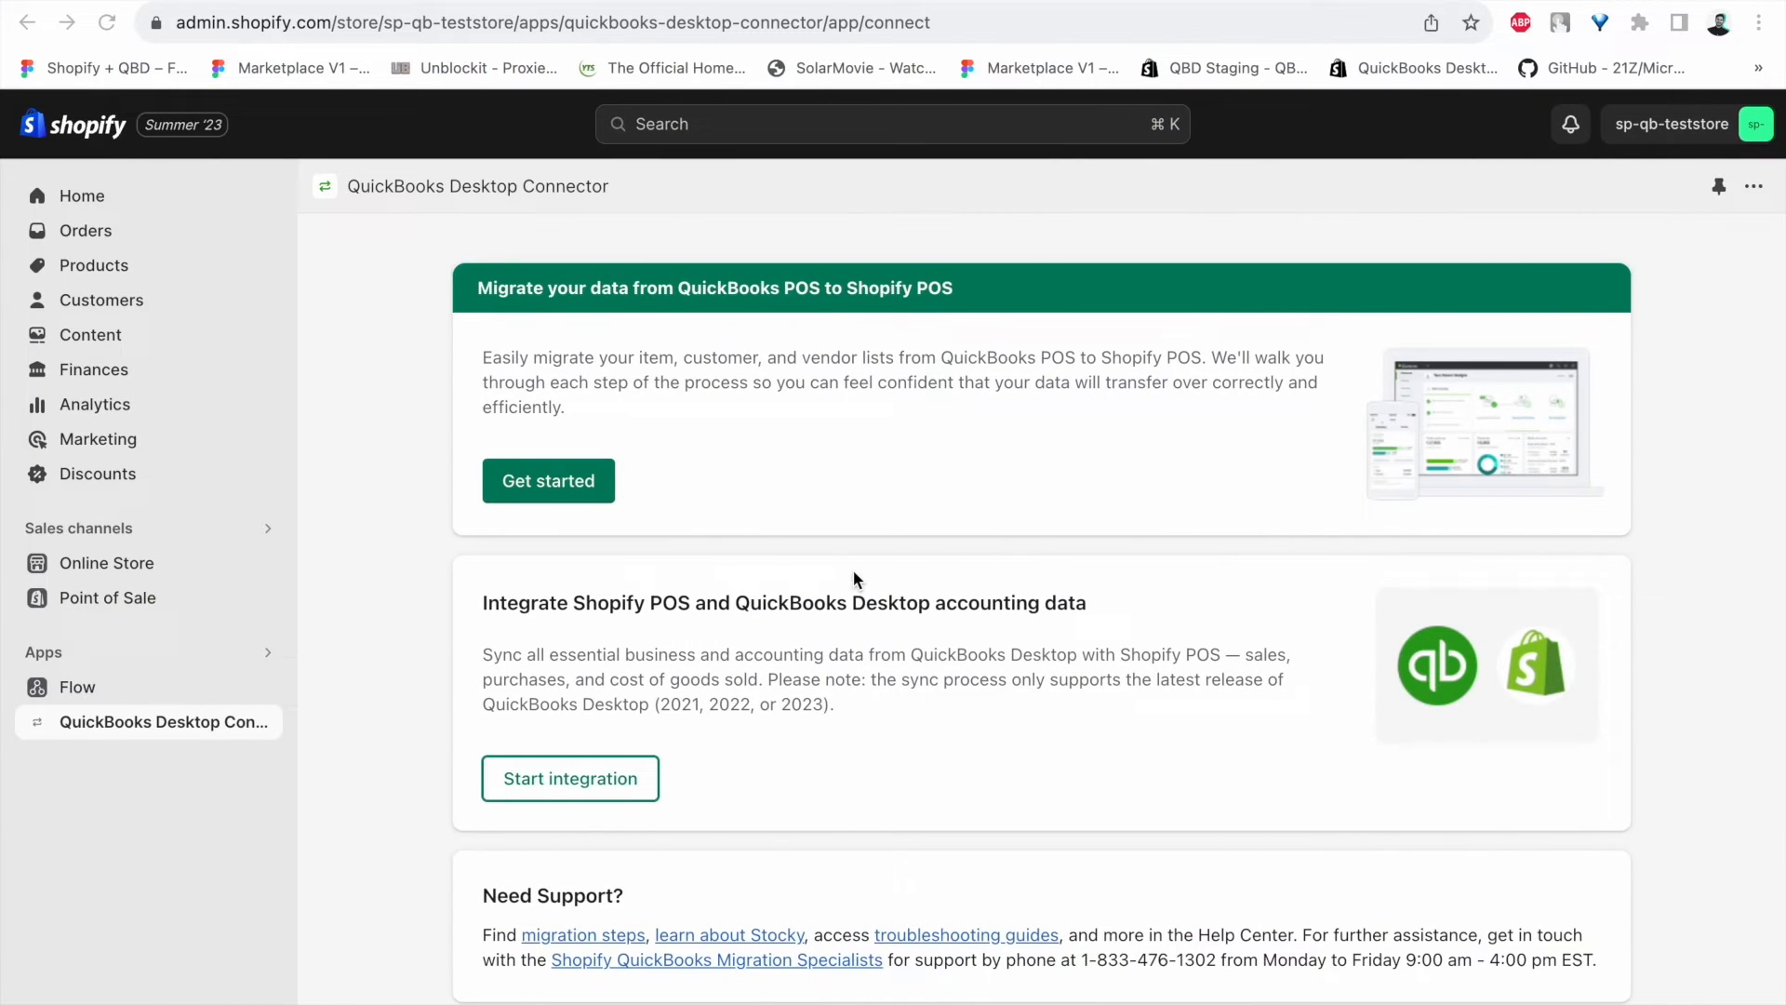
mouse_move(296, 633)
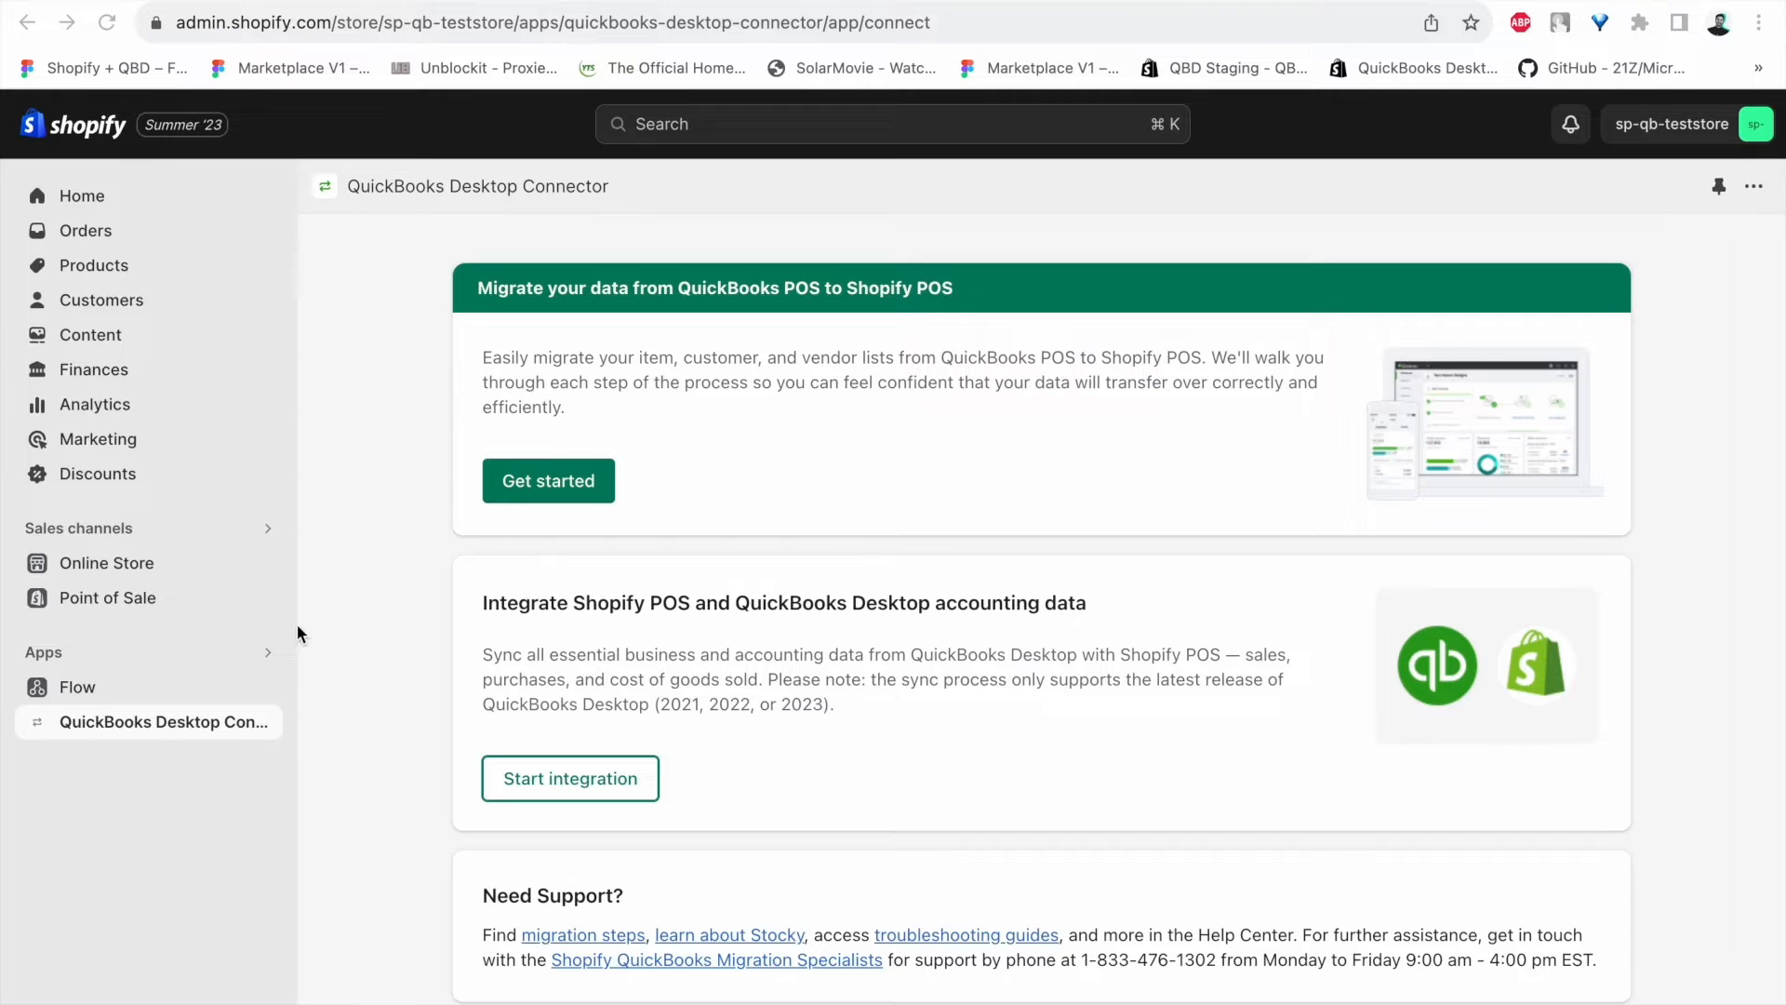
mouse_move(236, 660)
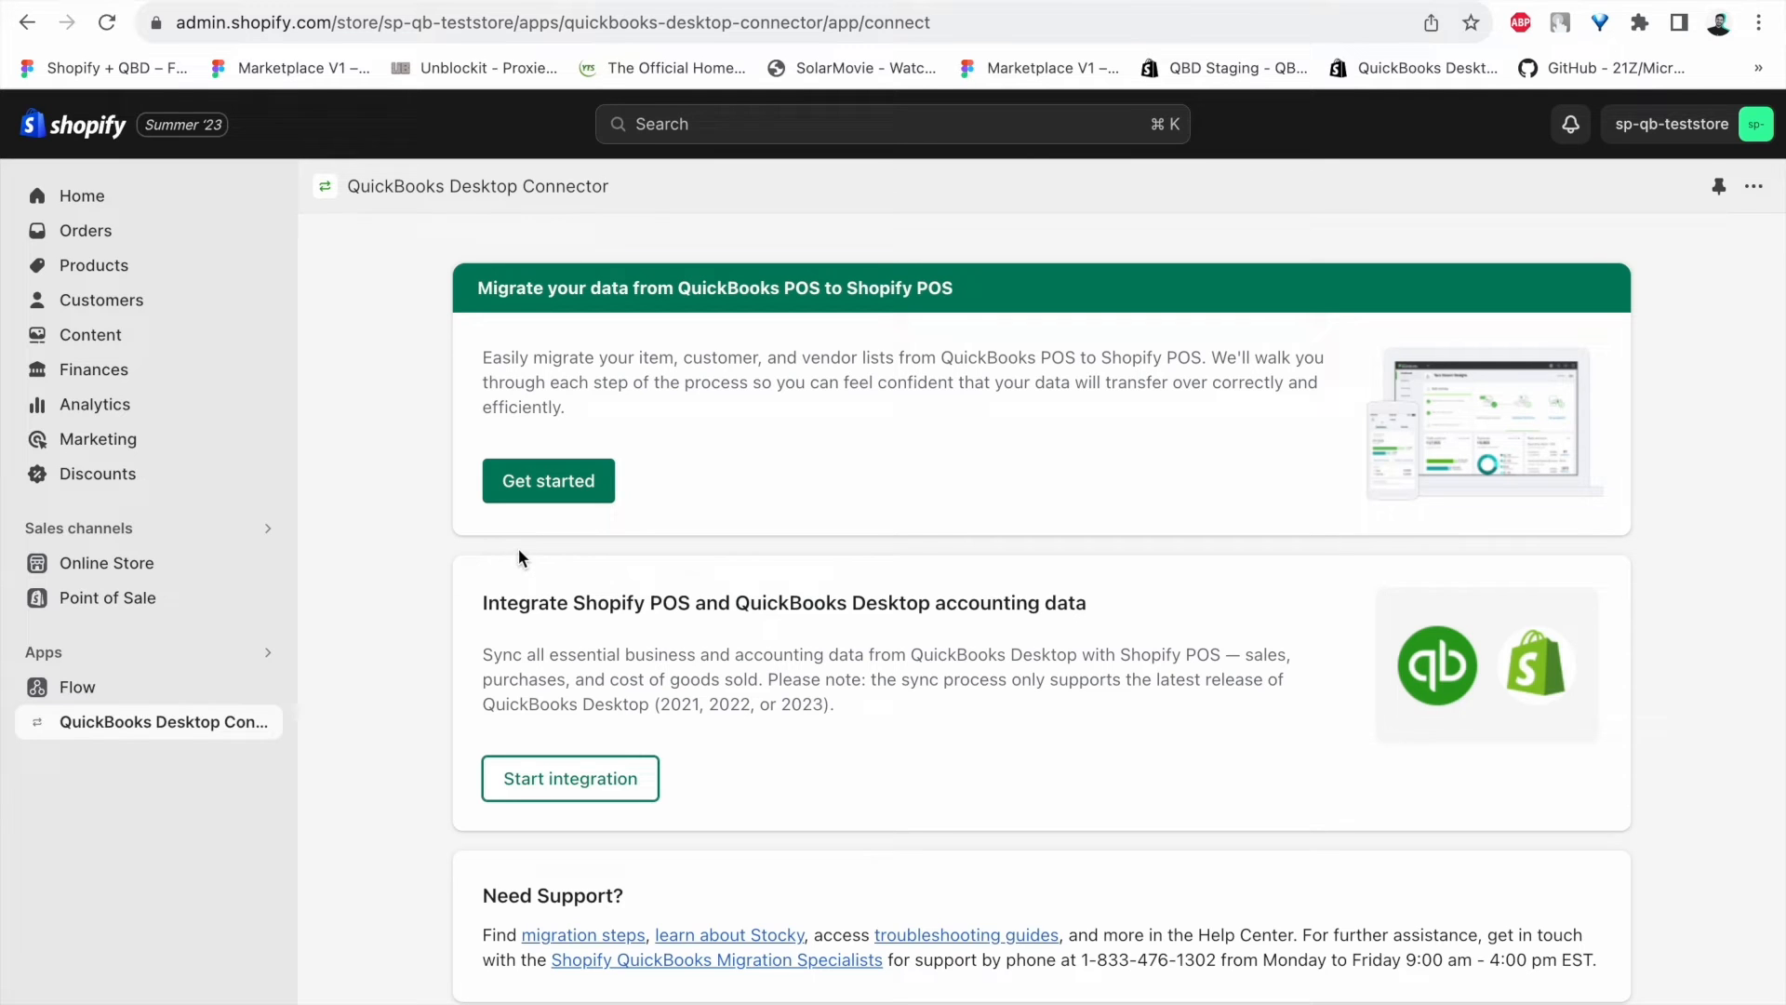
mouse_move(548, 480)
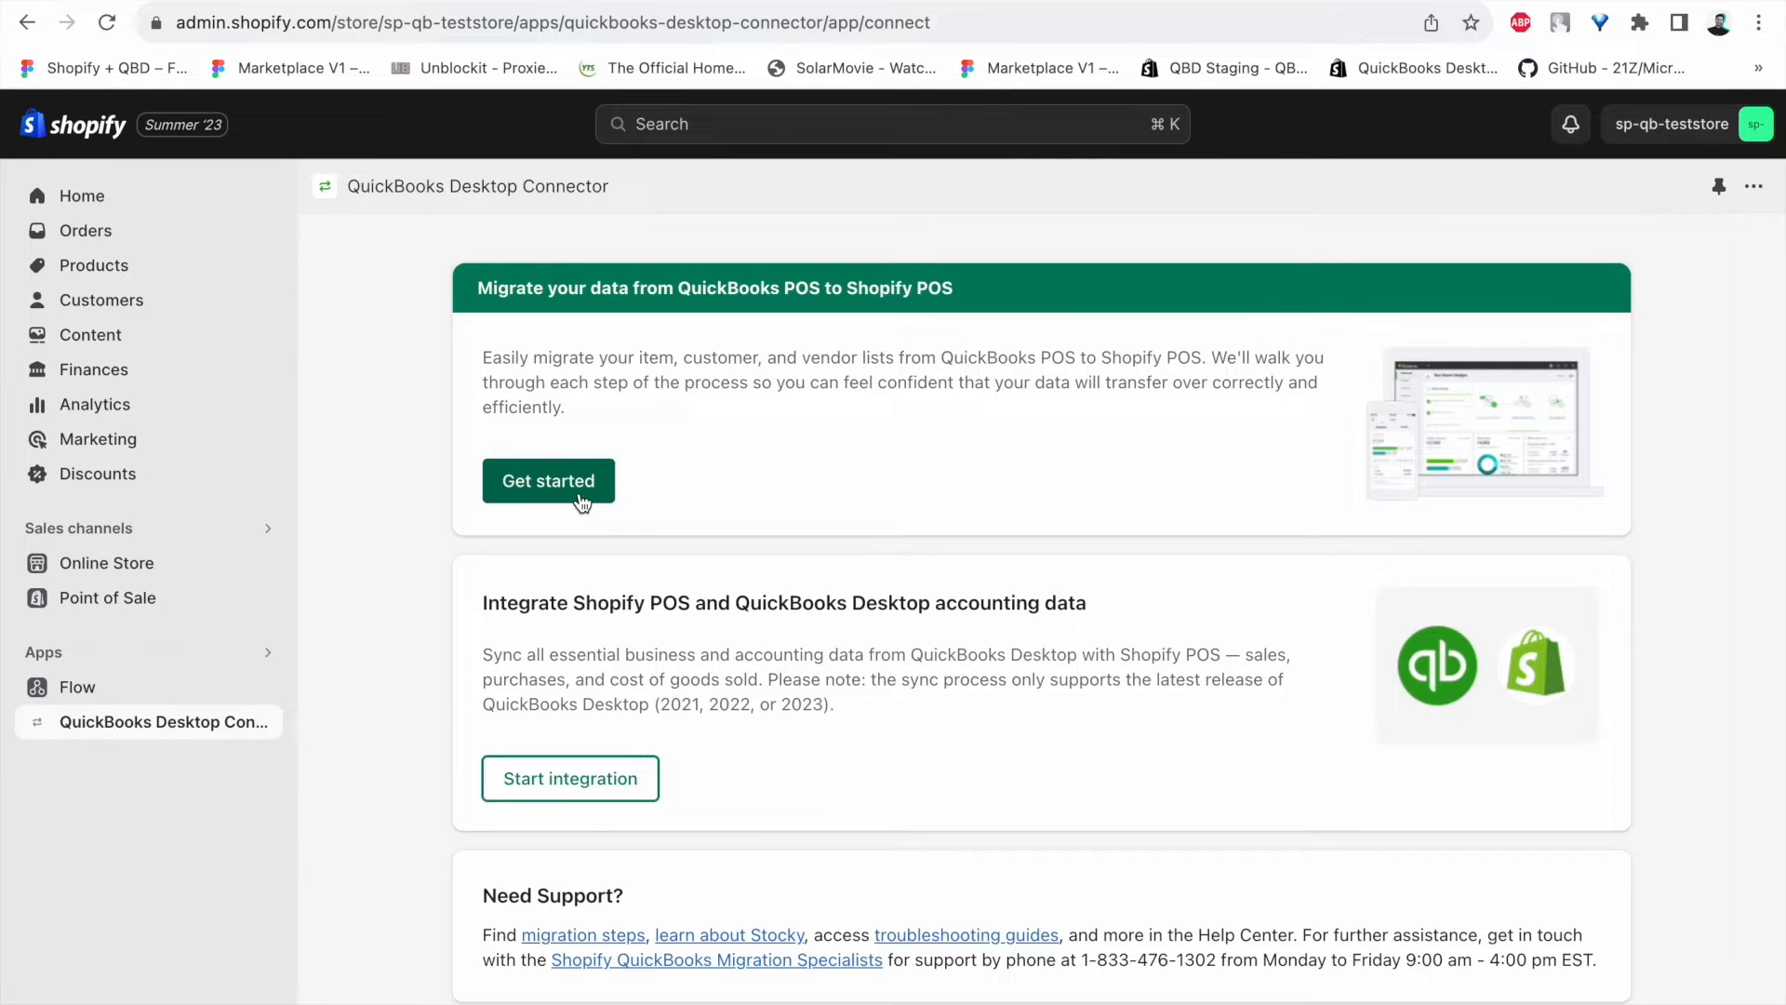
Begin the QuickBooks POS to Shopify POS data migration from its Get started card.
left_click(548, 480)
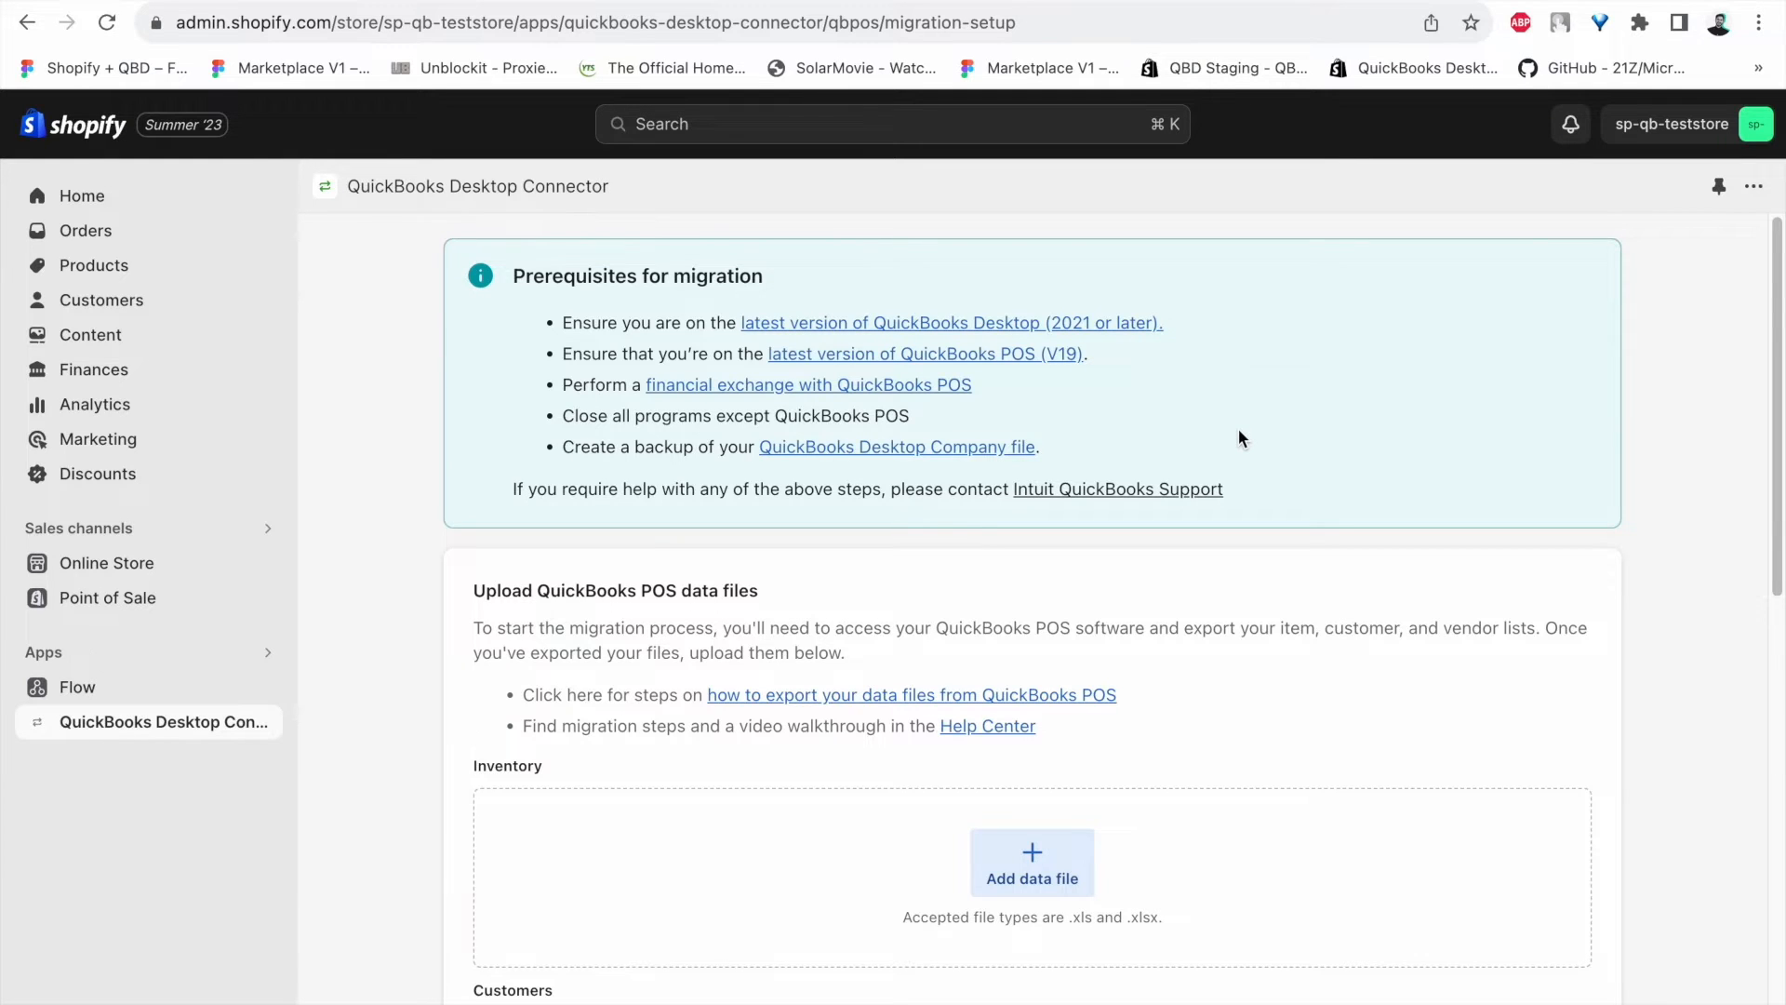
mouse_move(868, 547)
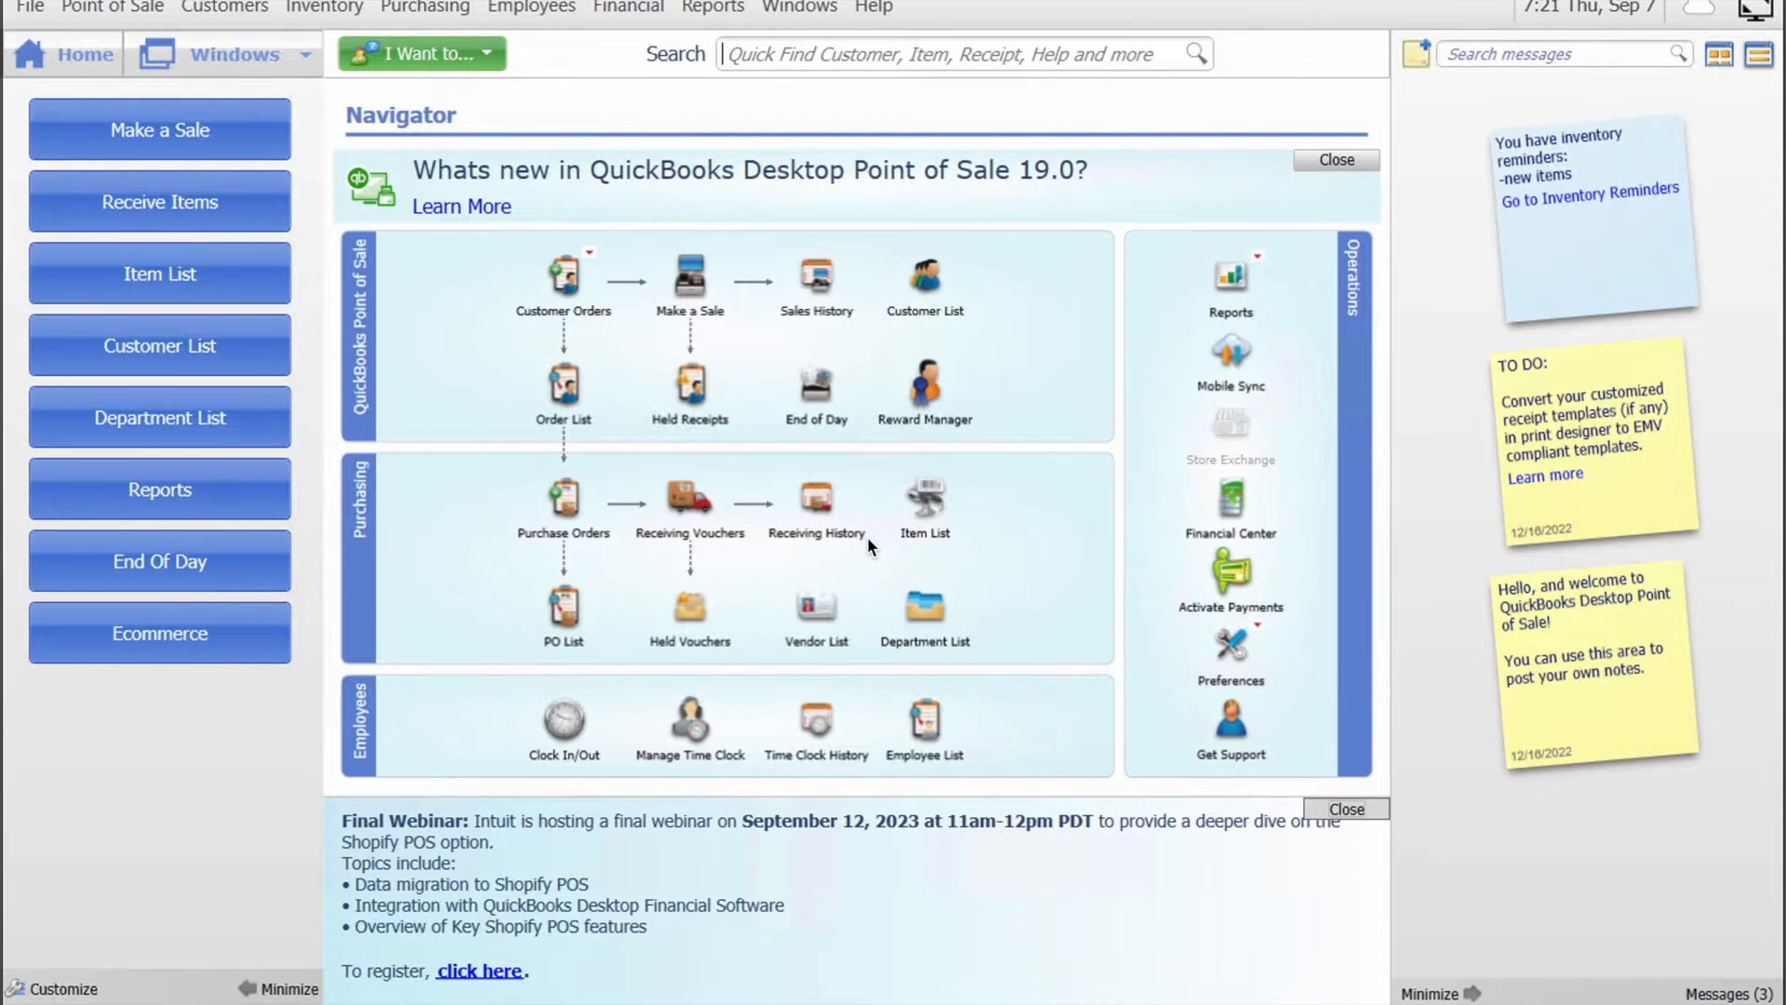
left_click(873, 9)
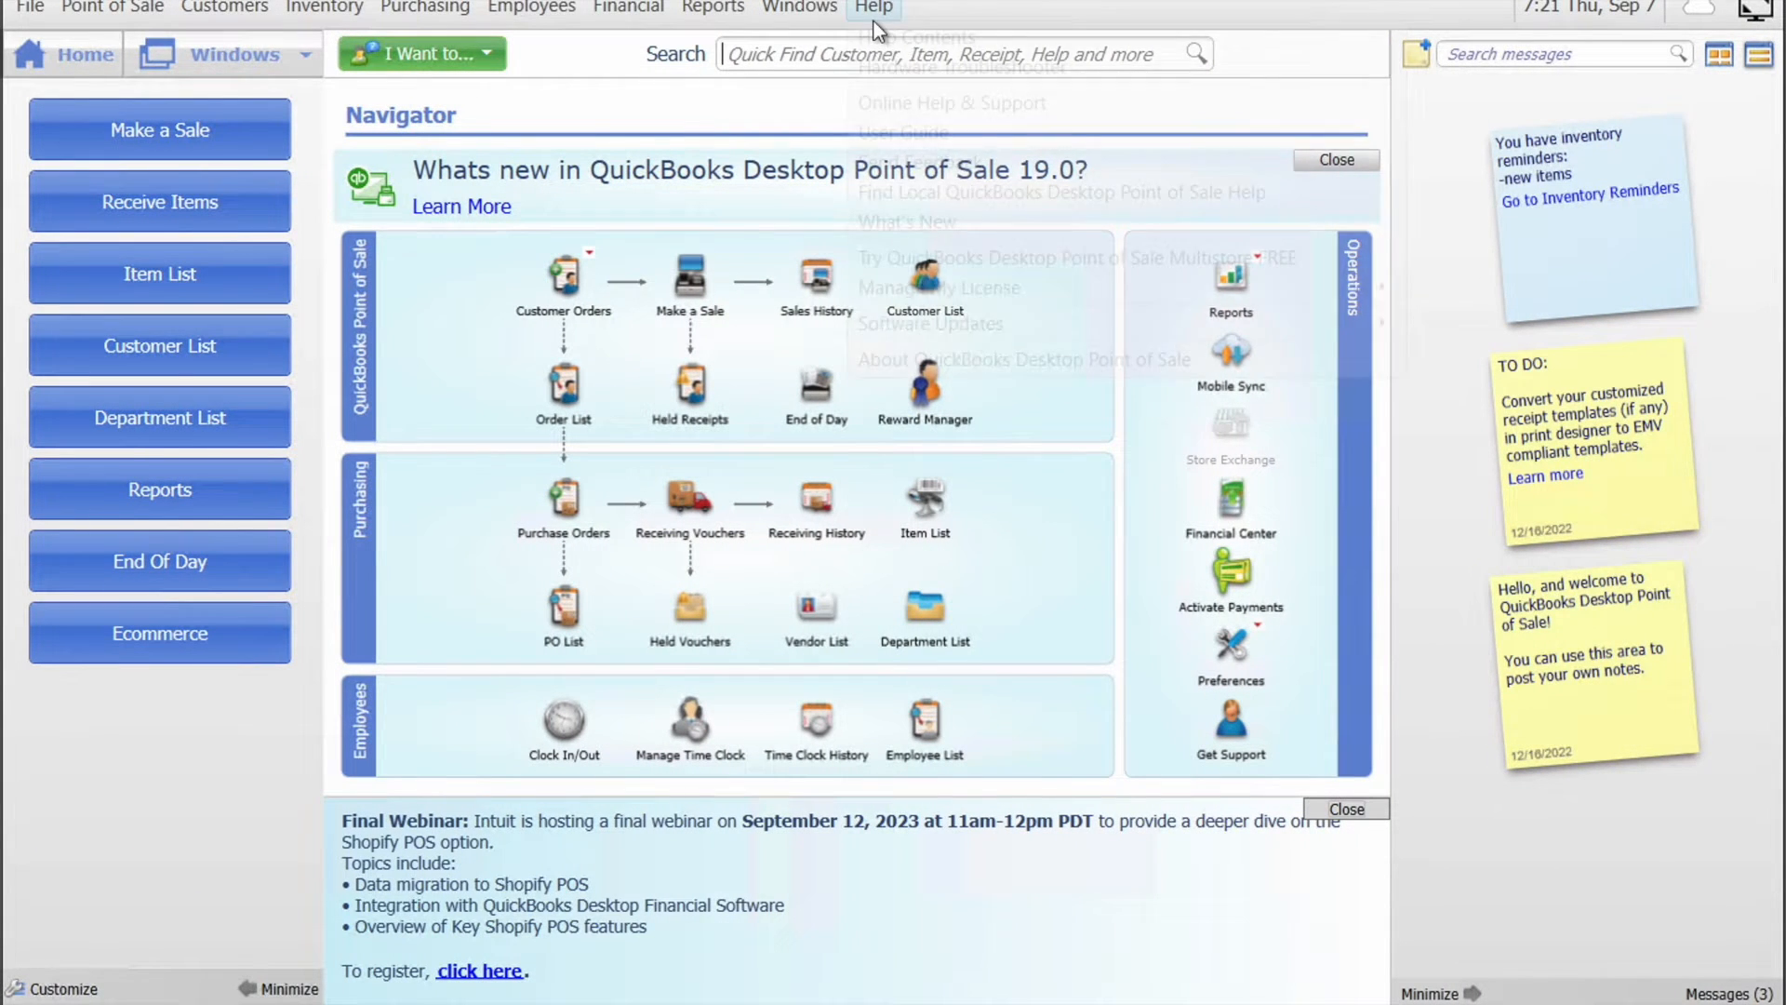
left_click(872, 8)
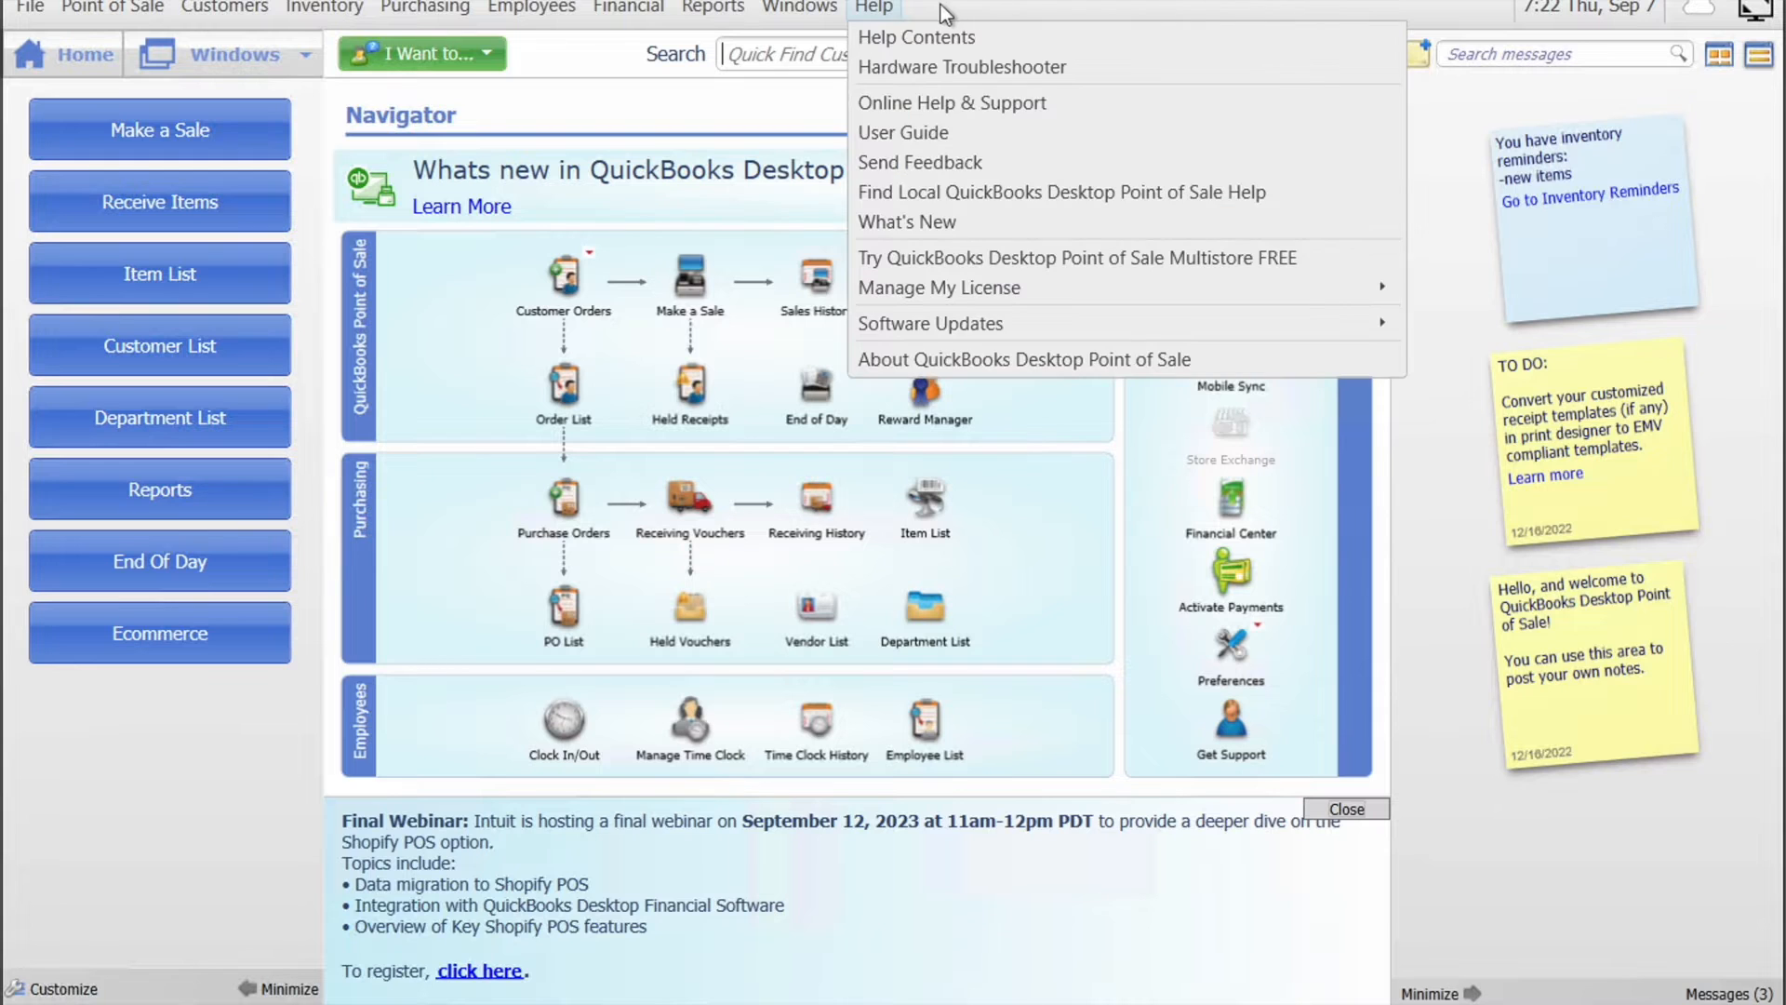
left_click(1022, 359)
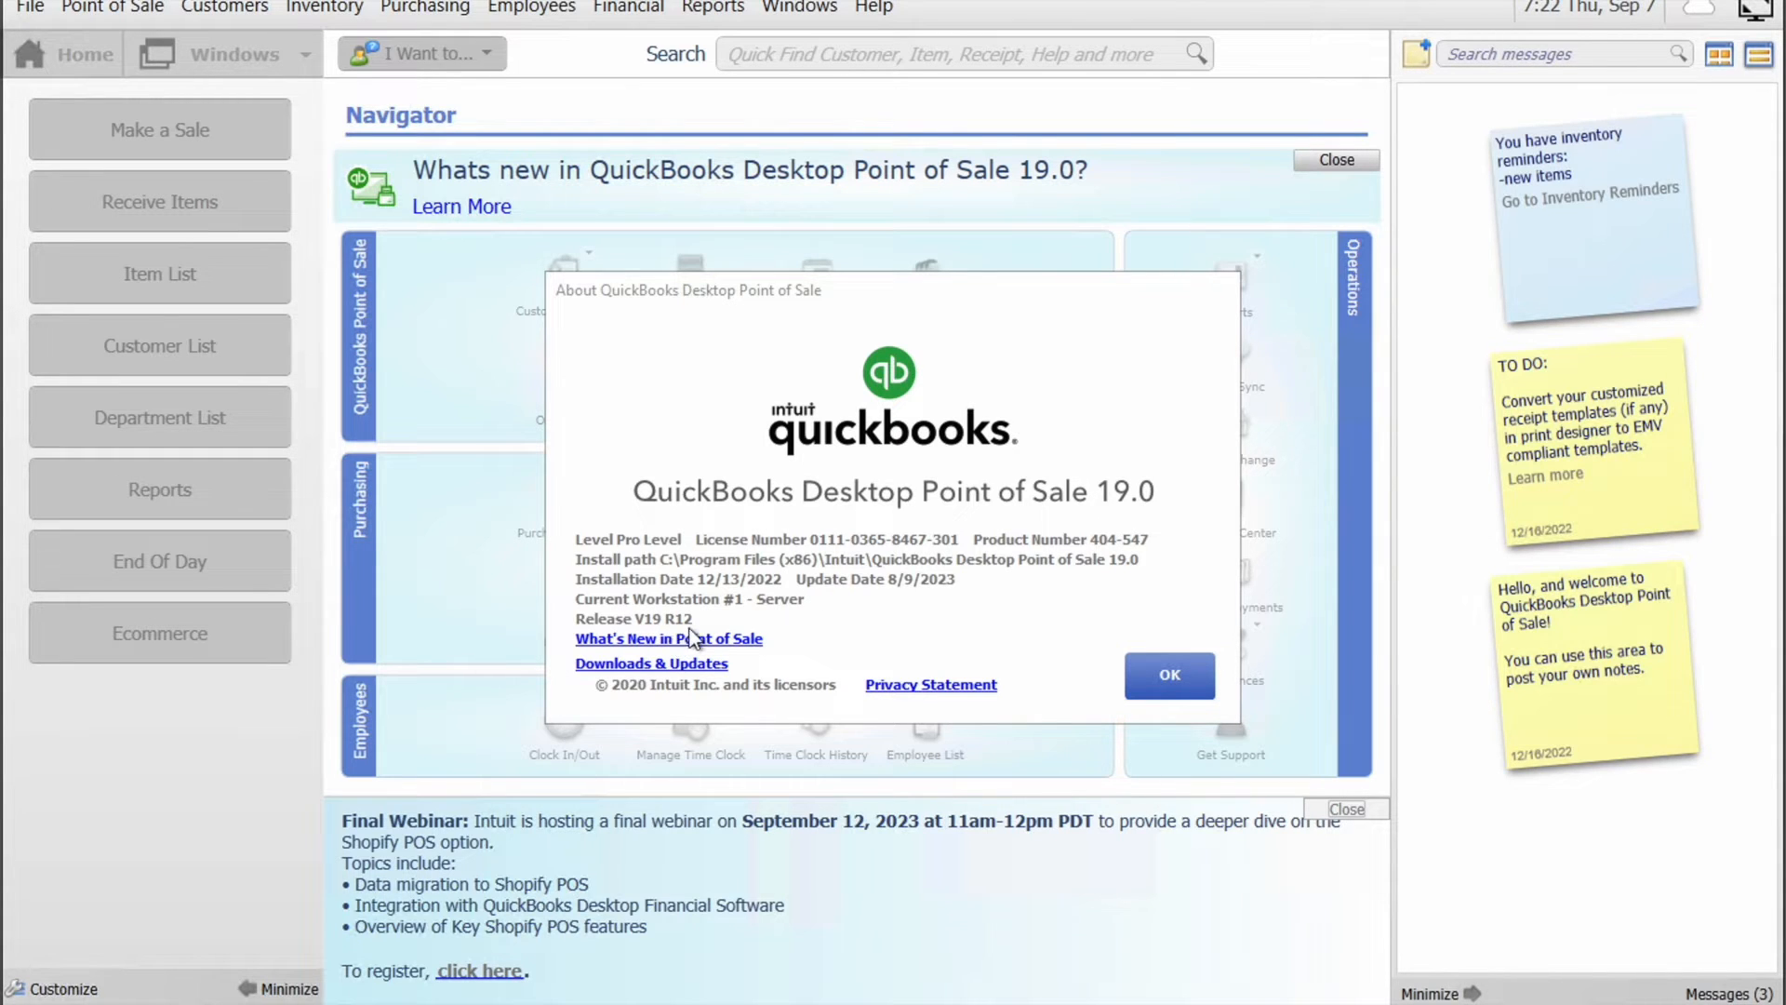
left_click(1167, 674)
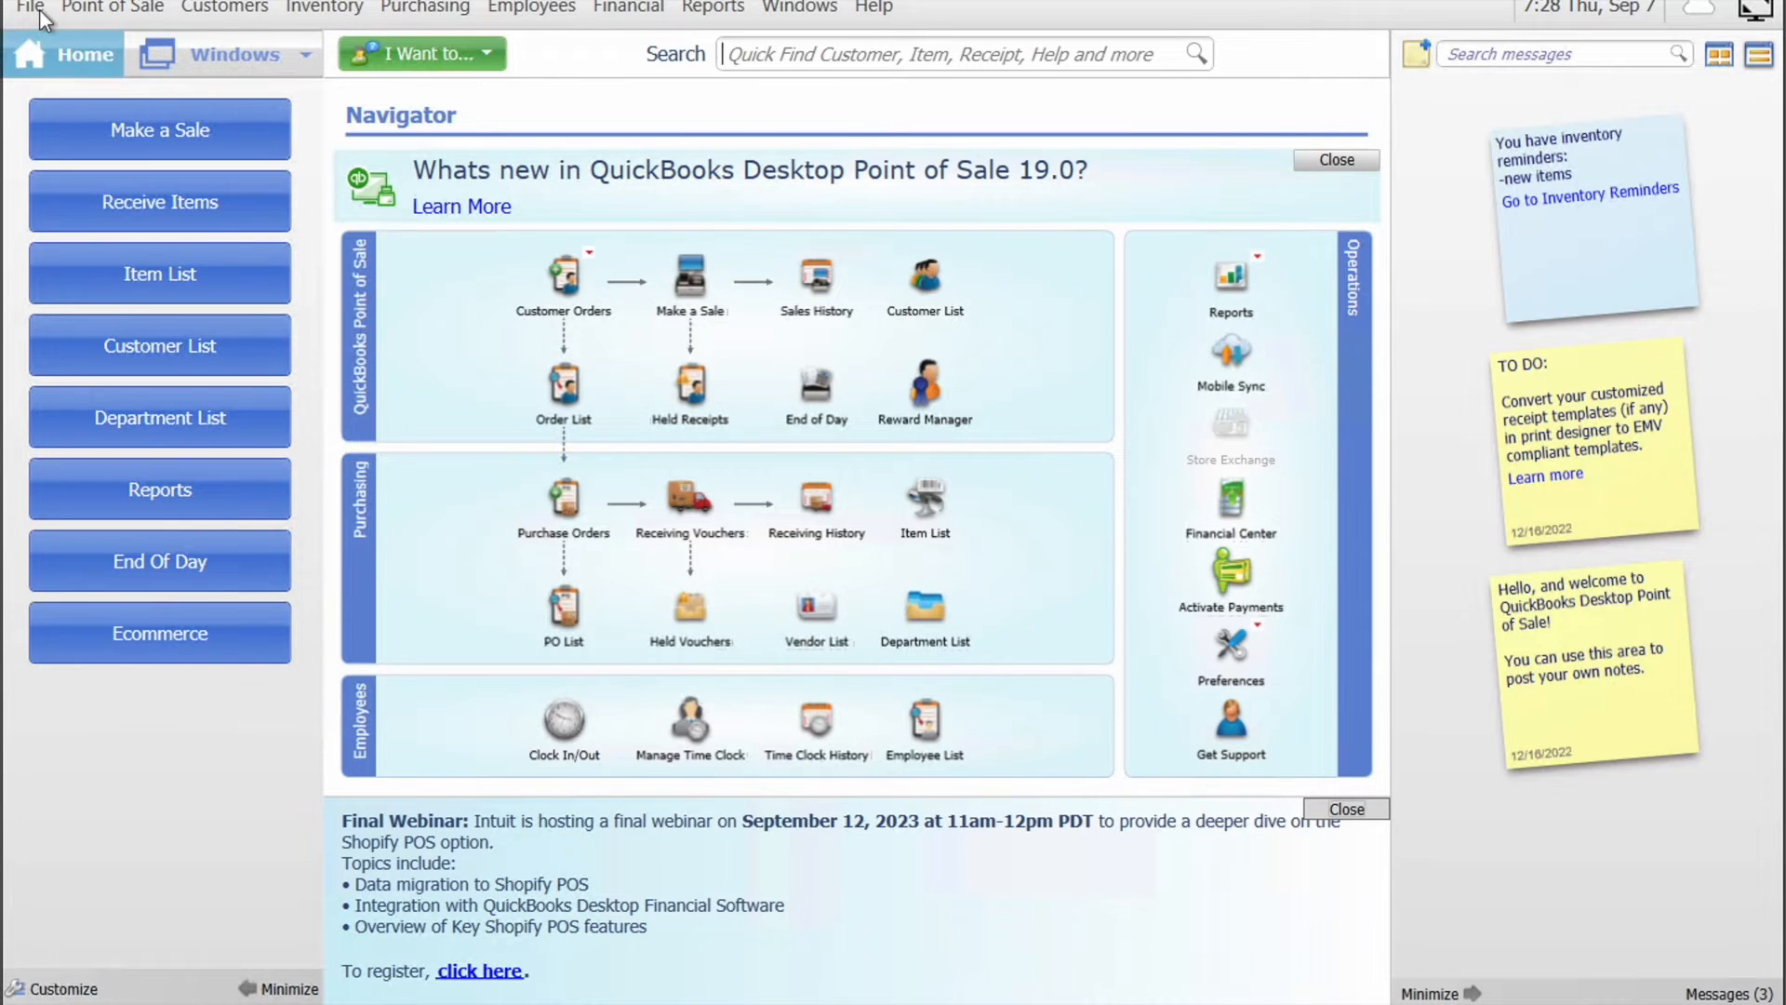
Start a Data Export Wizard export of Inventory Items to Excel.
left_click(30, 8)
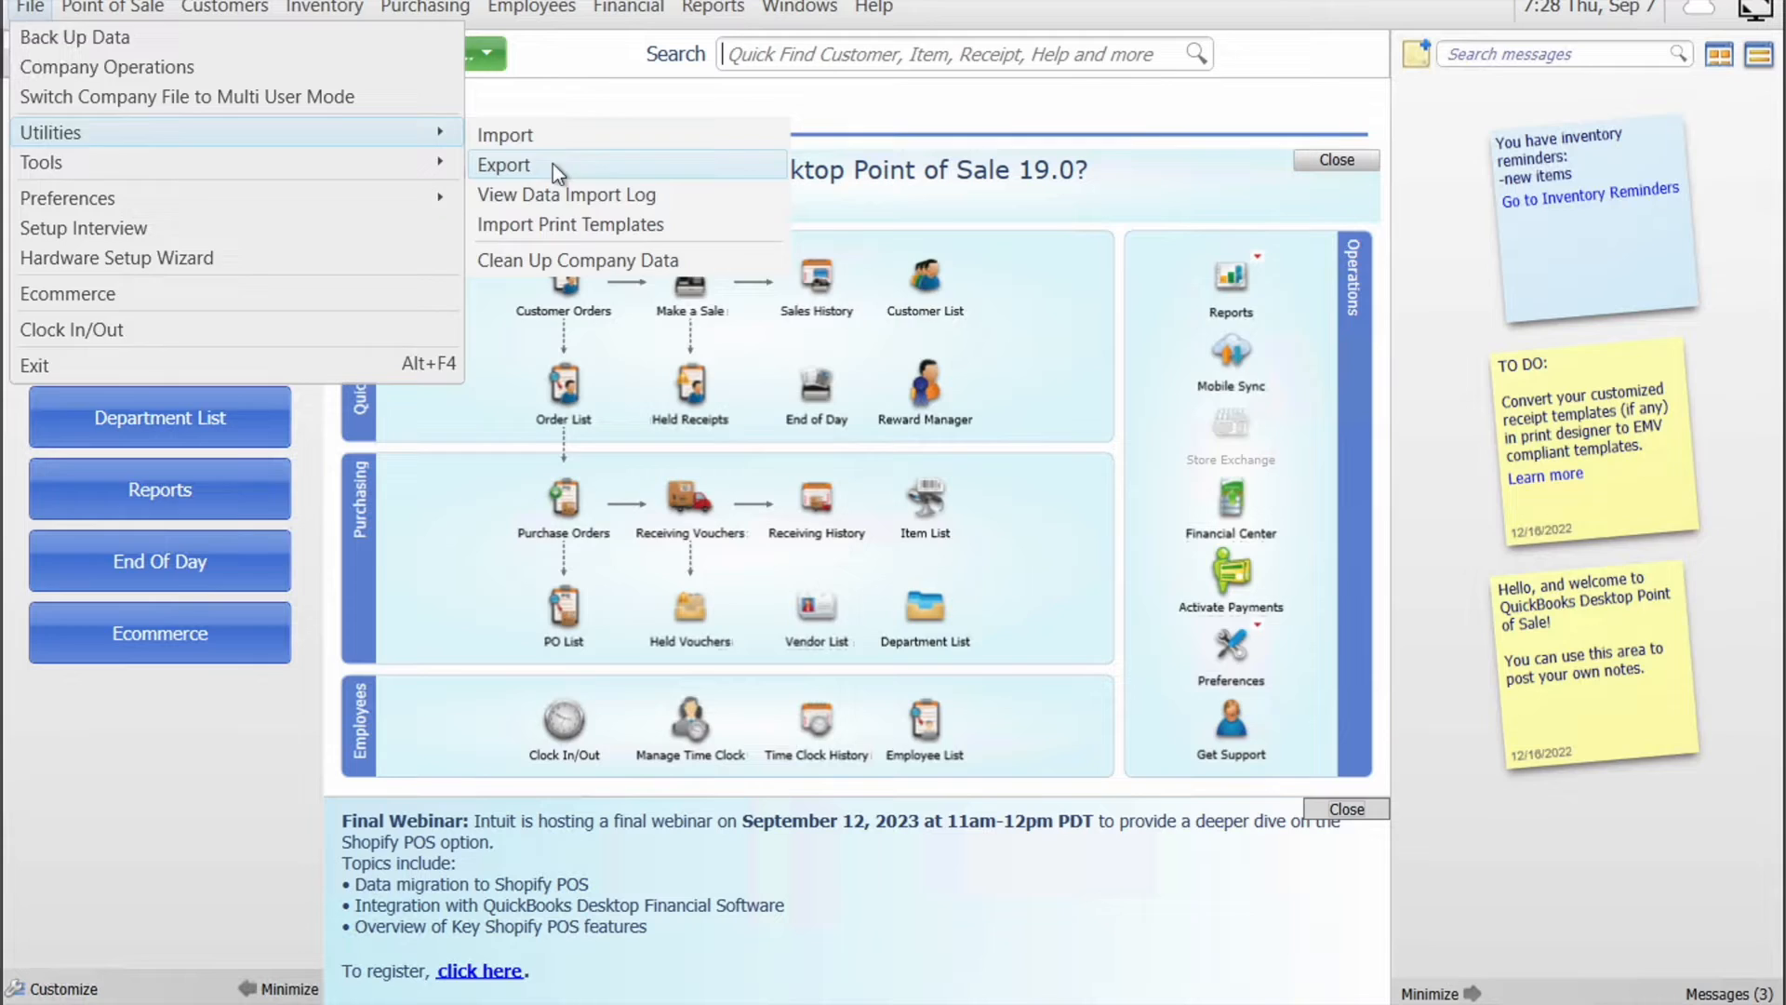
left_click(503, 166)
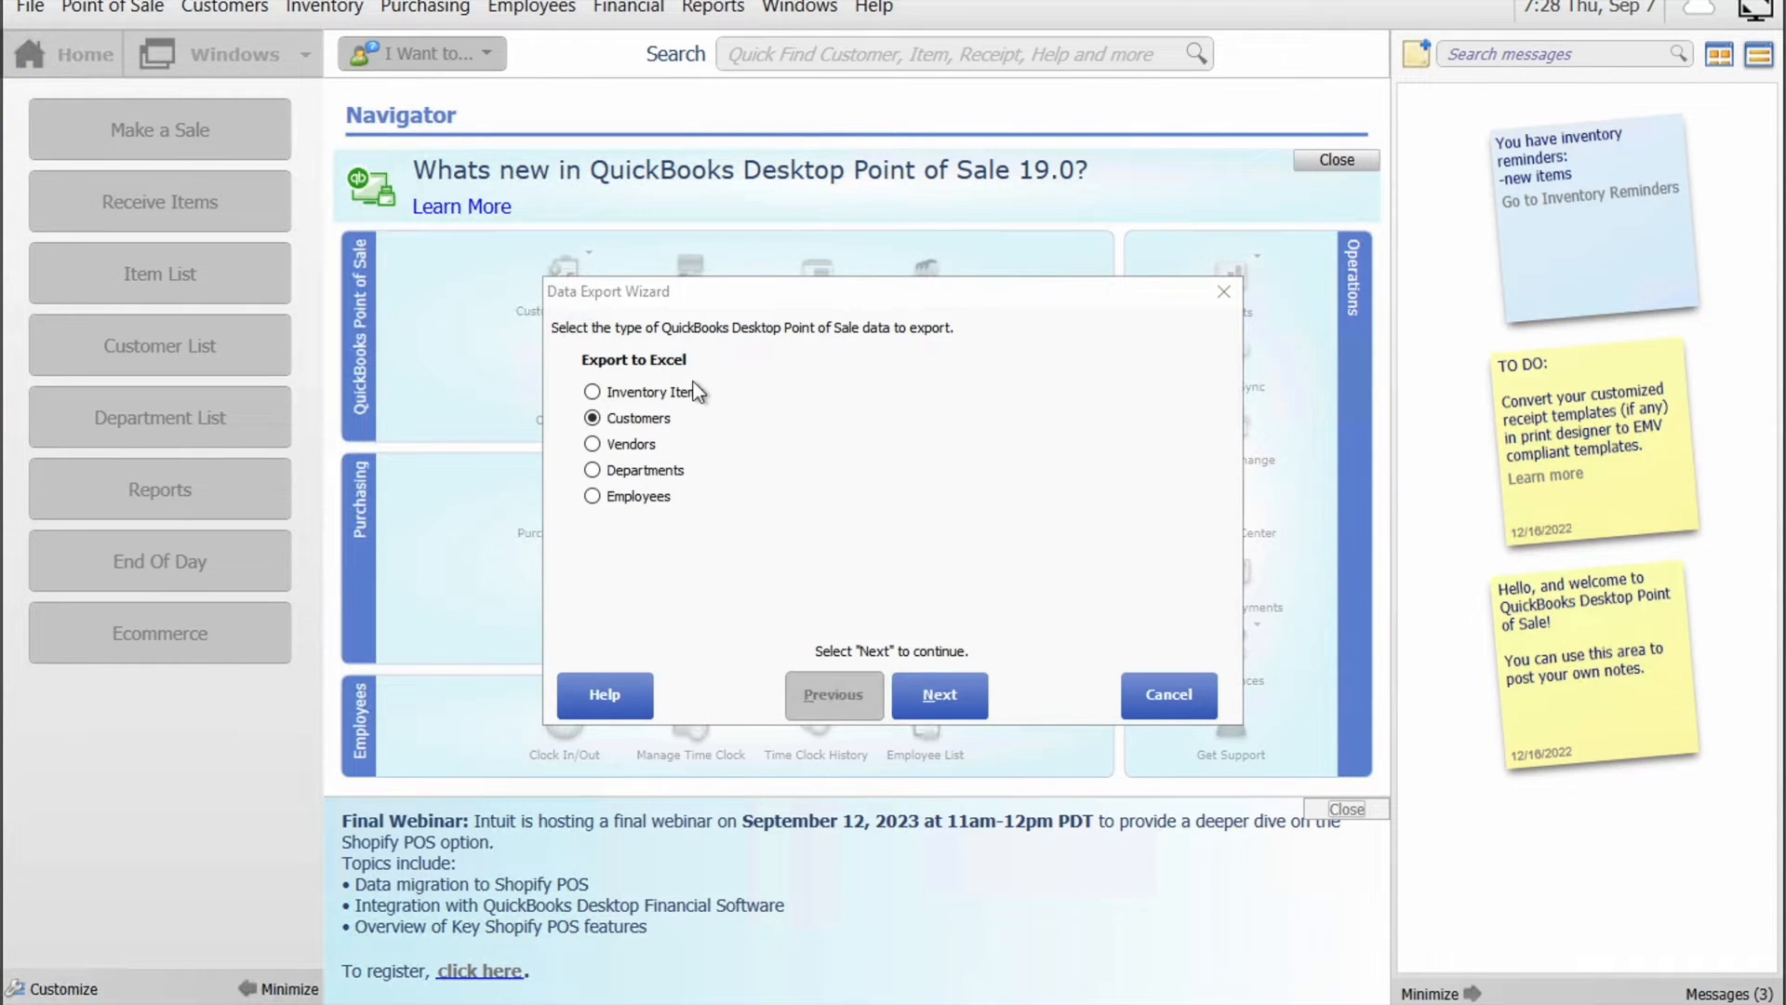
mouse_move(692, 391)
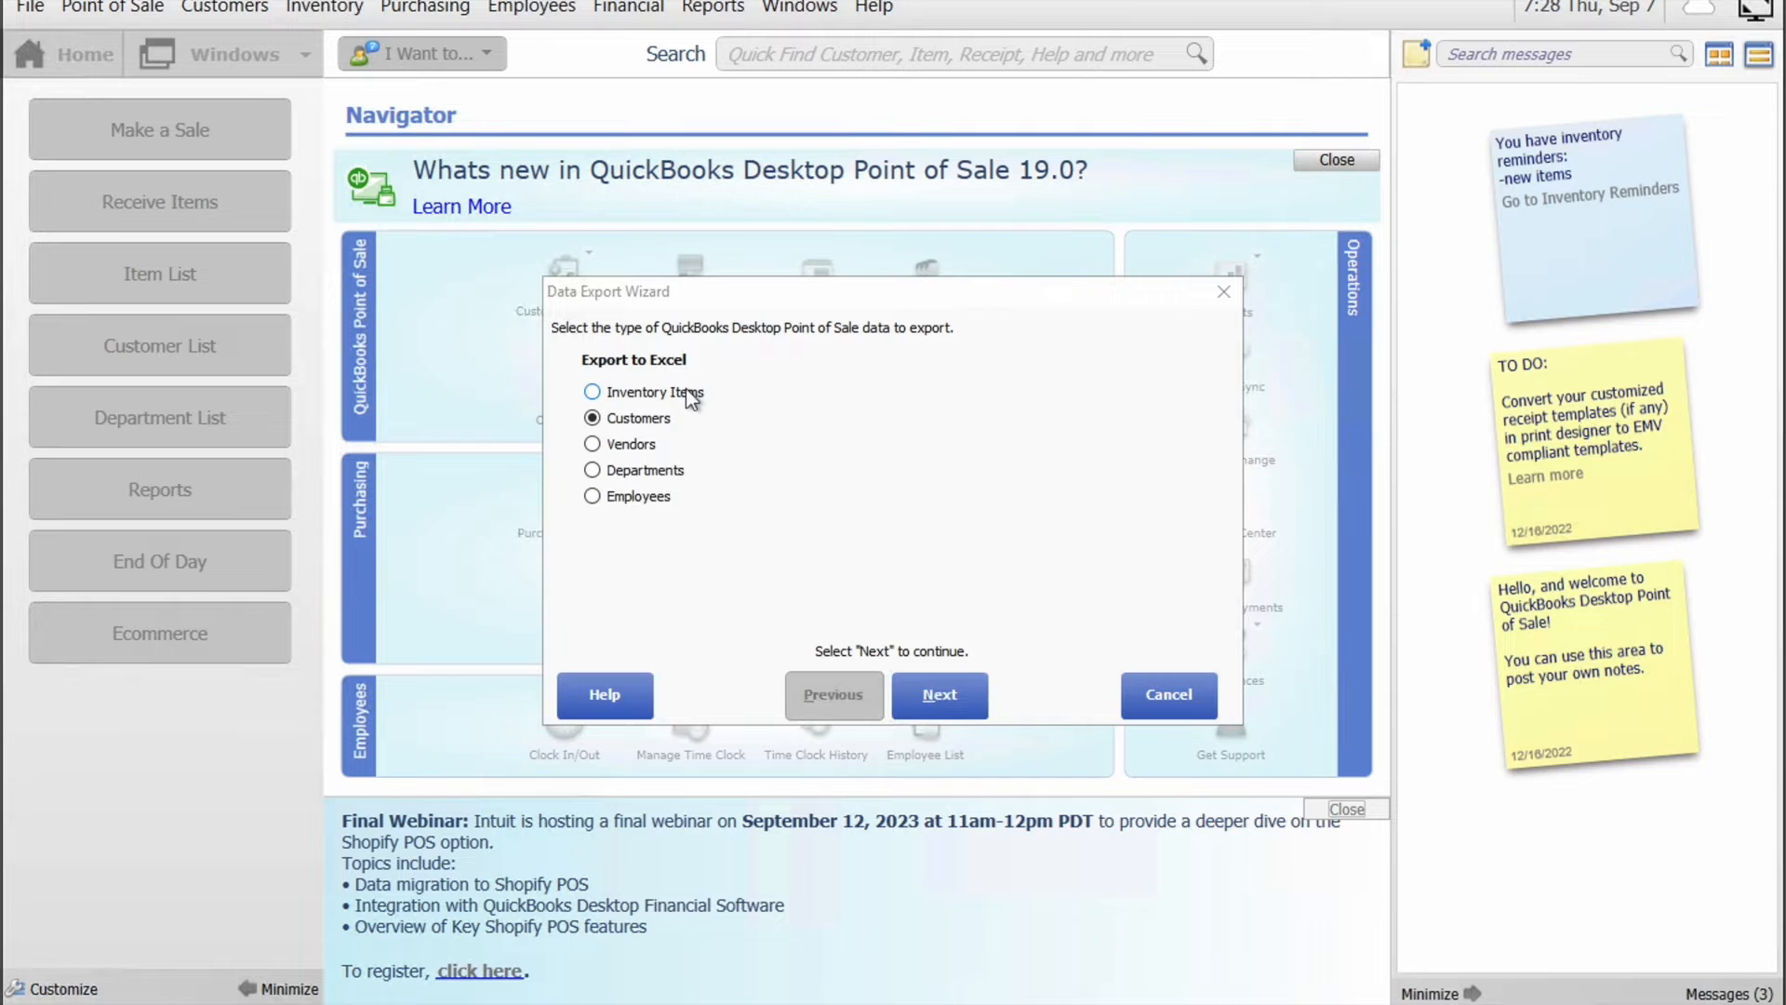
left_click(939, 694)
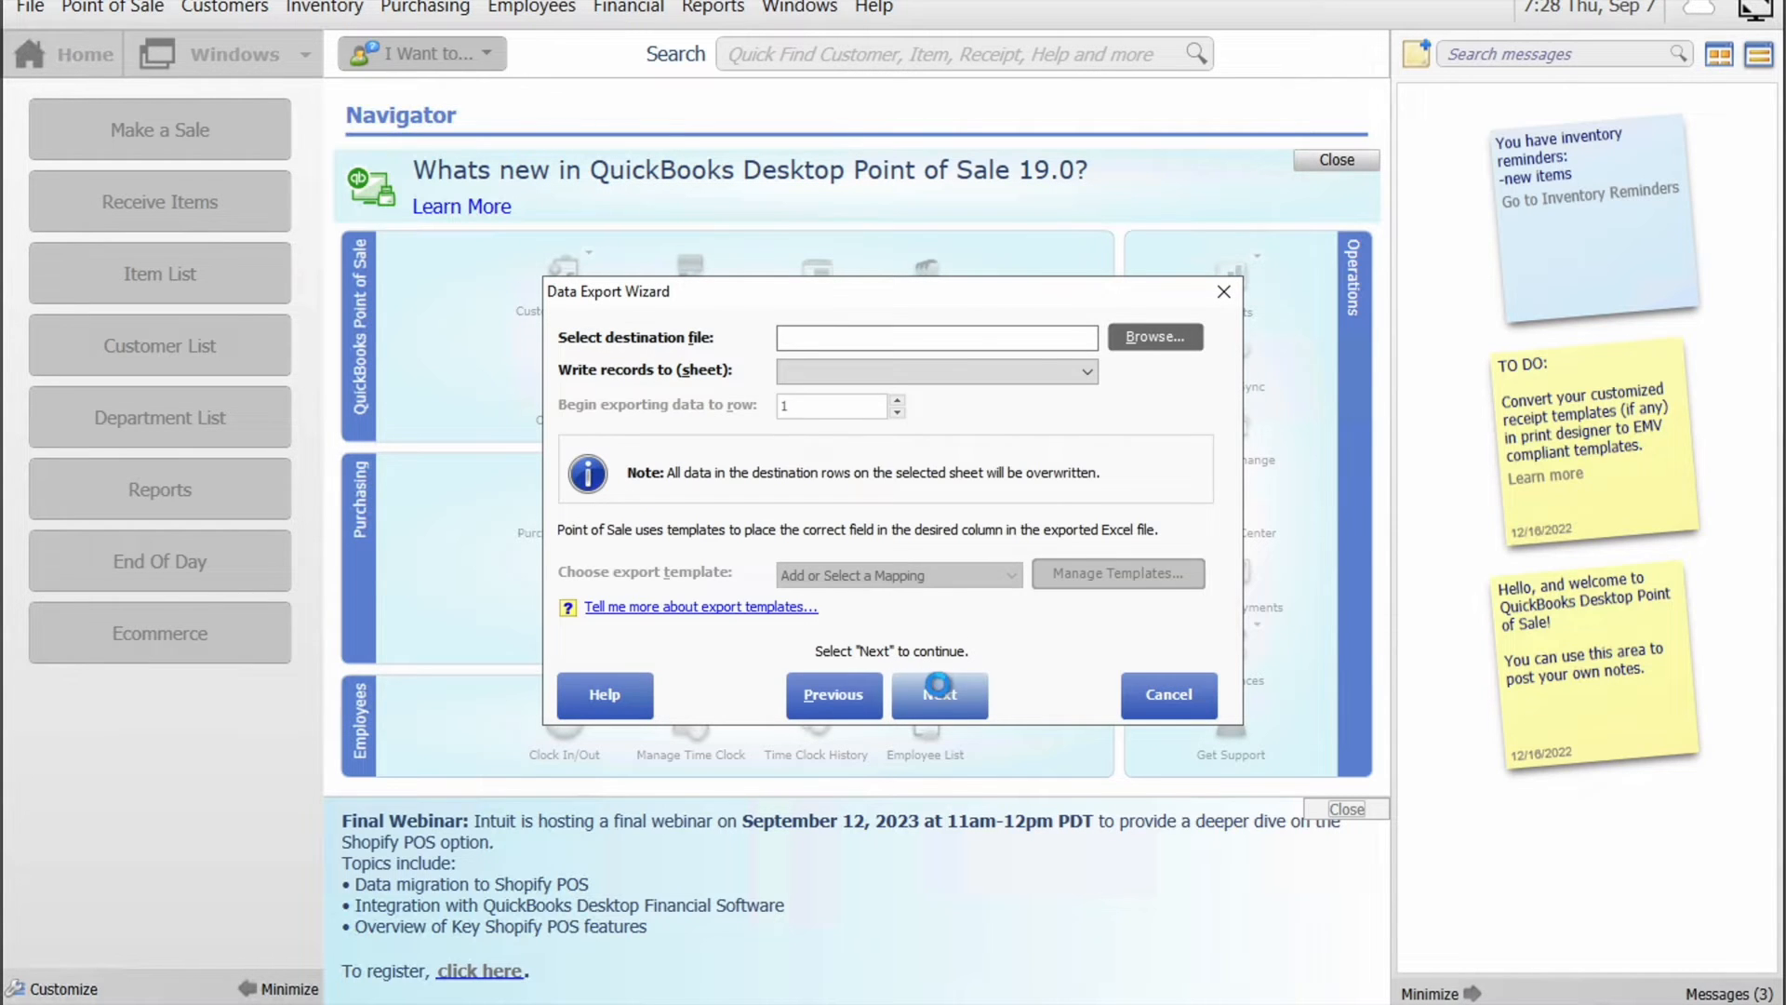
left_click(1152, 337)
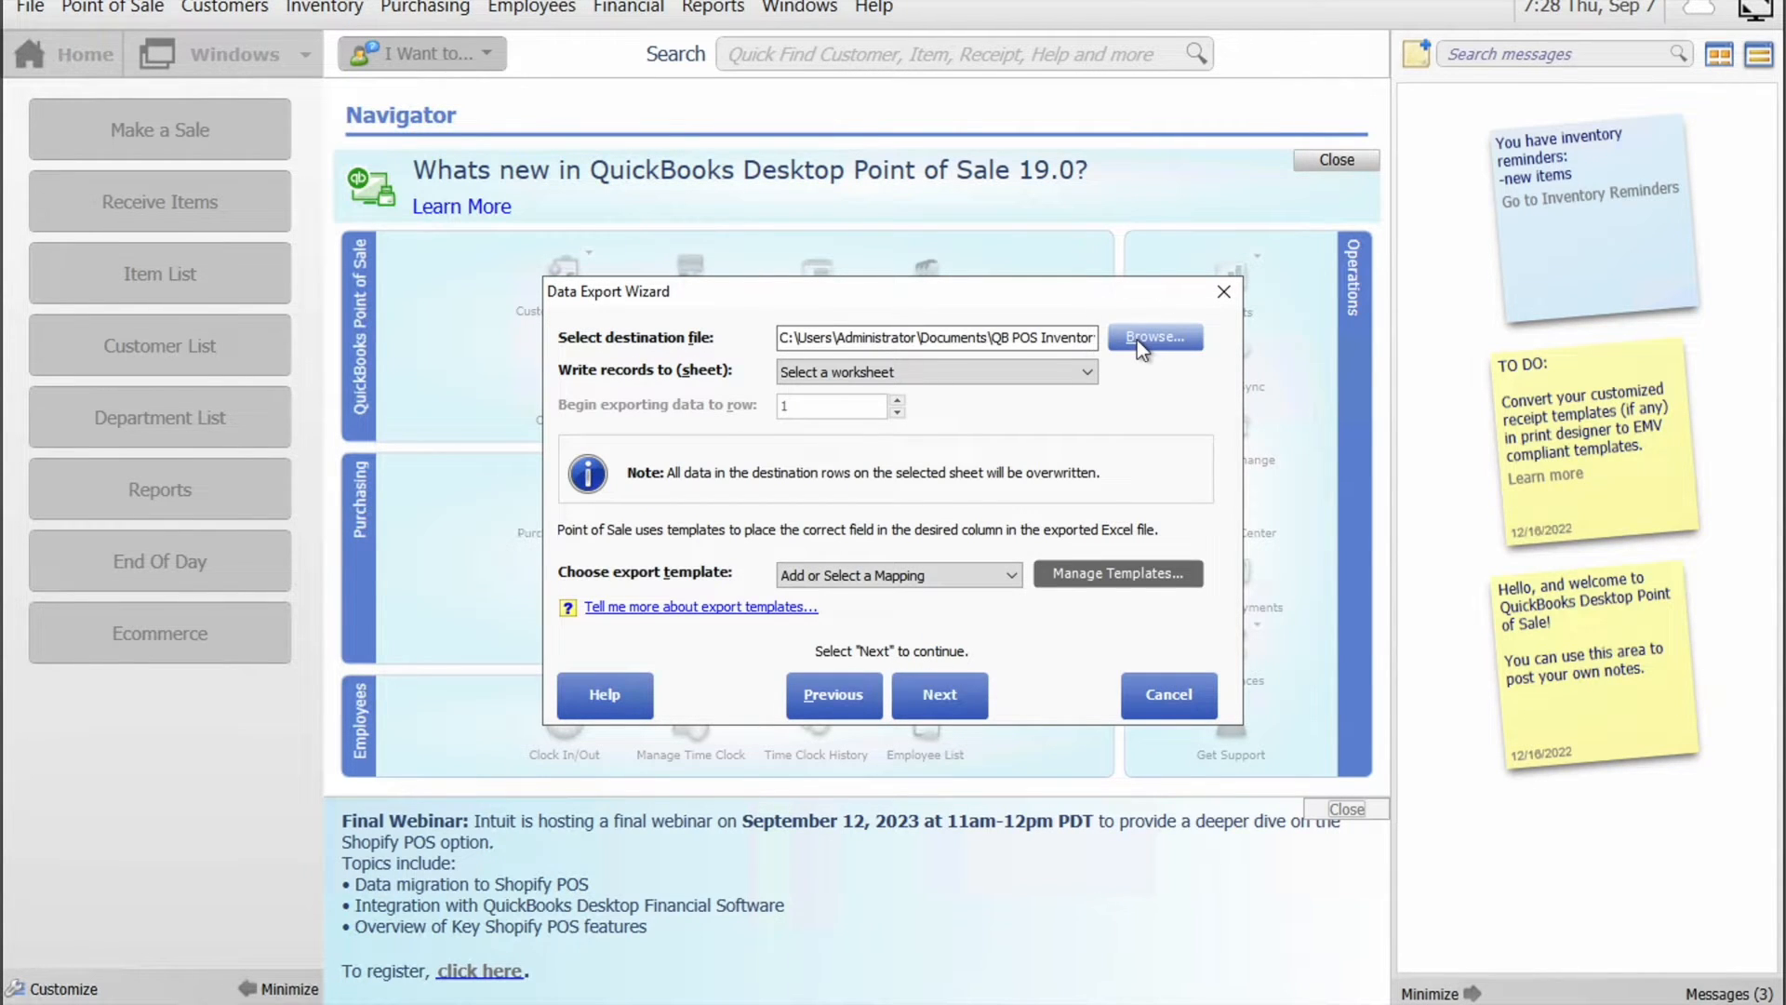
Target Sheet1 of the QB POS Inventory workbook and save a new 'test' template with all fields.
left_click(1152, 336)
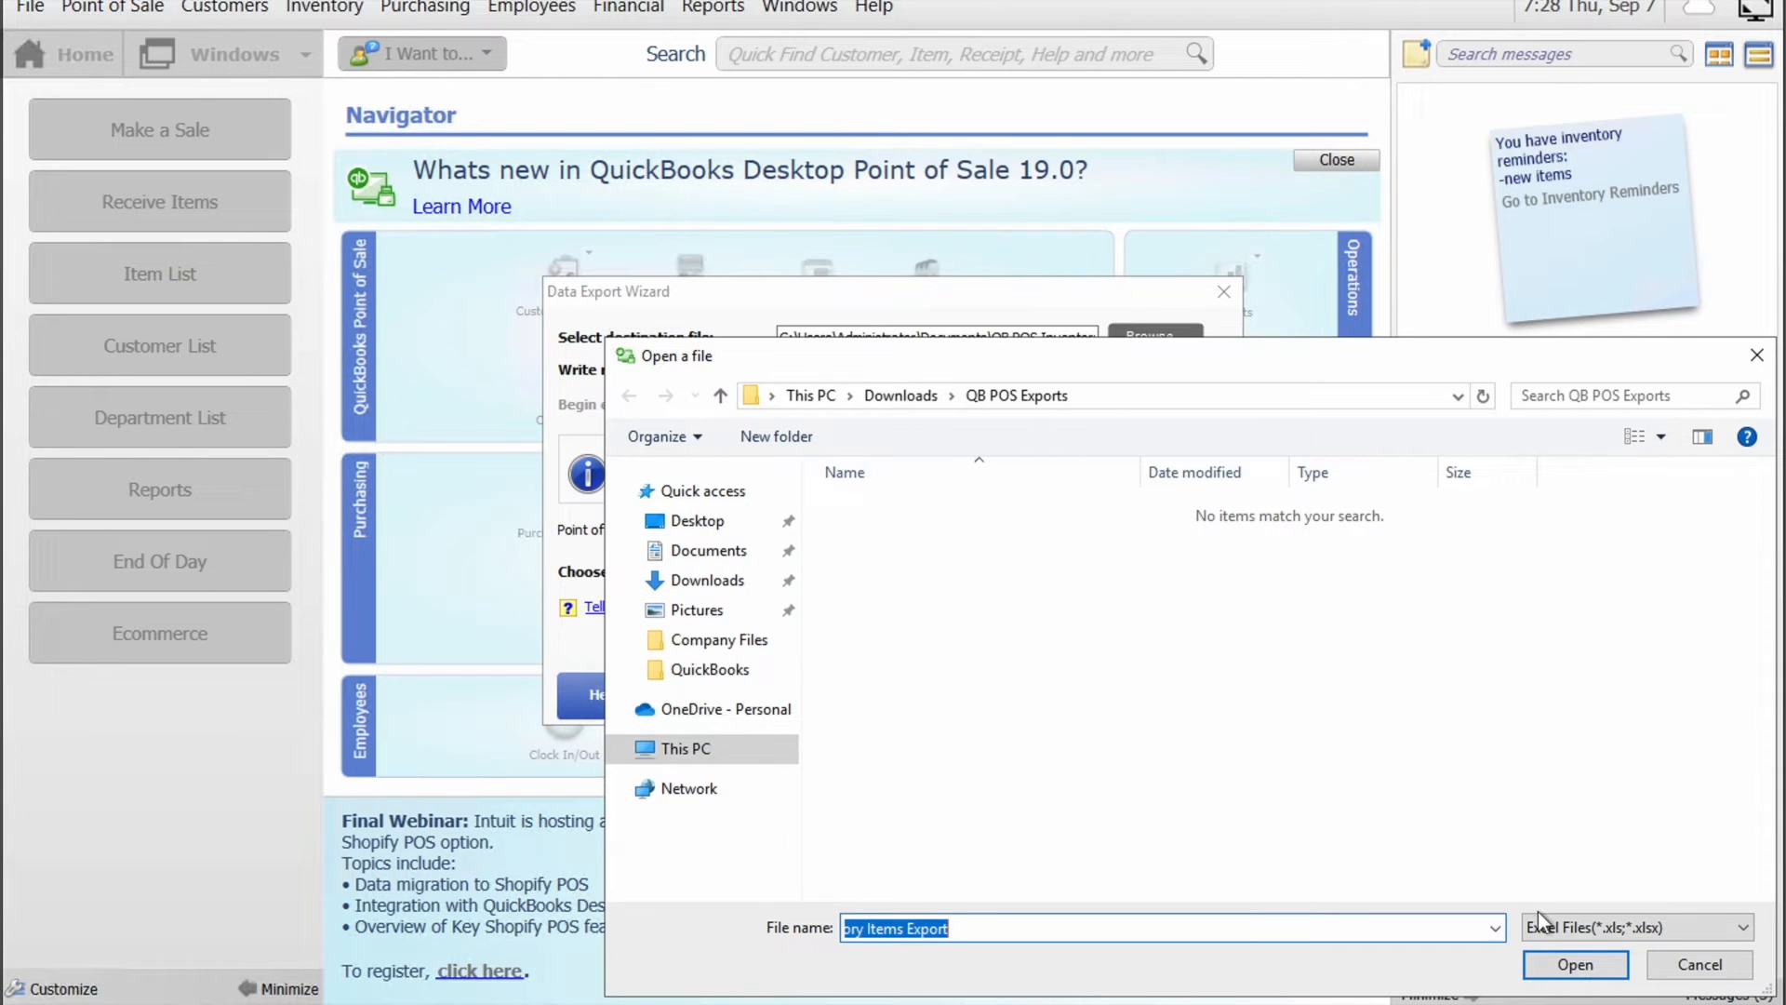
left_click(1574, 964)
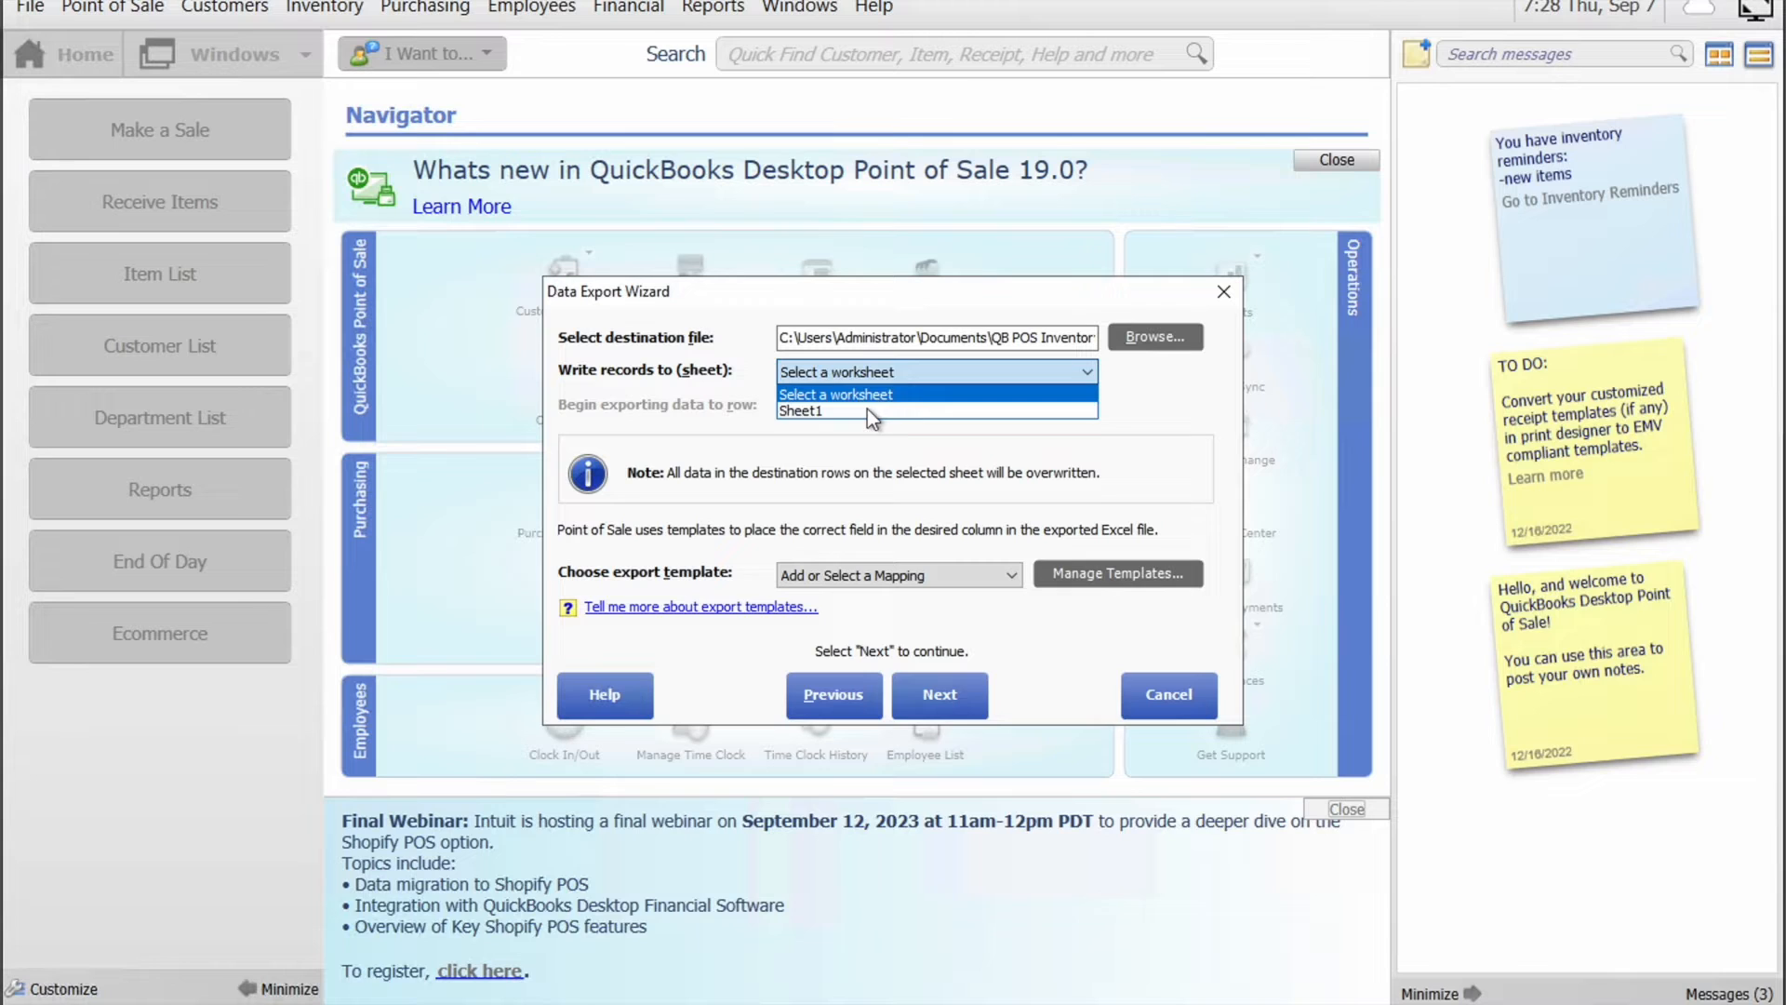
left_click(798, 410)
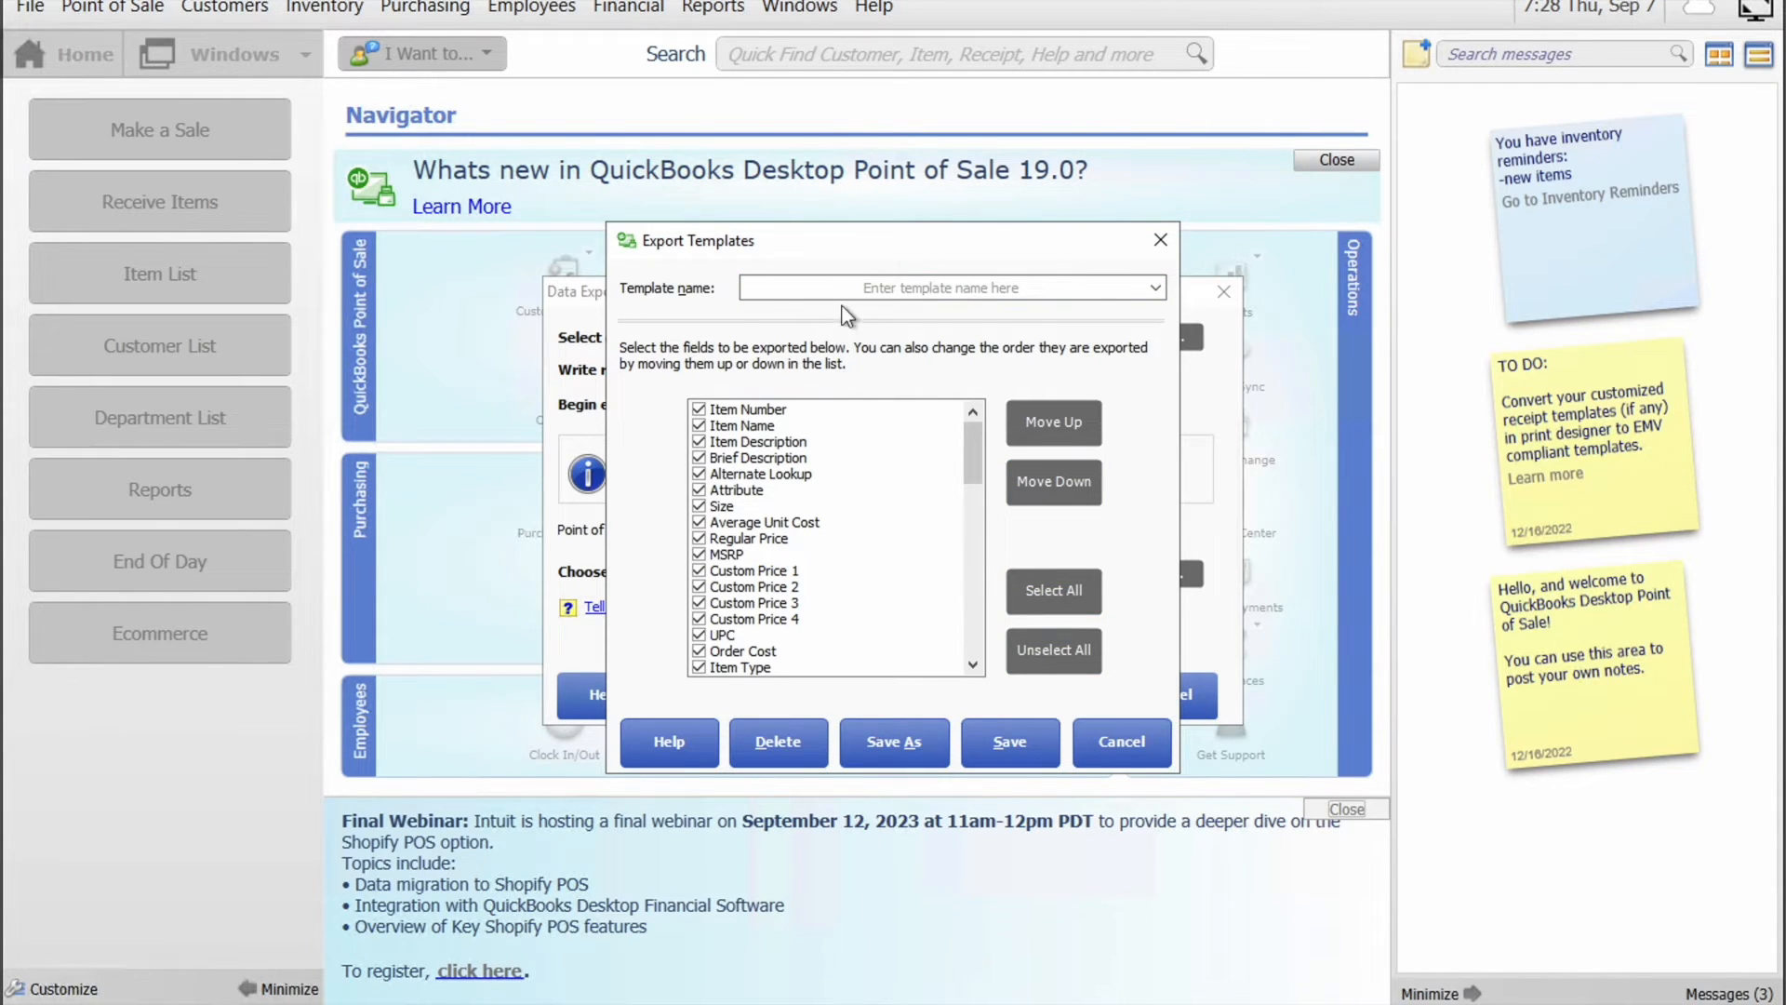
left_click(945, 287)
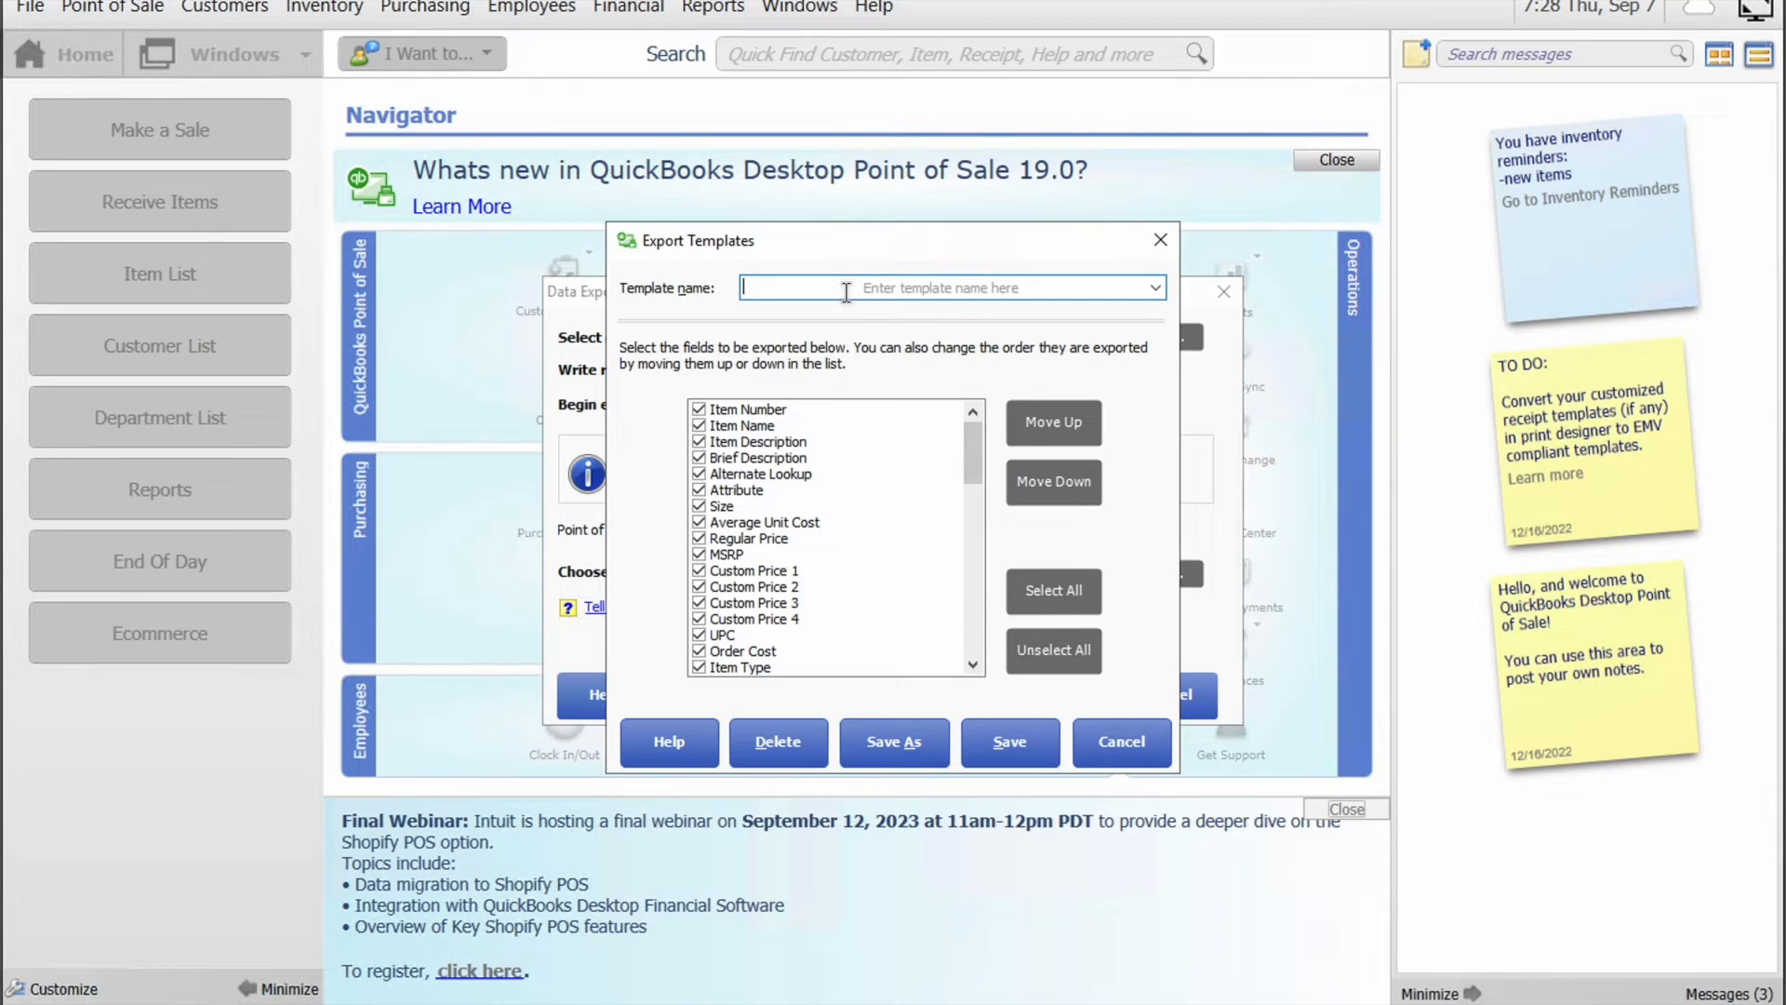
type("test")
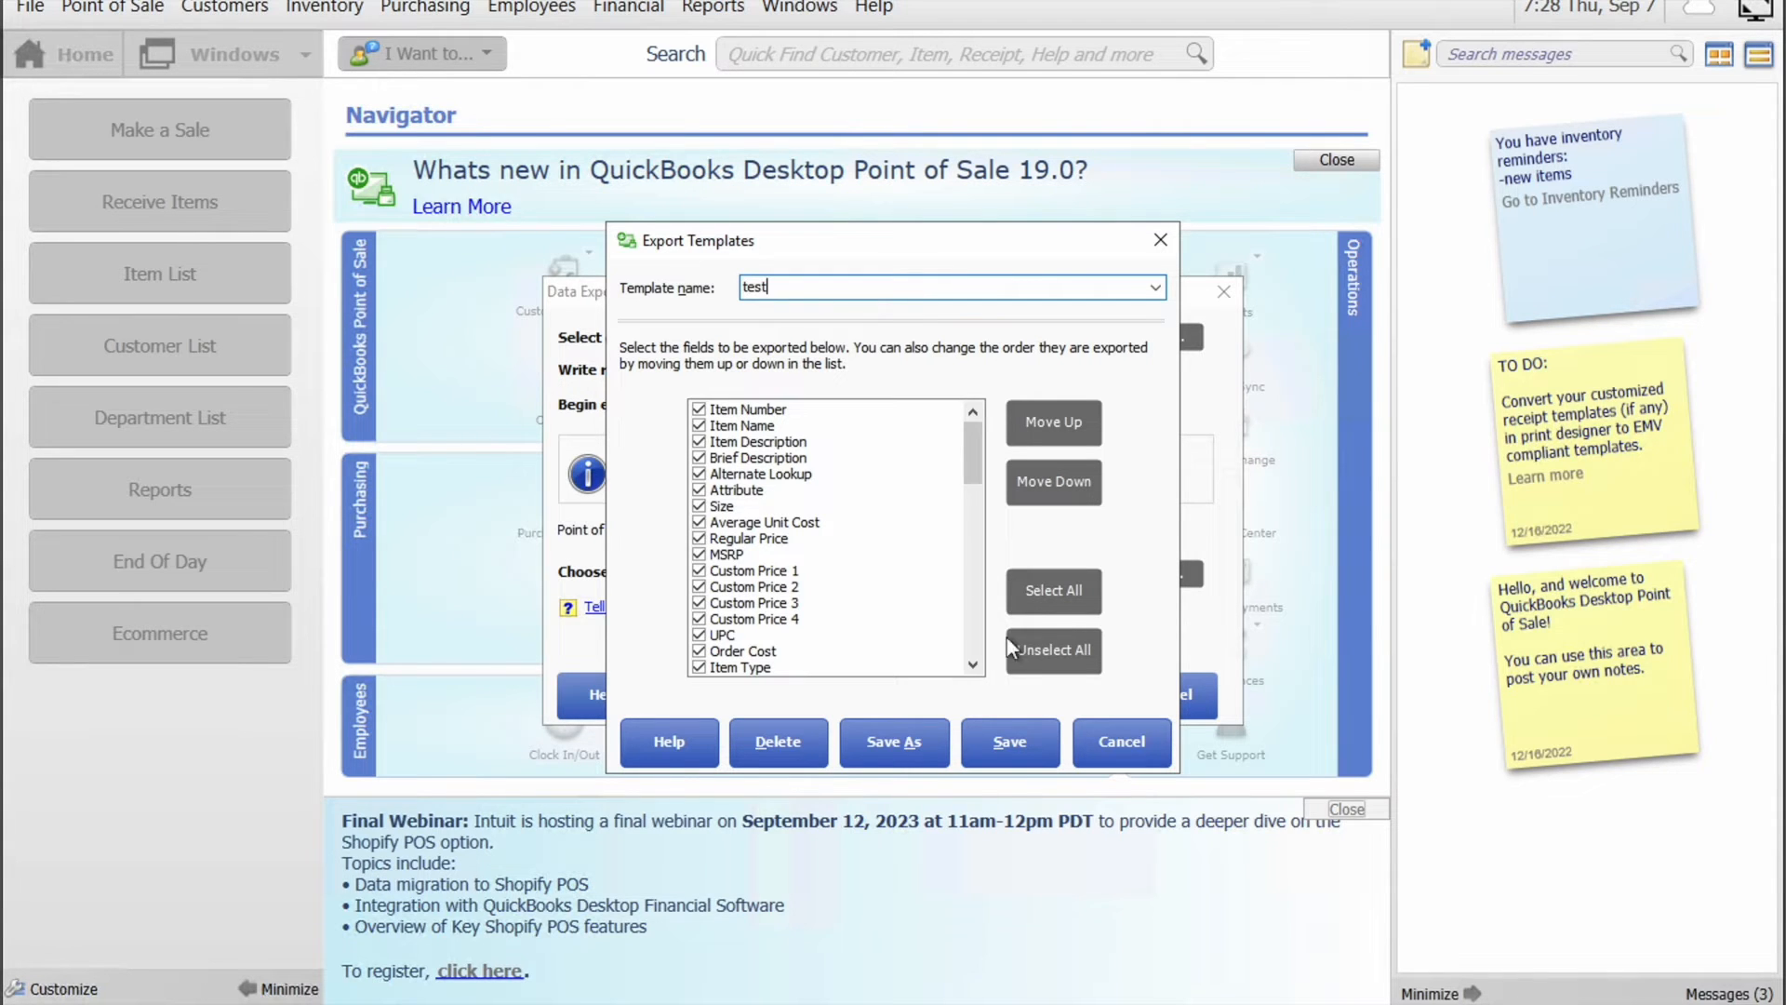
left_click(1006, 741)
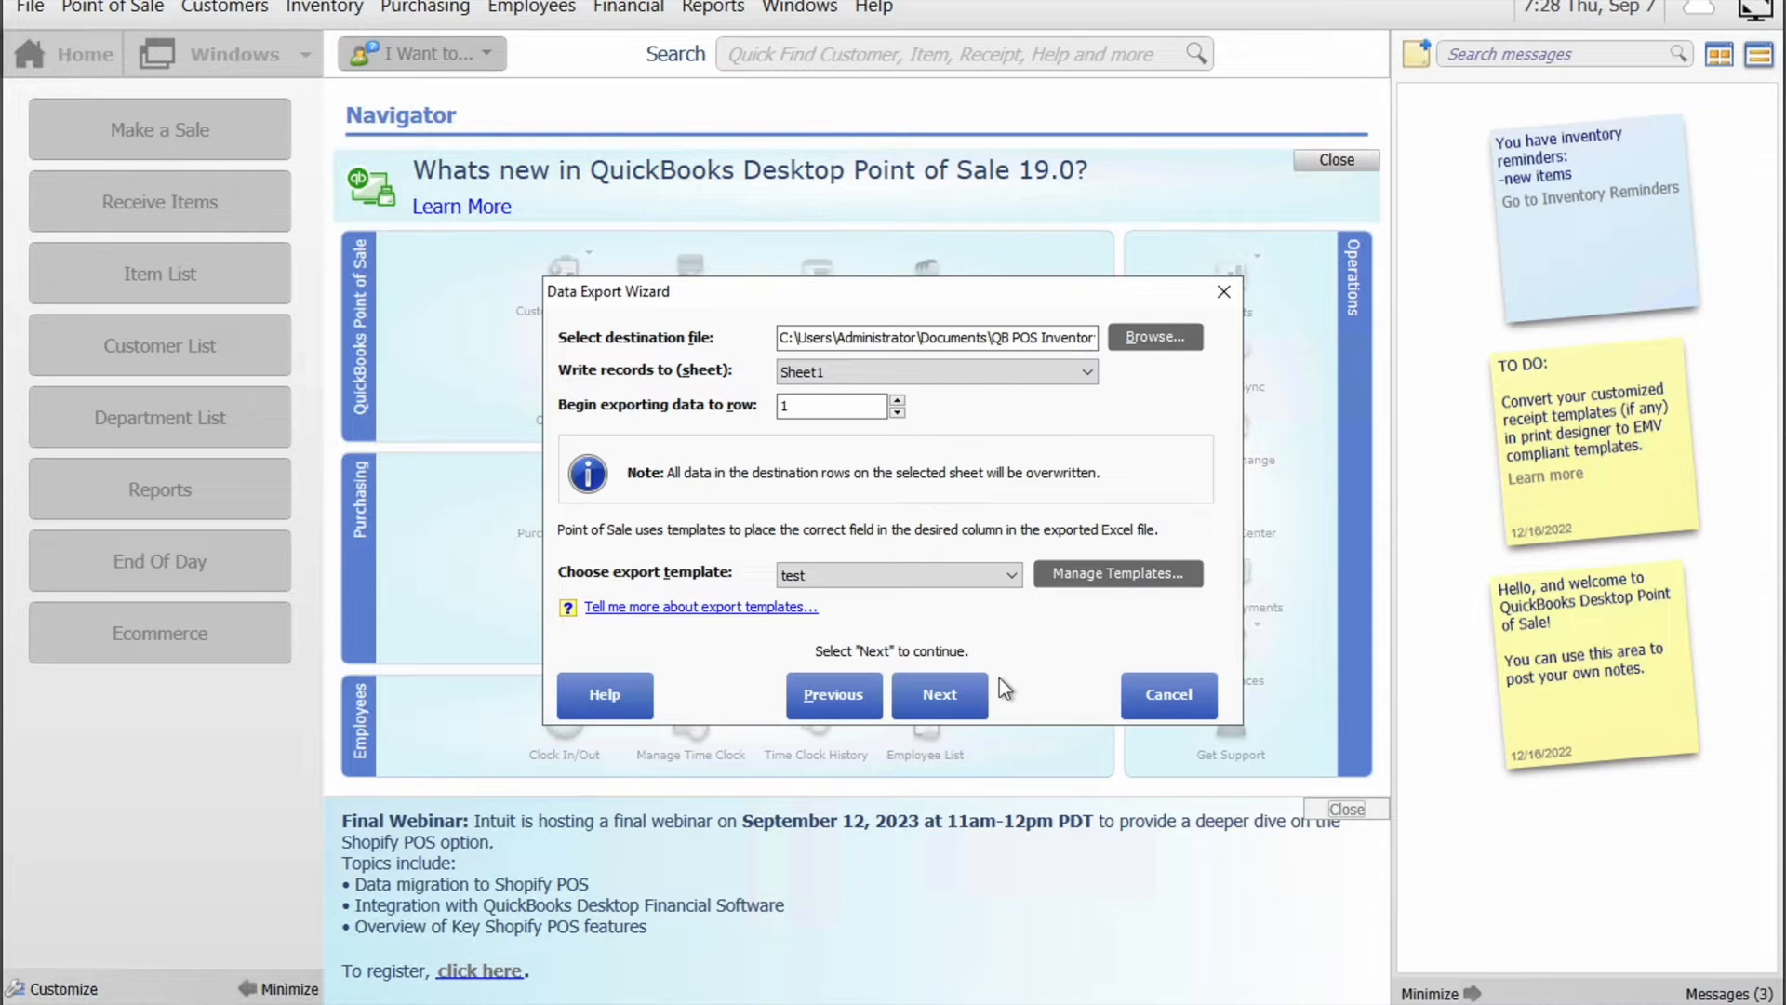
Export the four inventory items without opening the spreadsheet afterward, then finish the wizard.
left_click(939, 695)
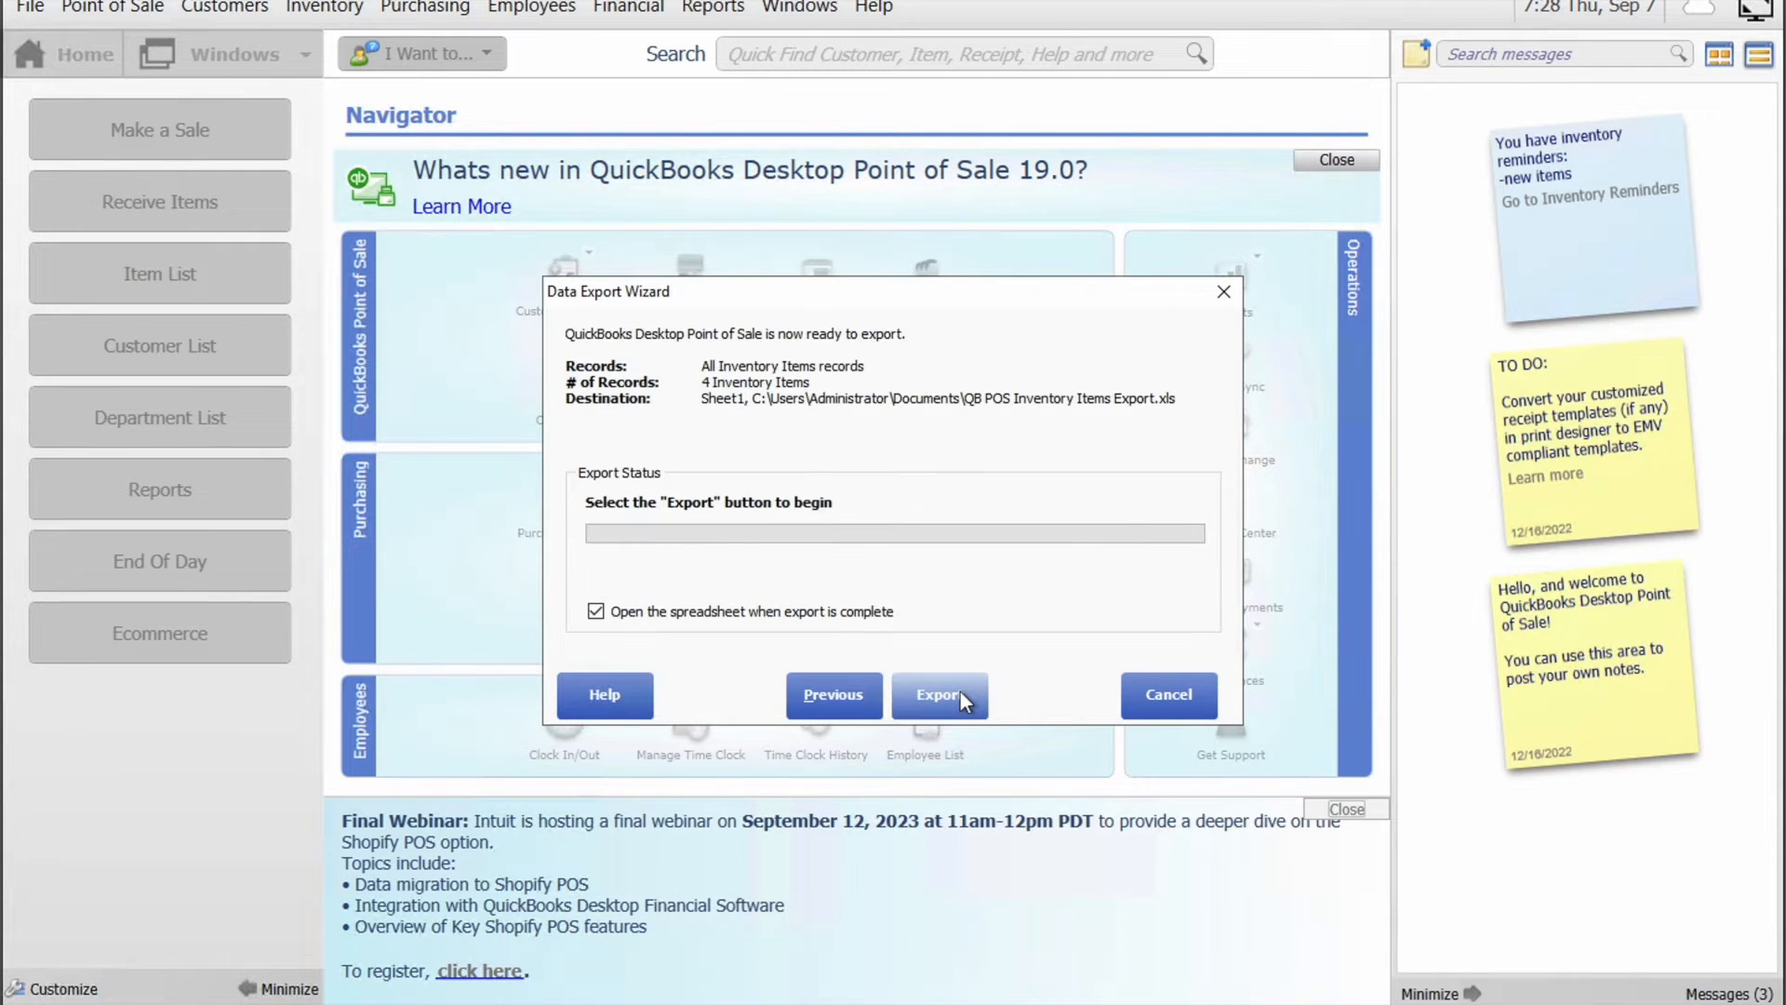
left_click(595, 612)
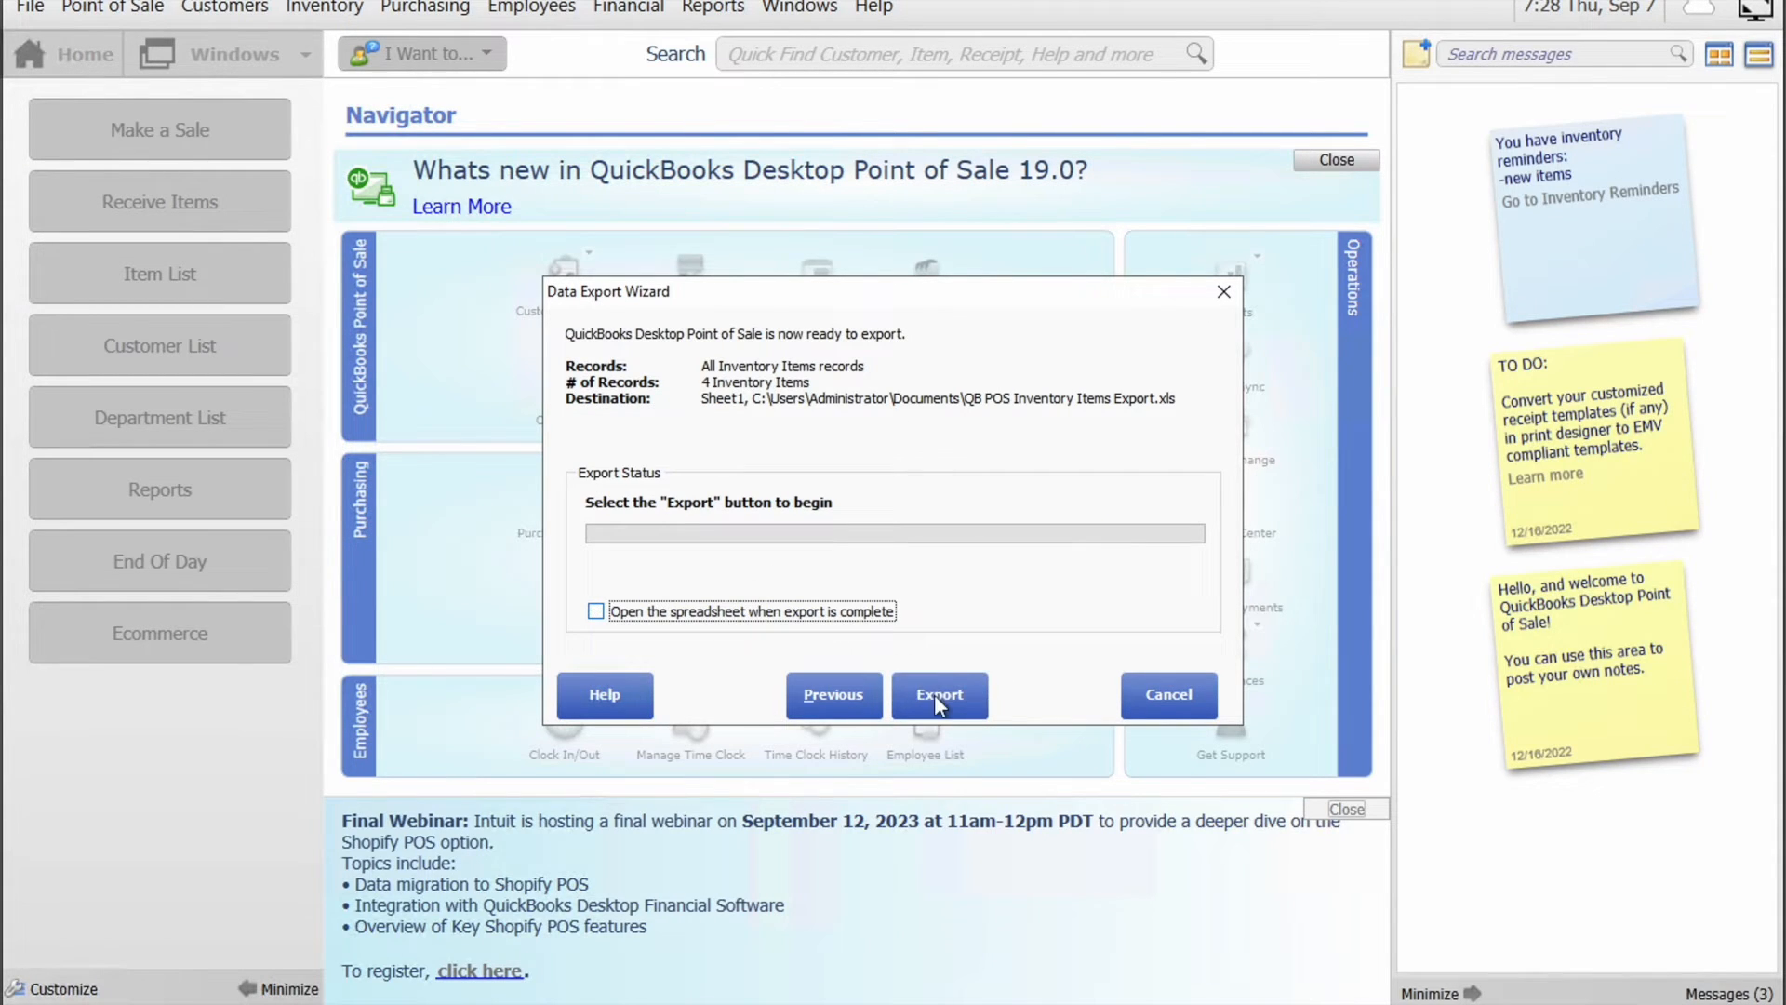
left_click(938, 695)
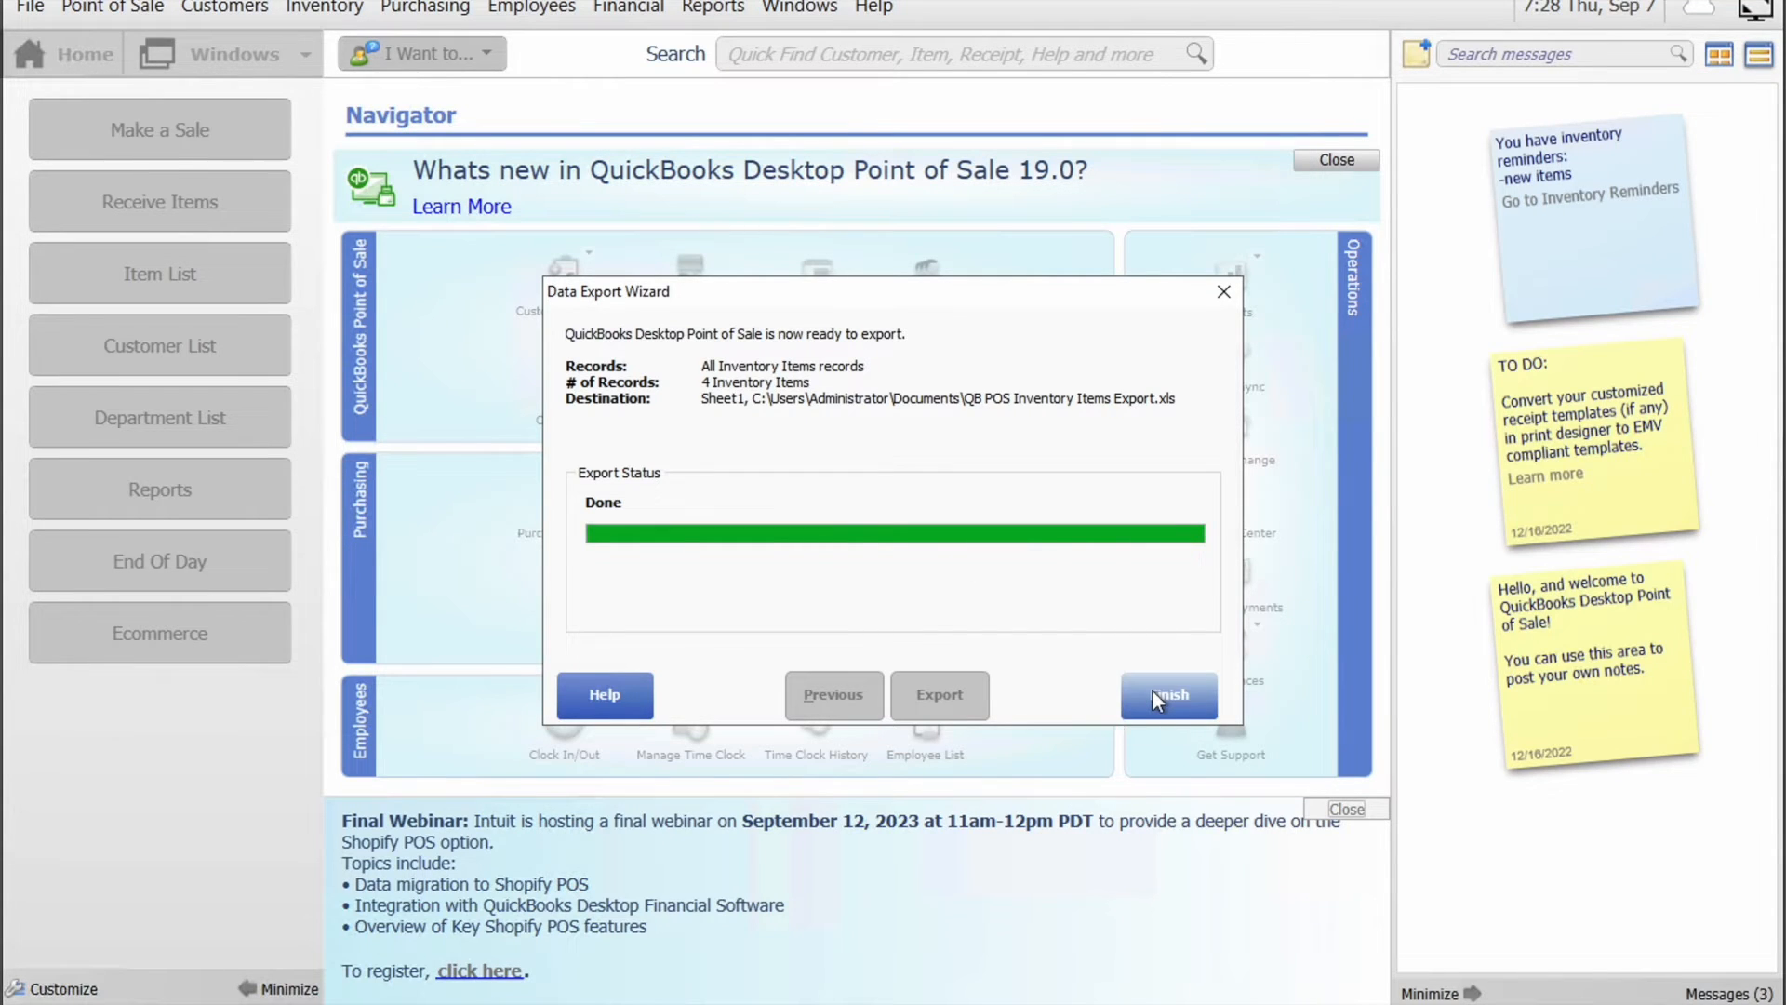
left_click(1167, 695)
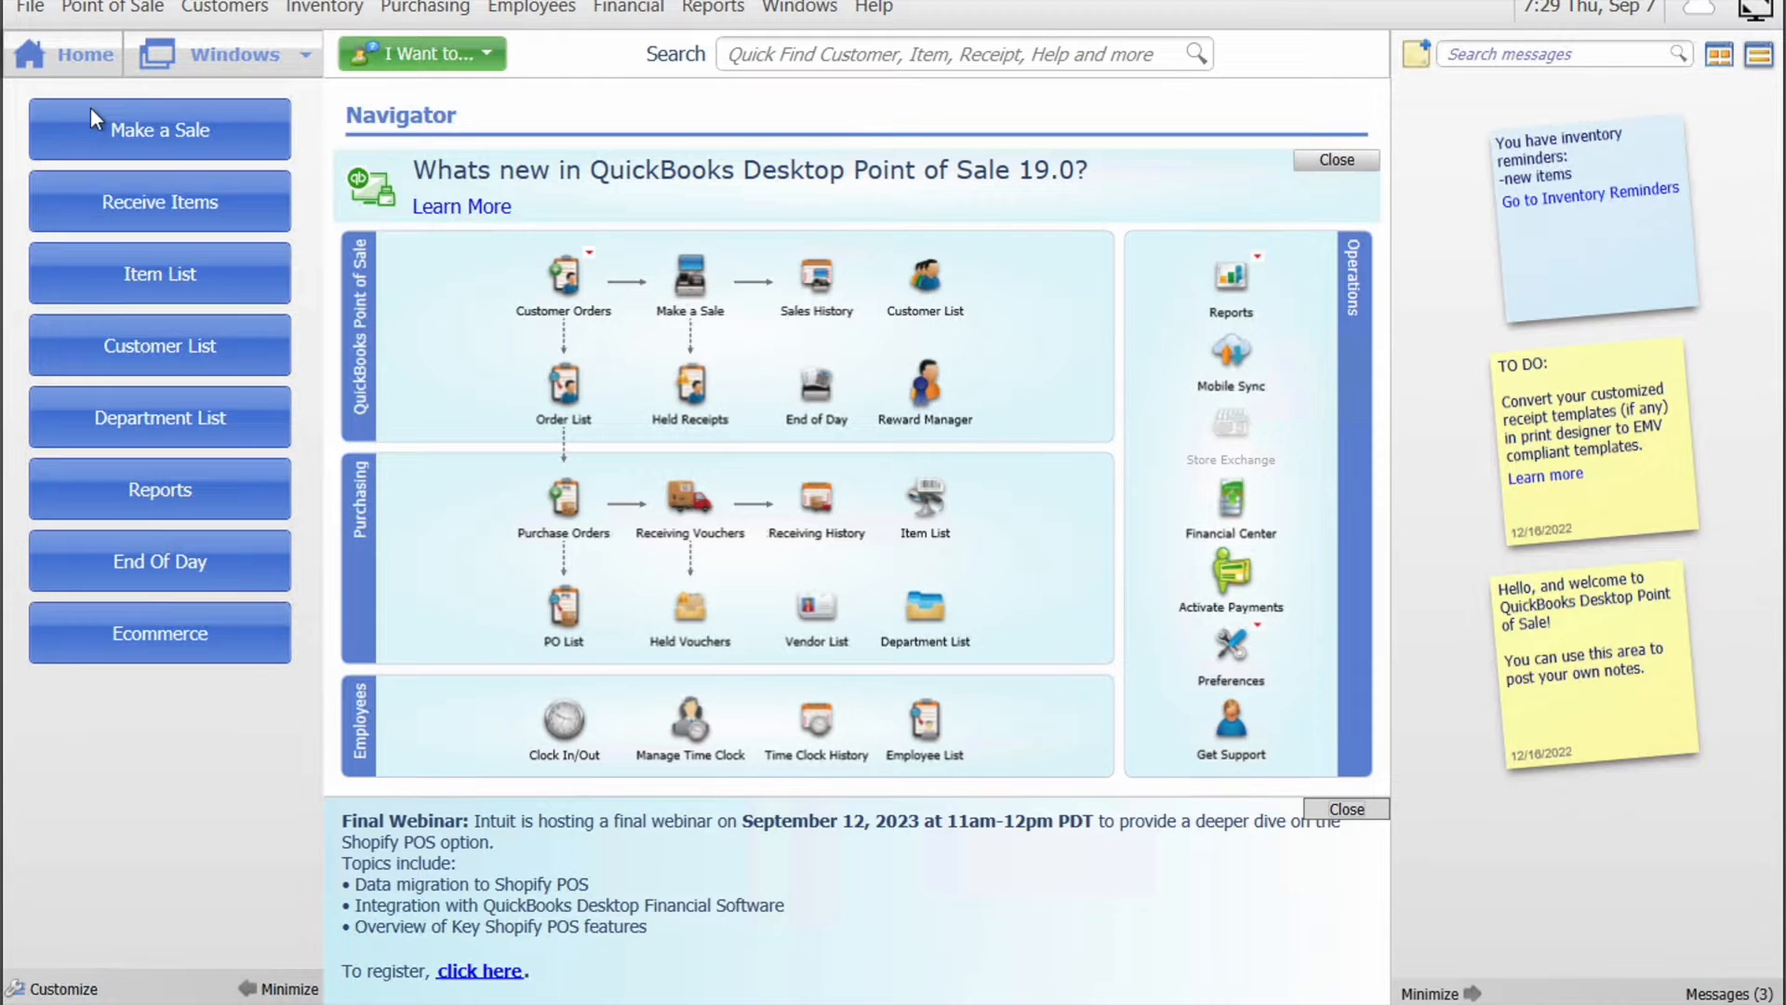
Export all 18 customer records to QB POS Customers Export.xls in Documents.
left_click(30, 8)
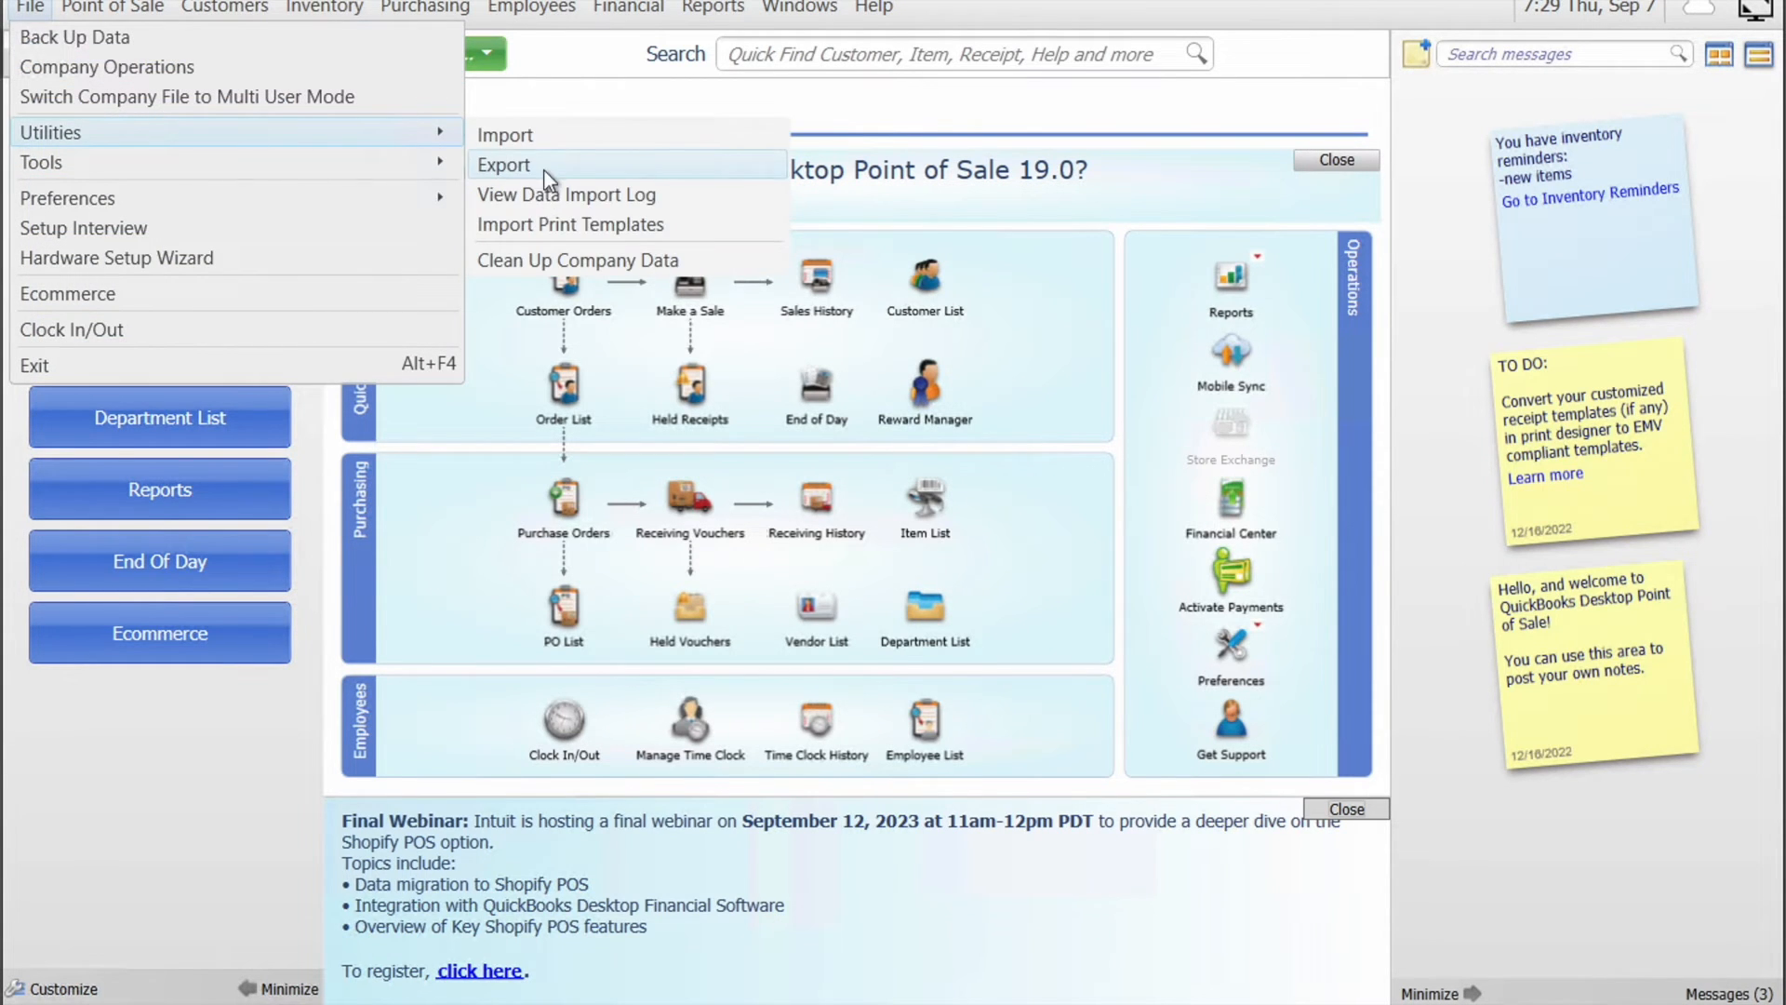
left_click(503, 166)
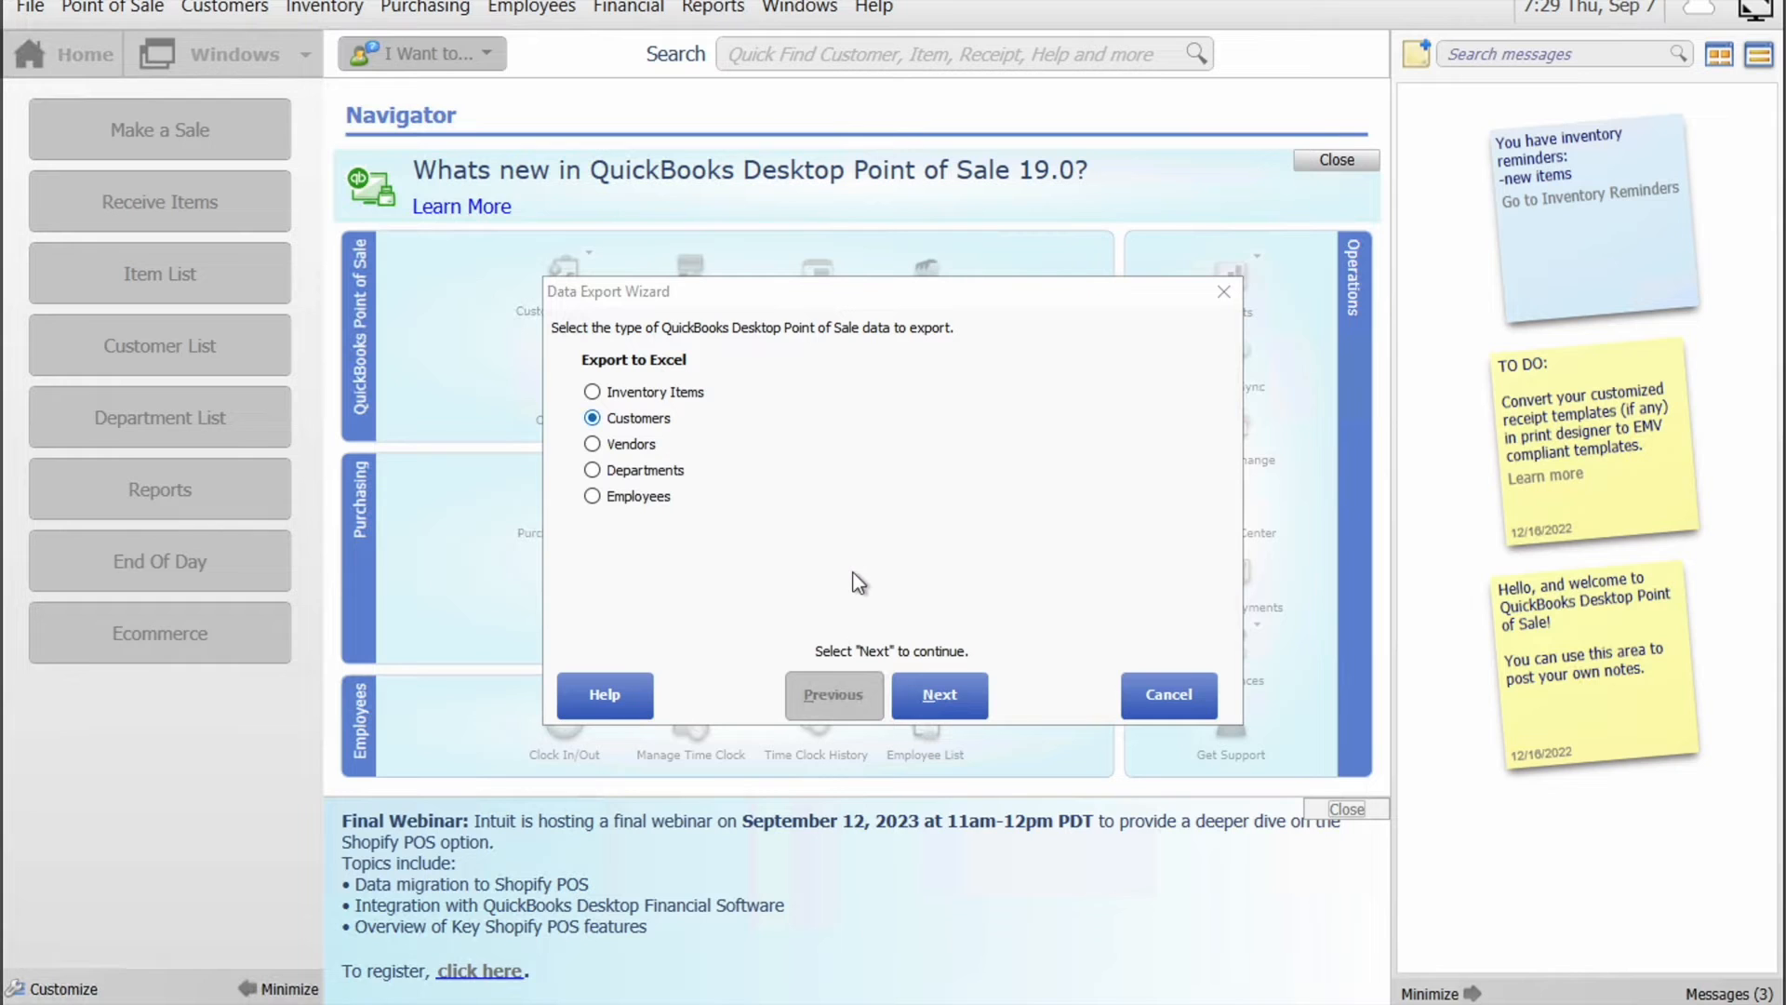
left_click(939, 693)
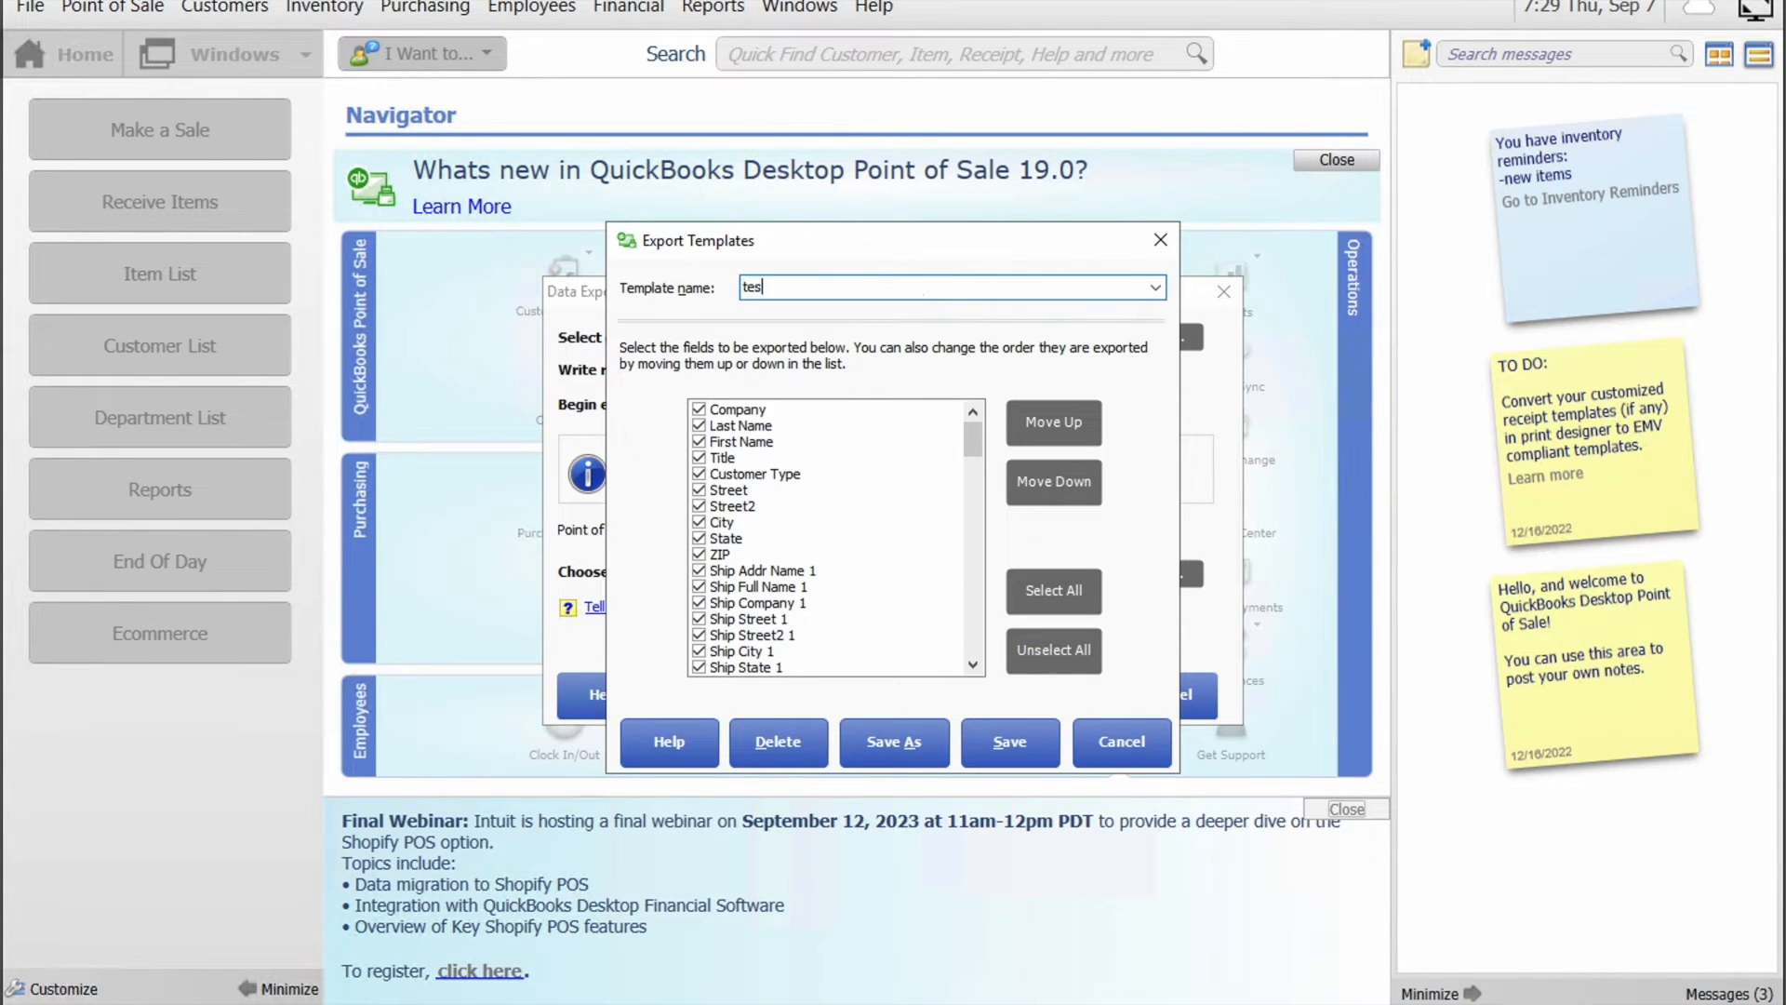
left_click(1007, 742)
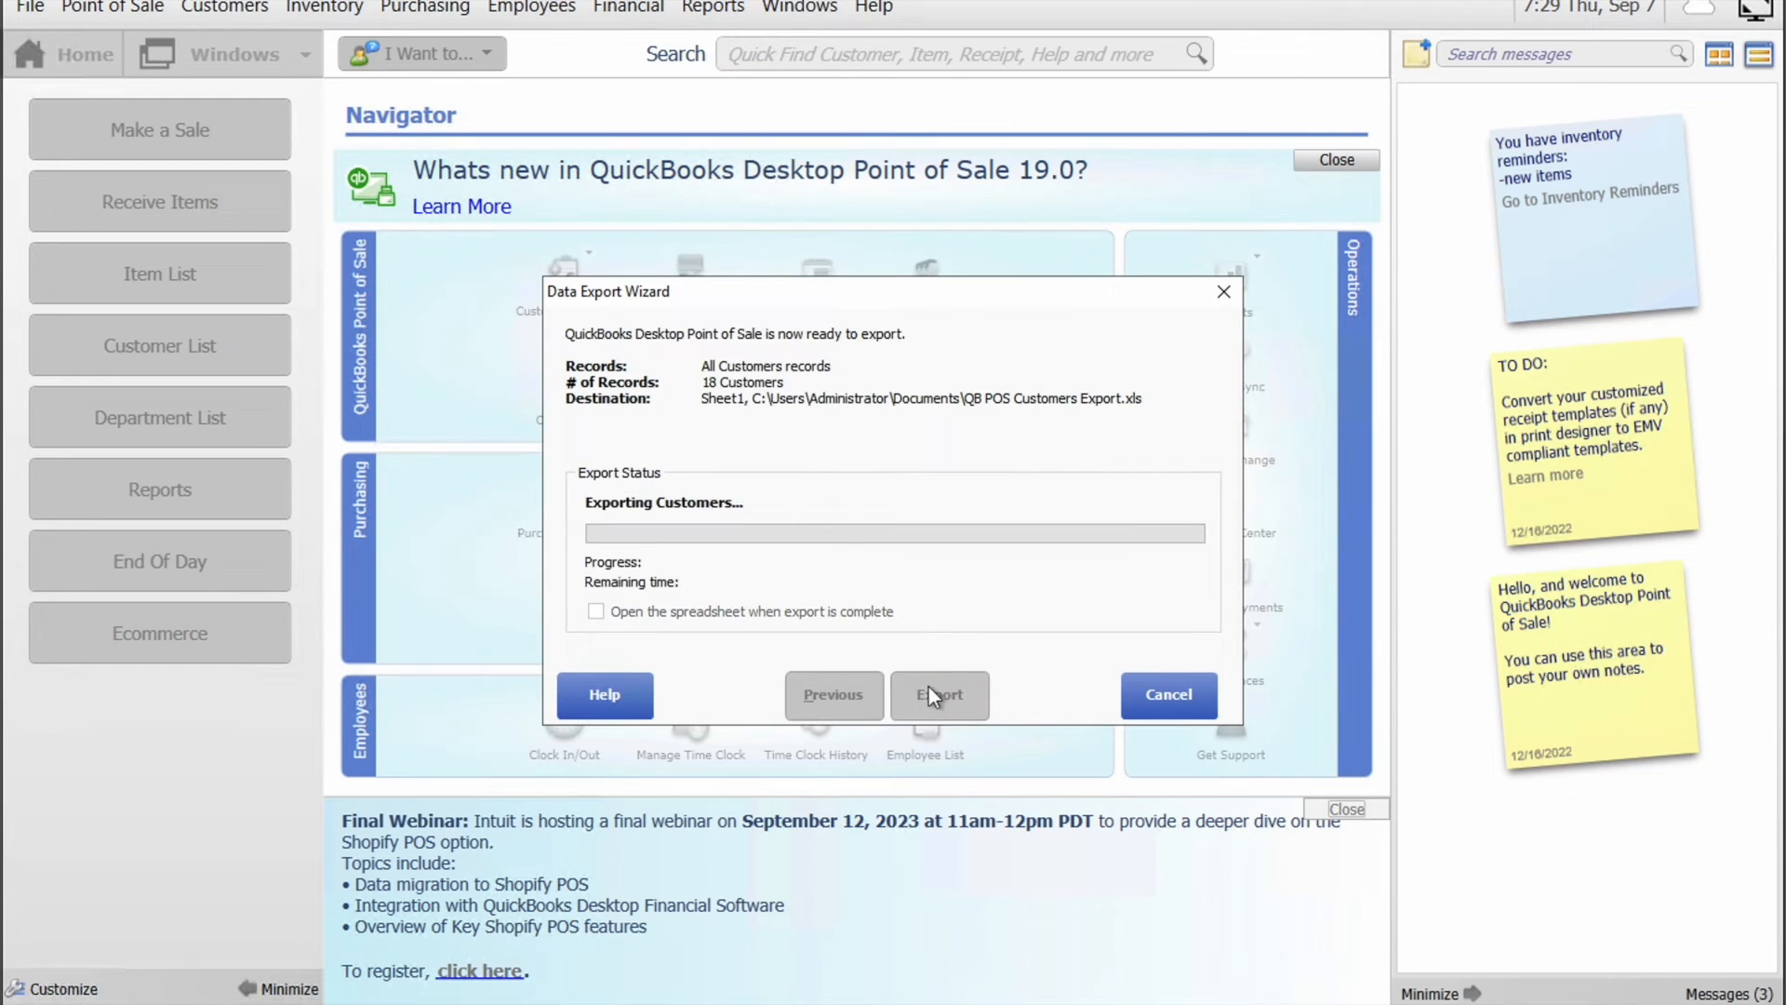
left_click(939, 695)
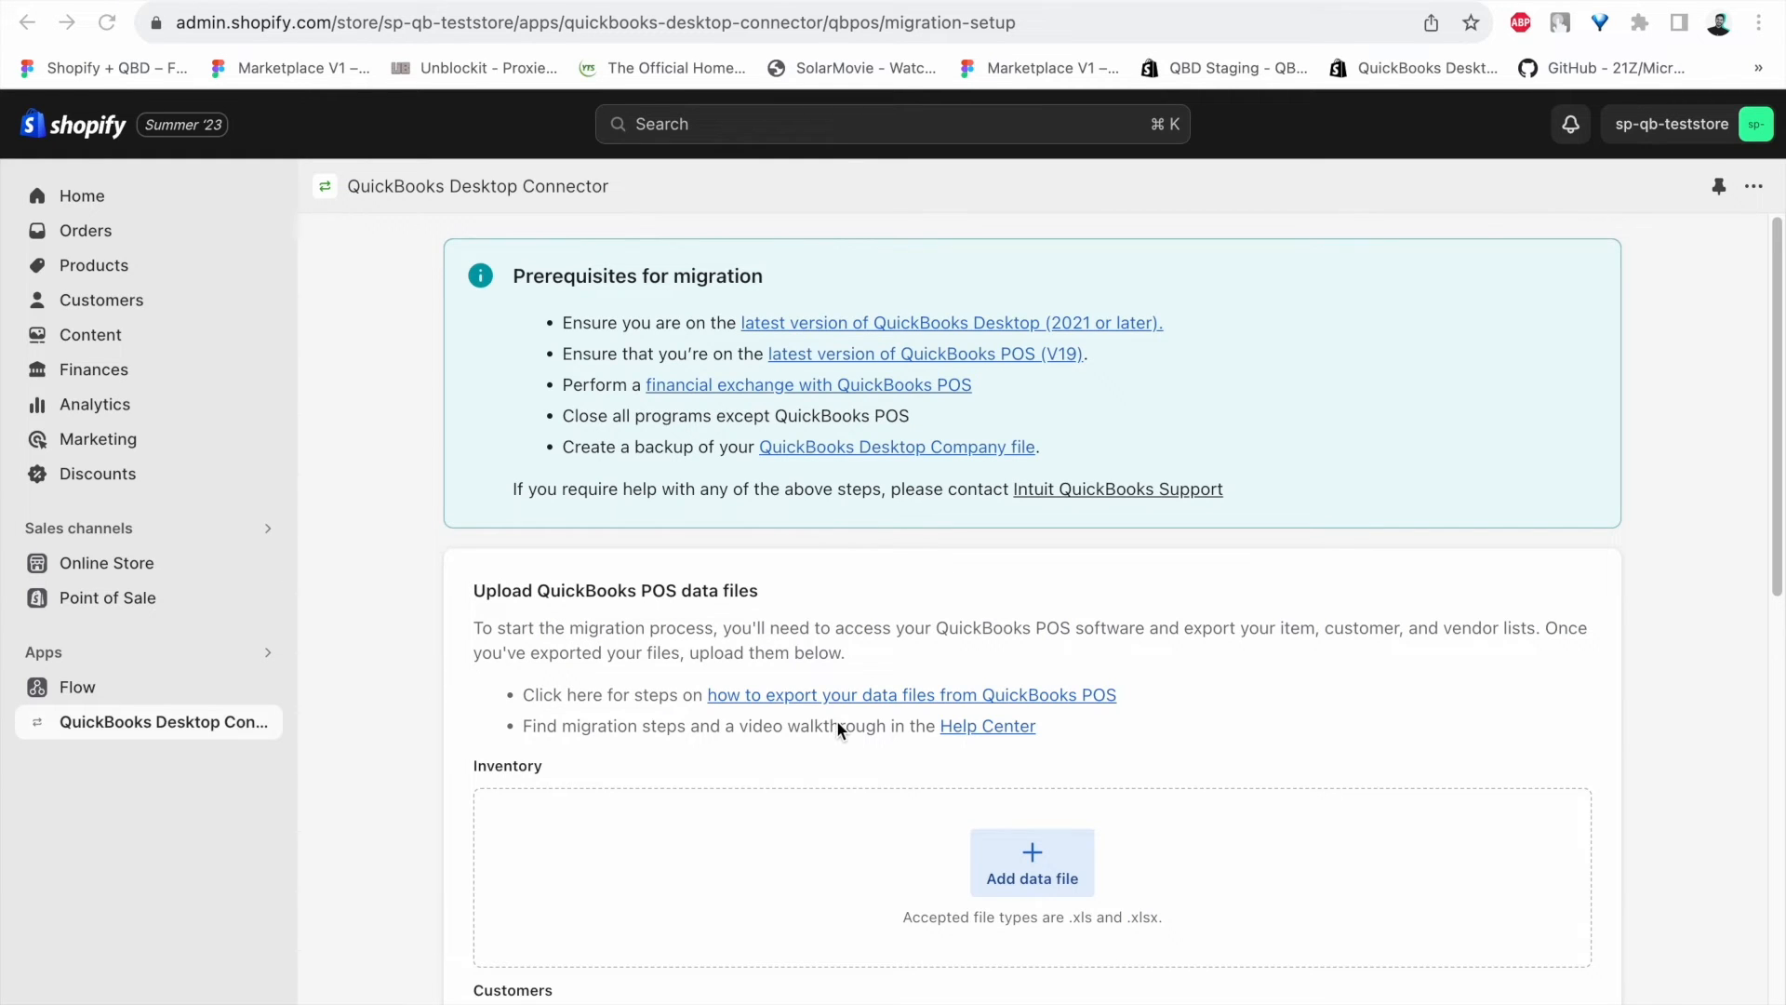
Upload Customers export_1000.xlsx and QB POS Vendors Export_1000.xls as migration data files.
scroll("down", 3)
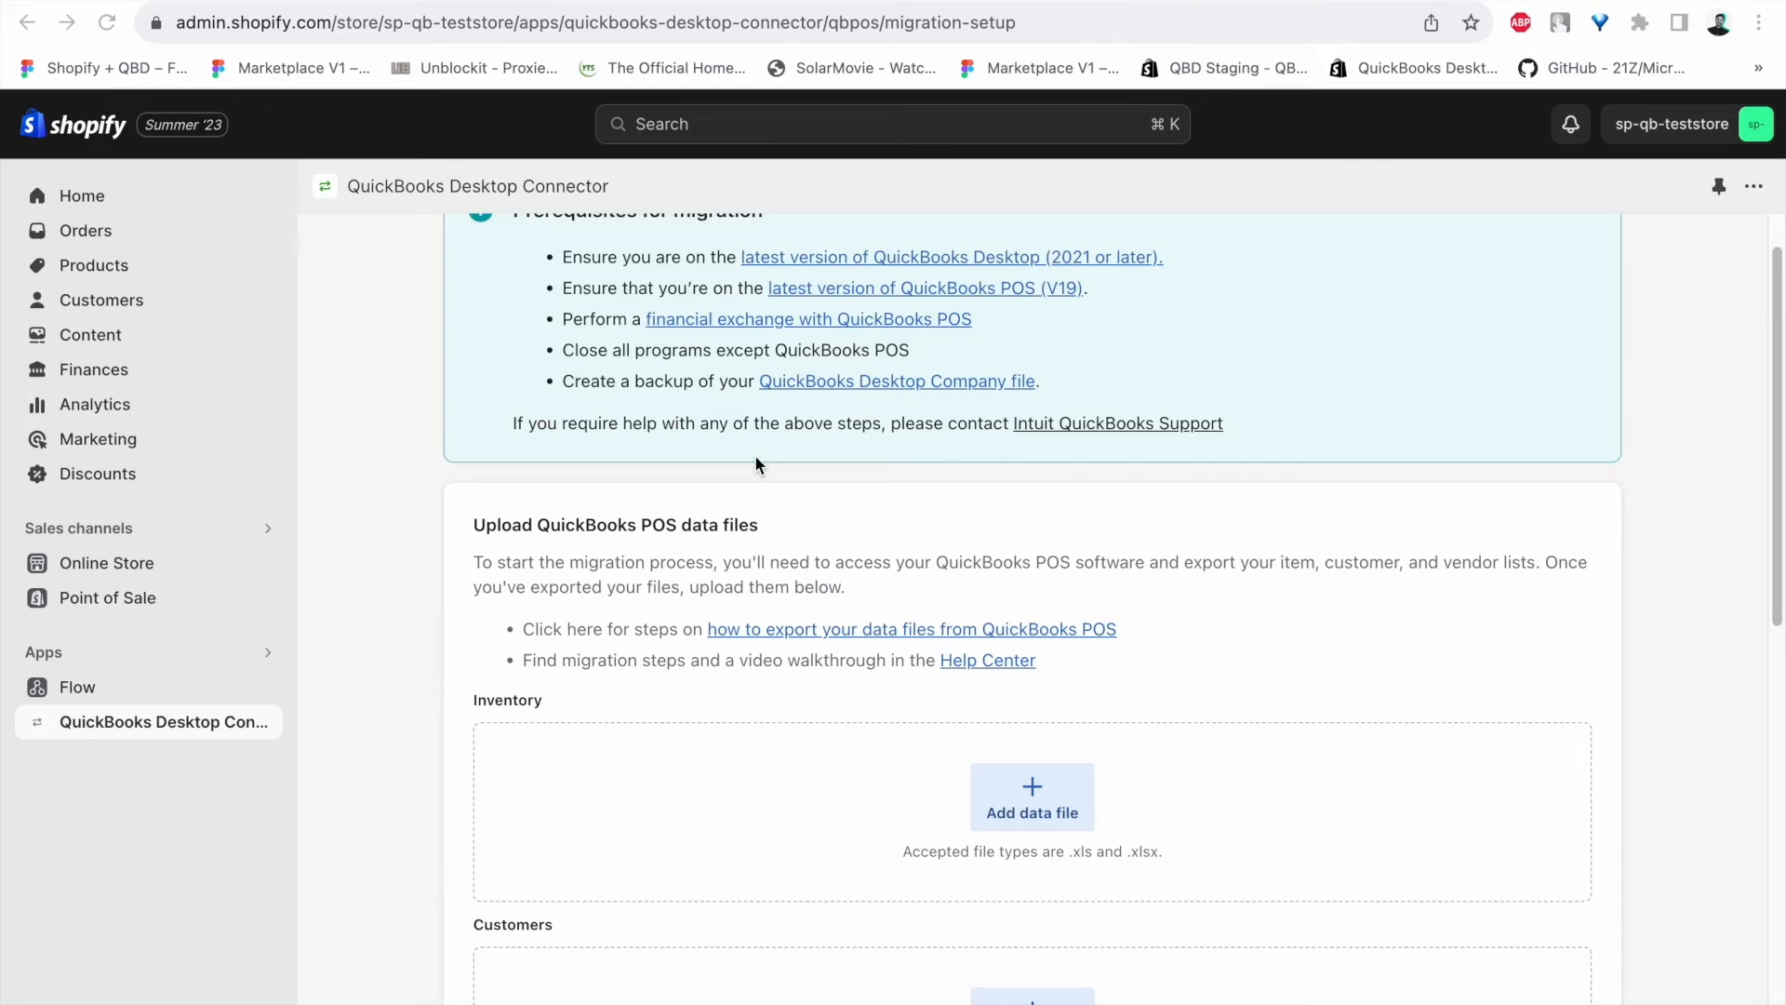
scroll("down", 3)
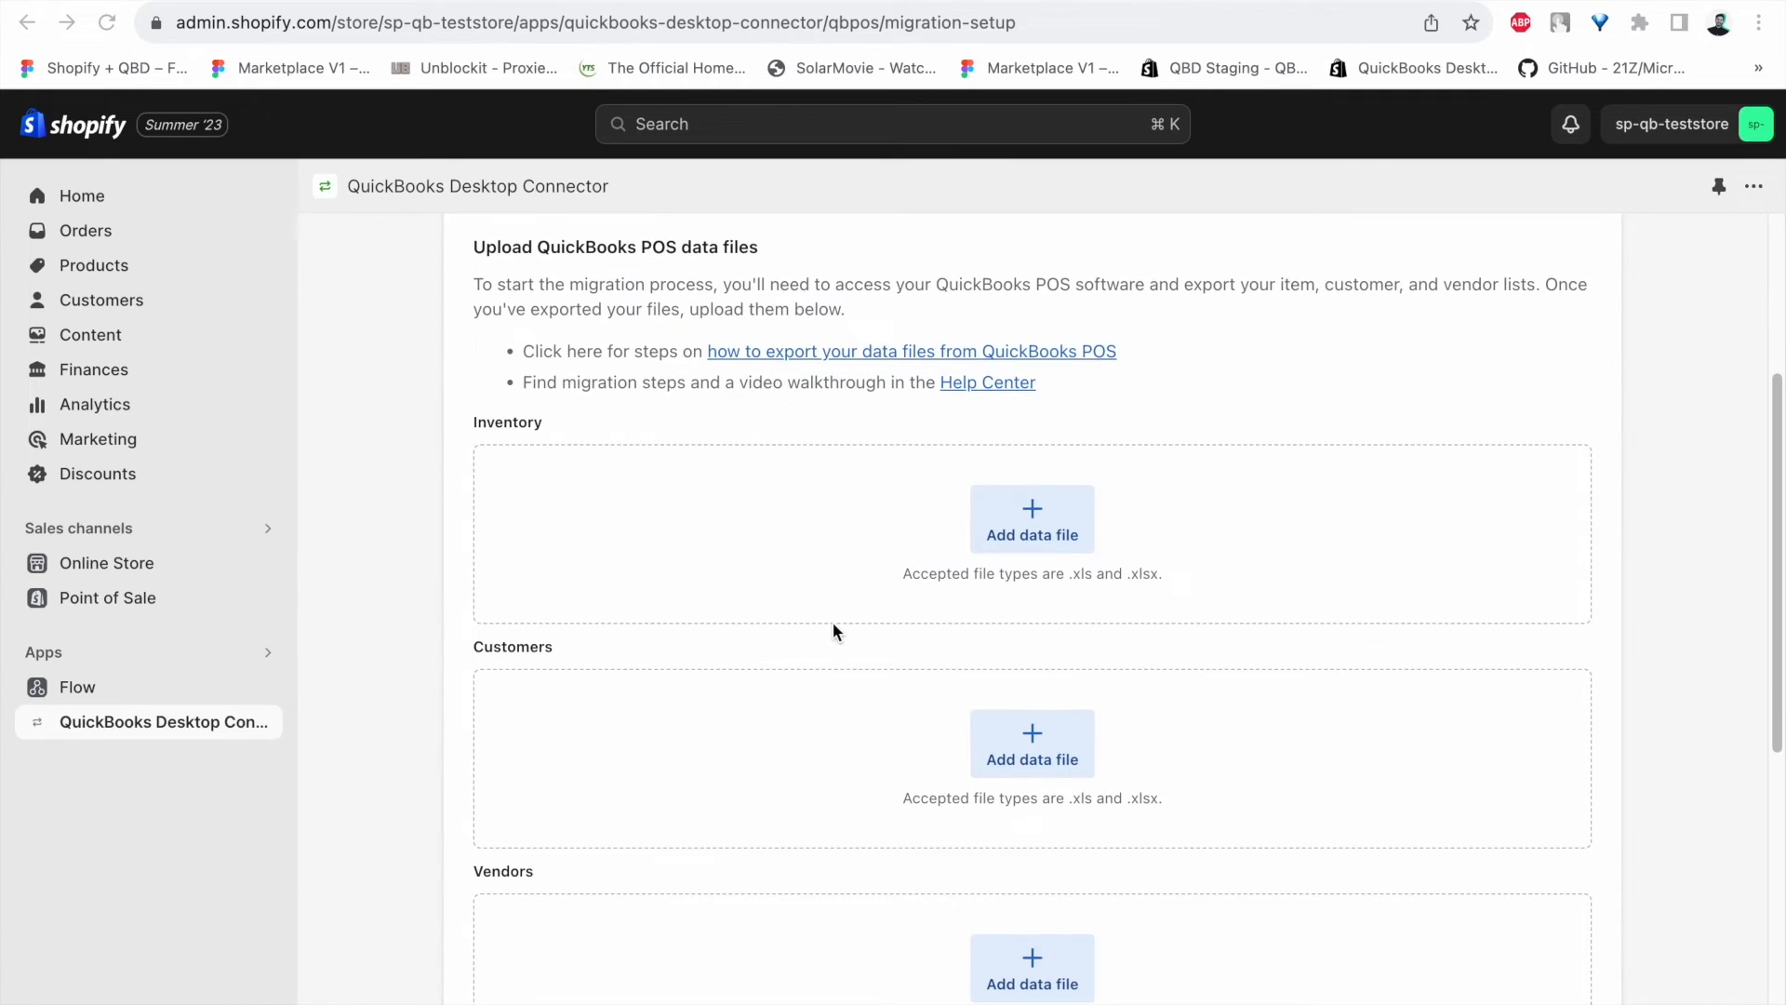
mouse_move(1153, 419)
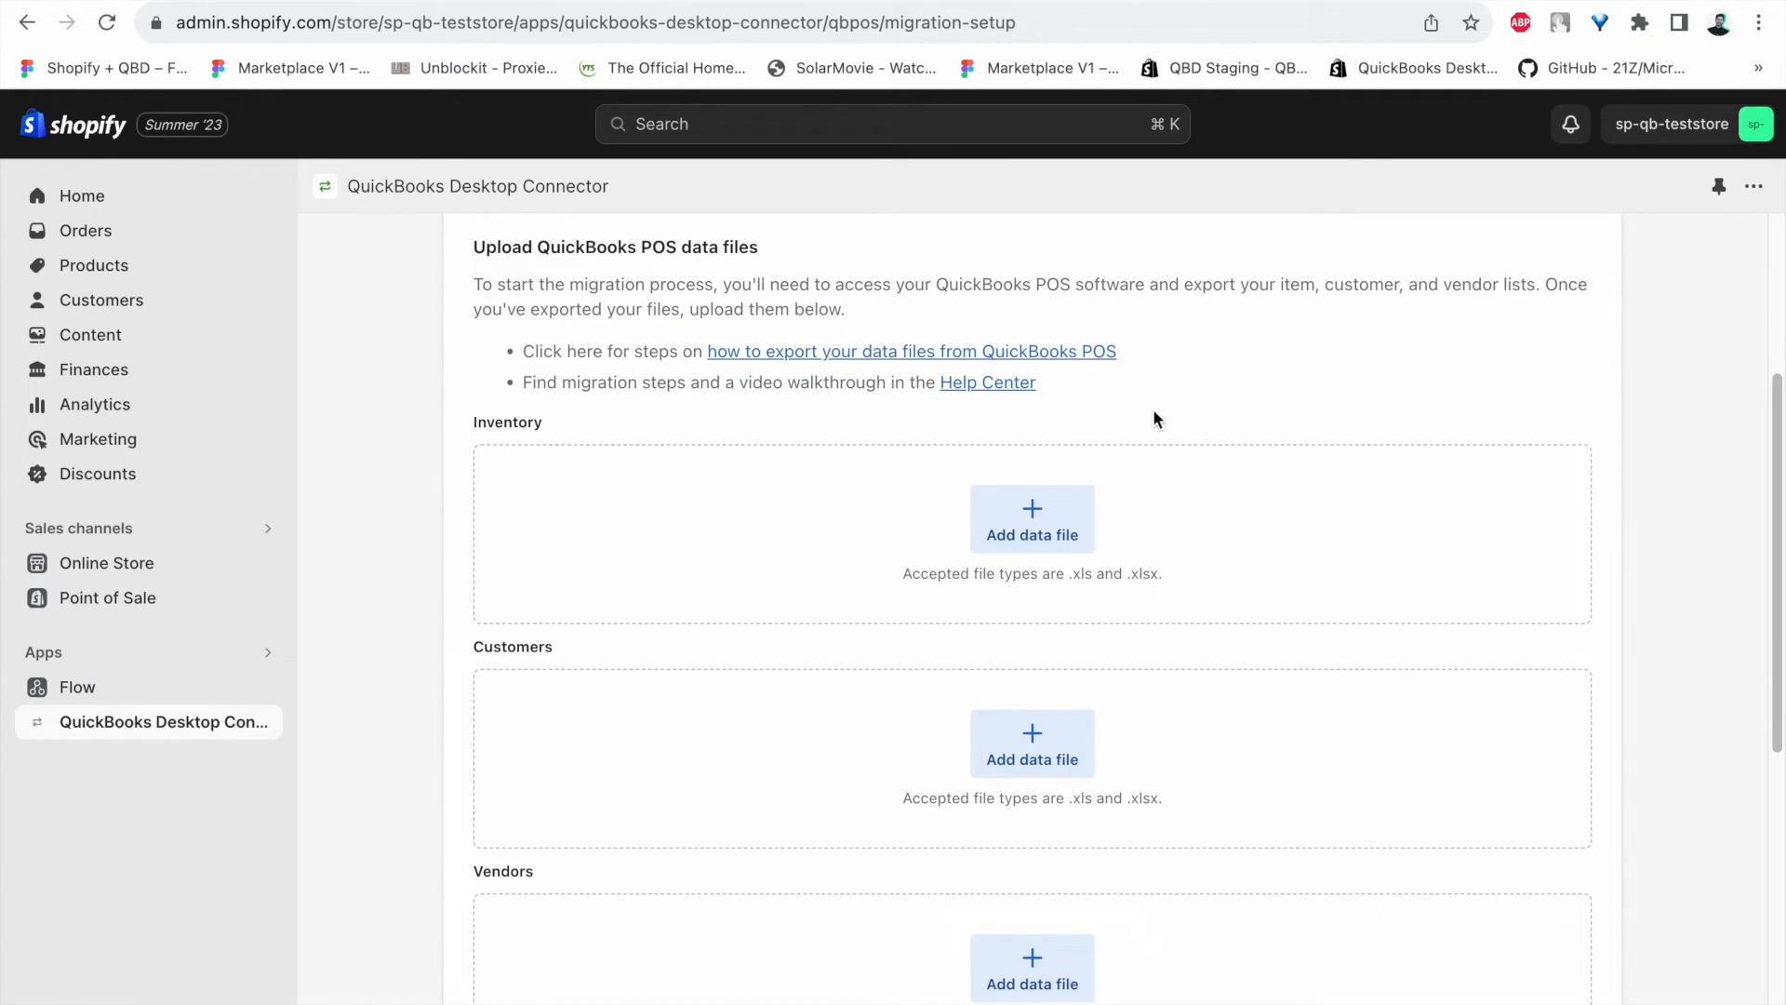
left_click(1031, 518)
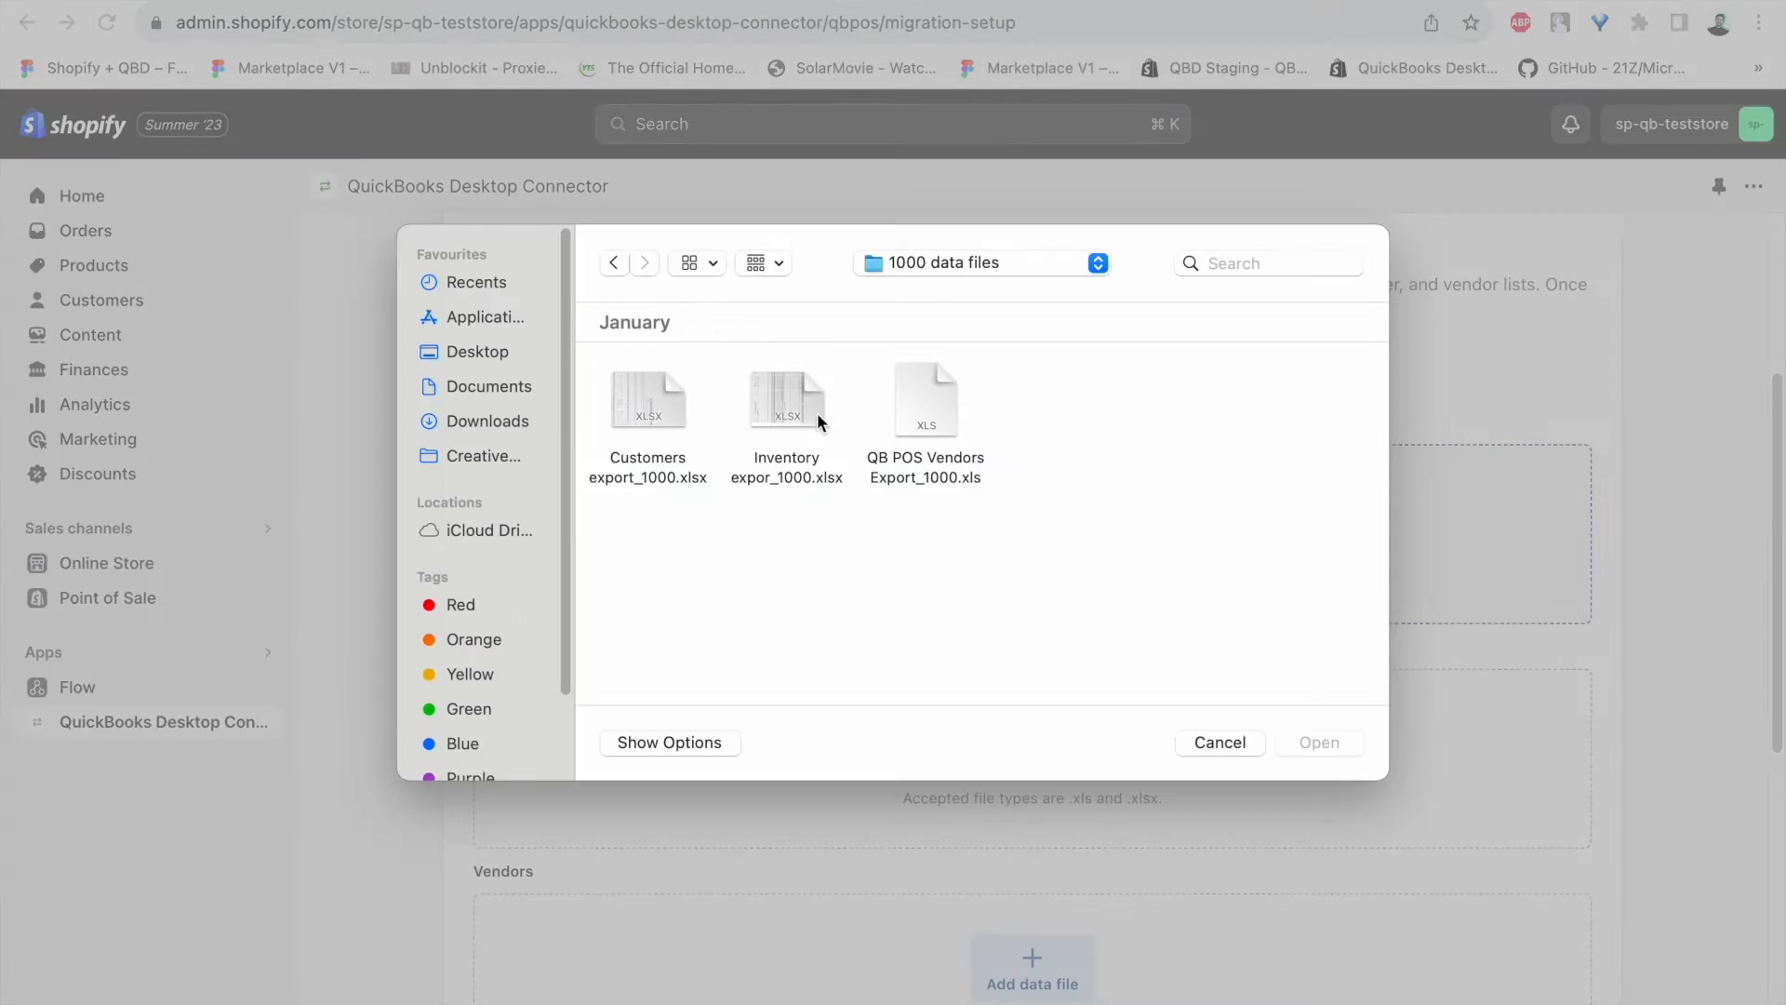
left_click(1318, 742)
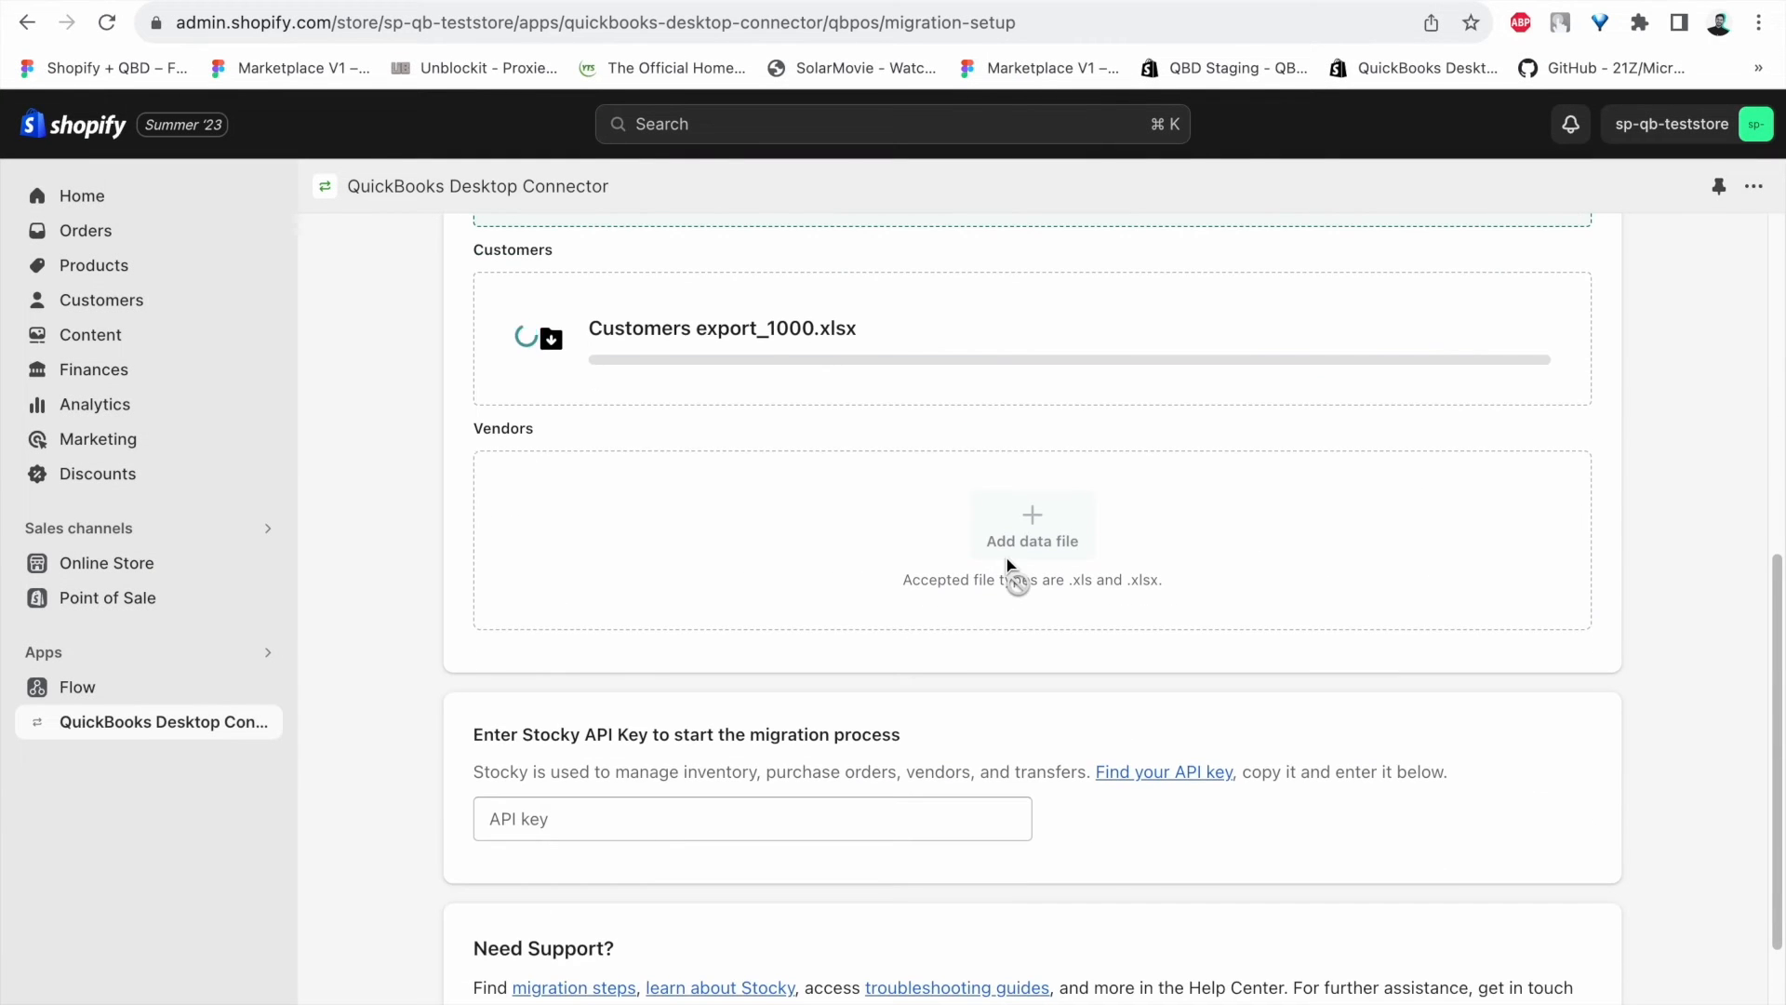
left_click(1031, 525)
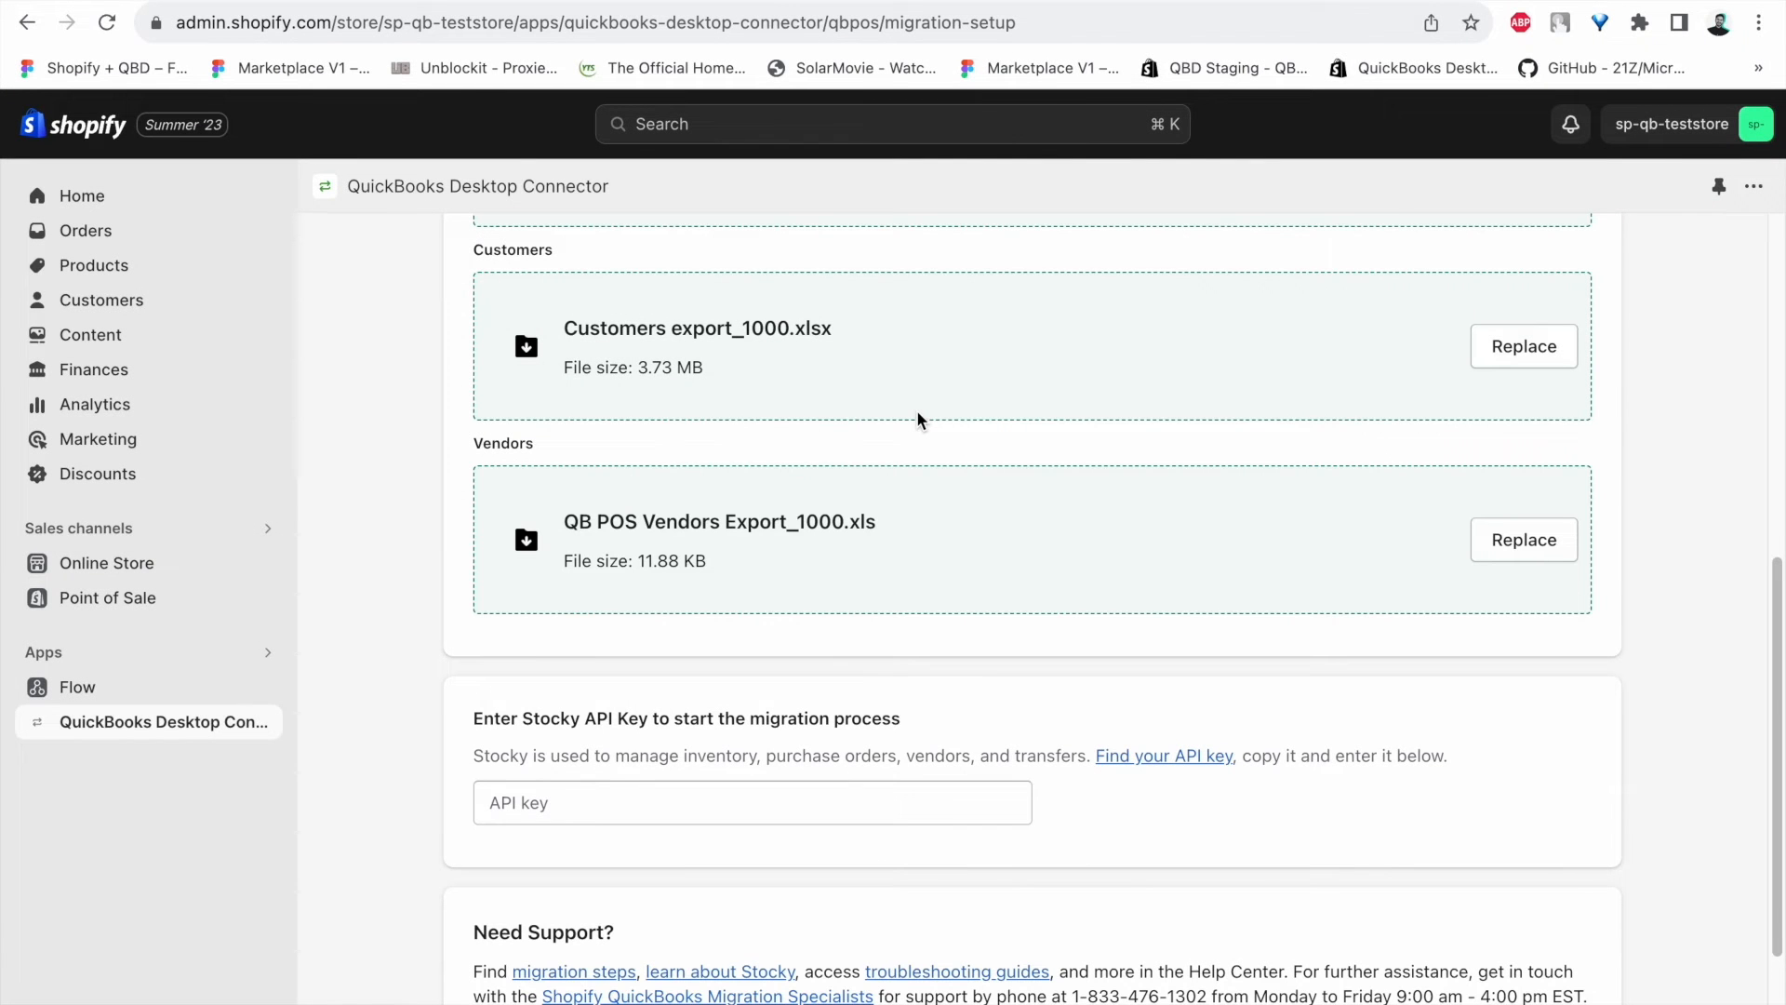
mouse_move(1178, 756)
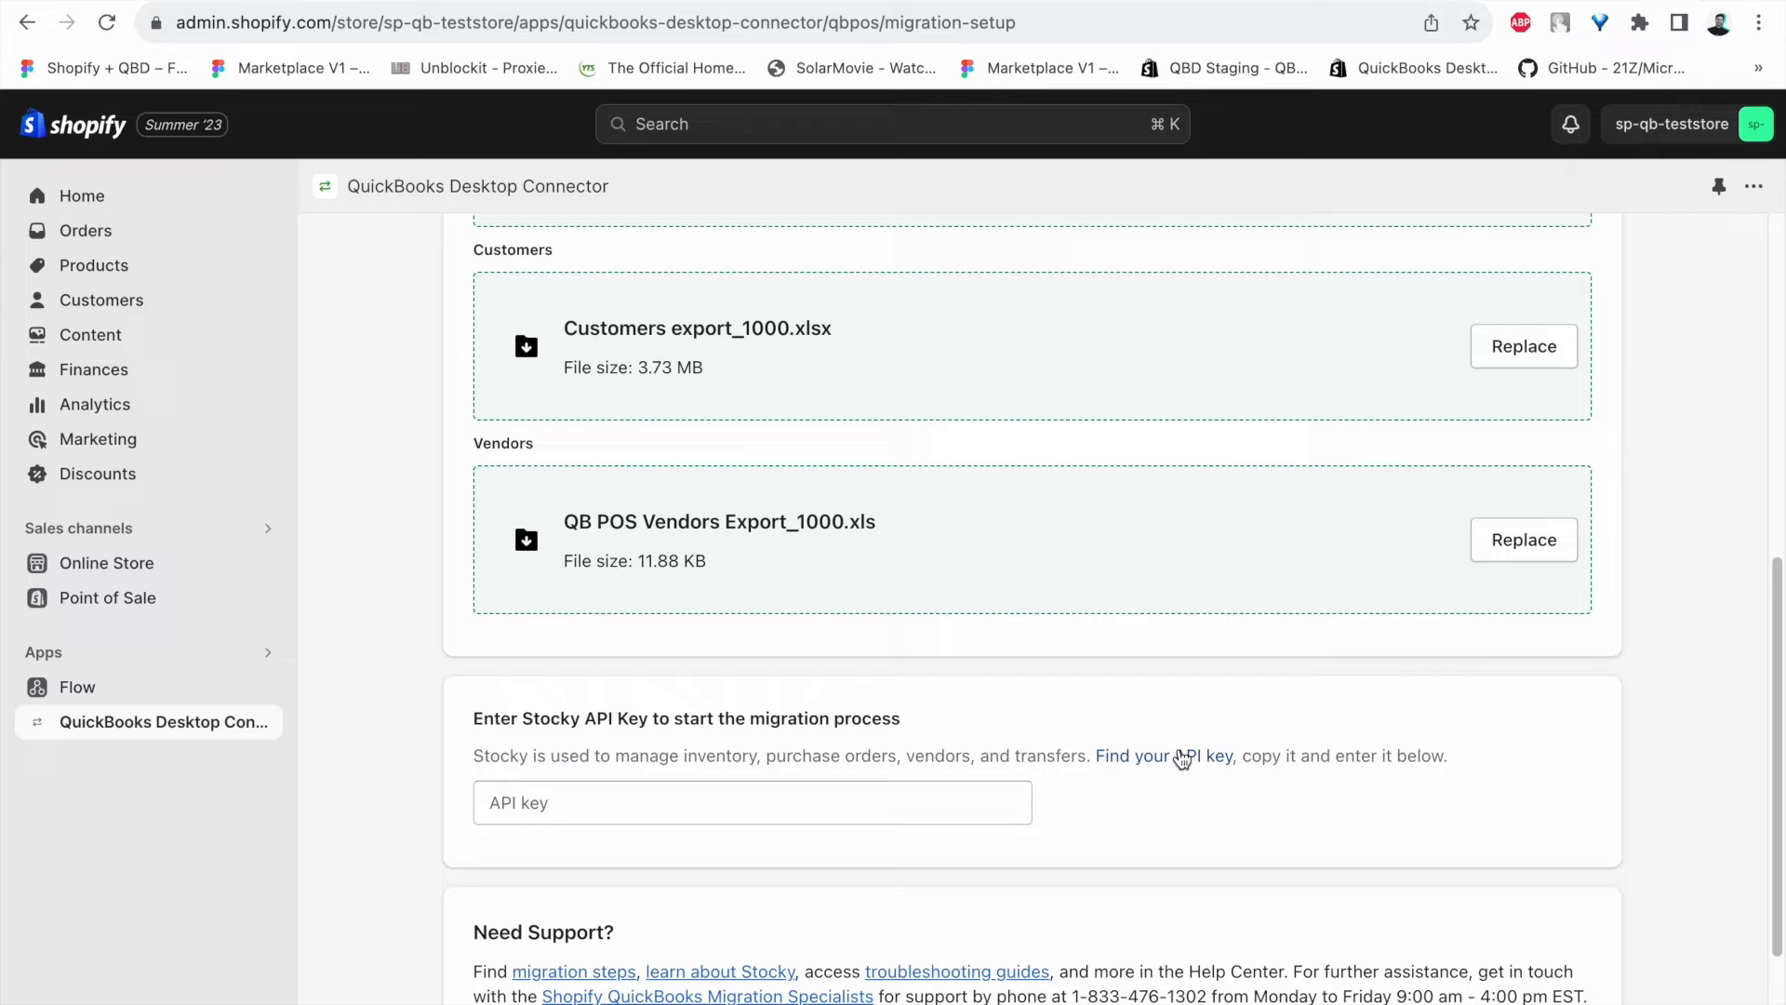
left_click(1164, 756)
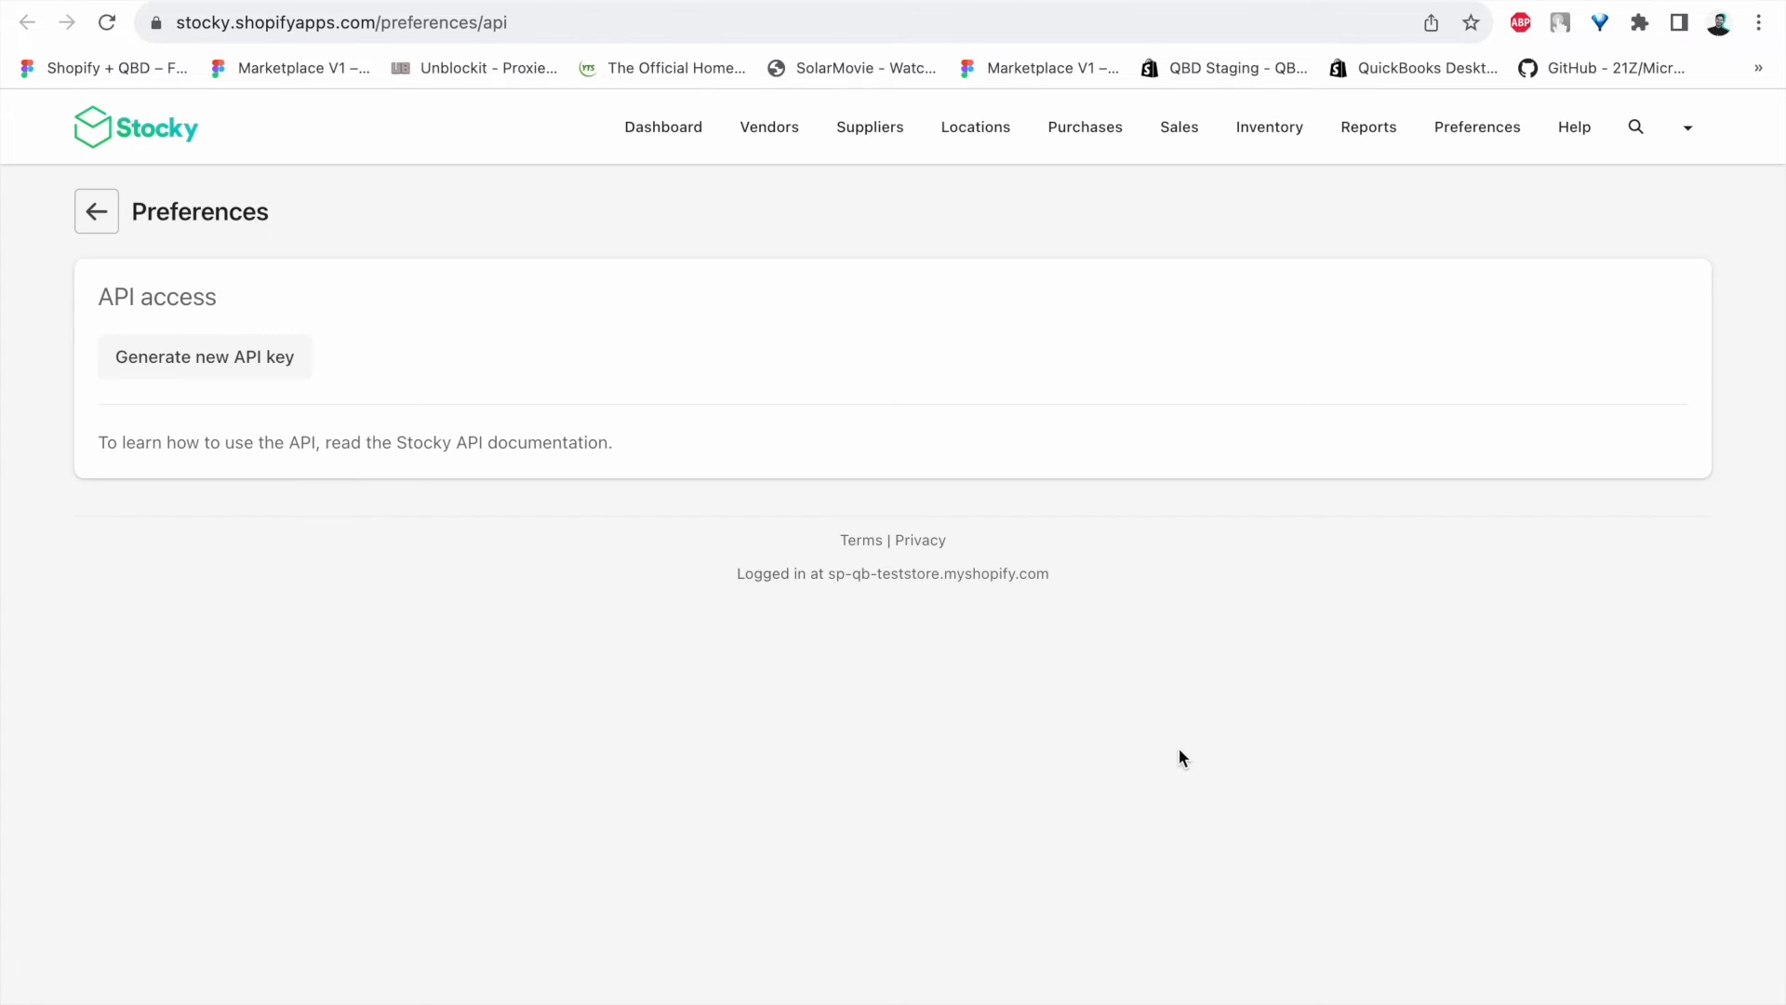
mouse_move(279, 376)
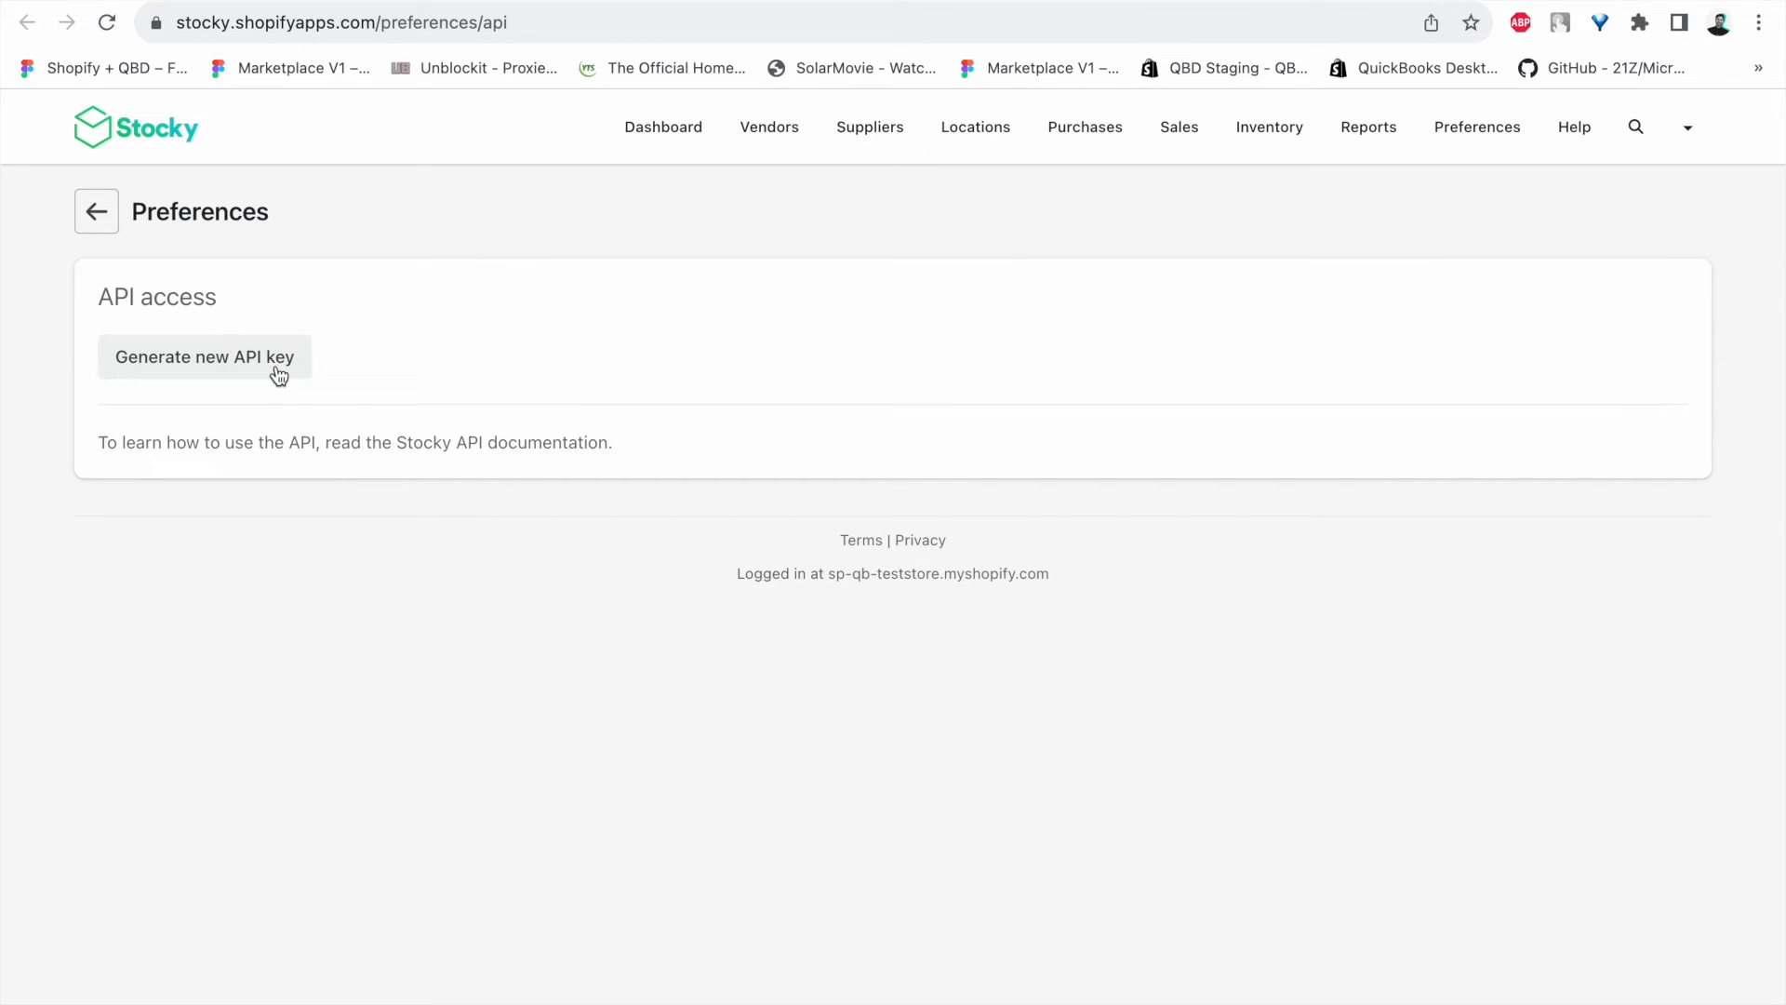
left_click(205, 356)
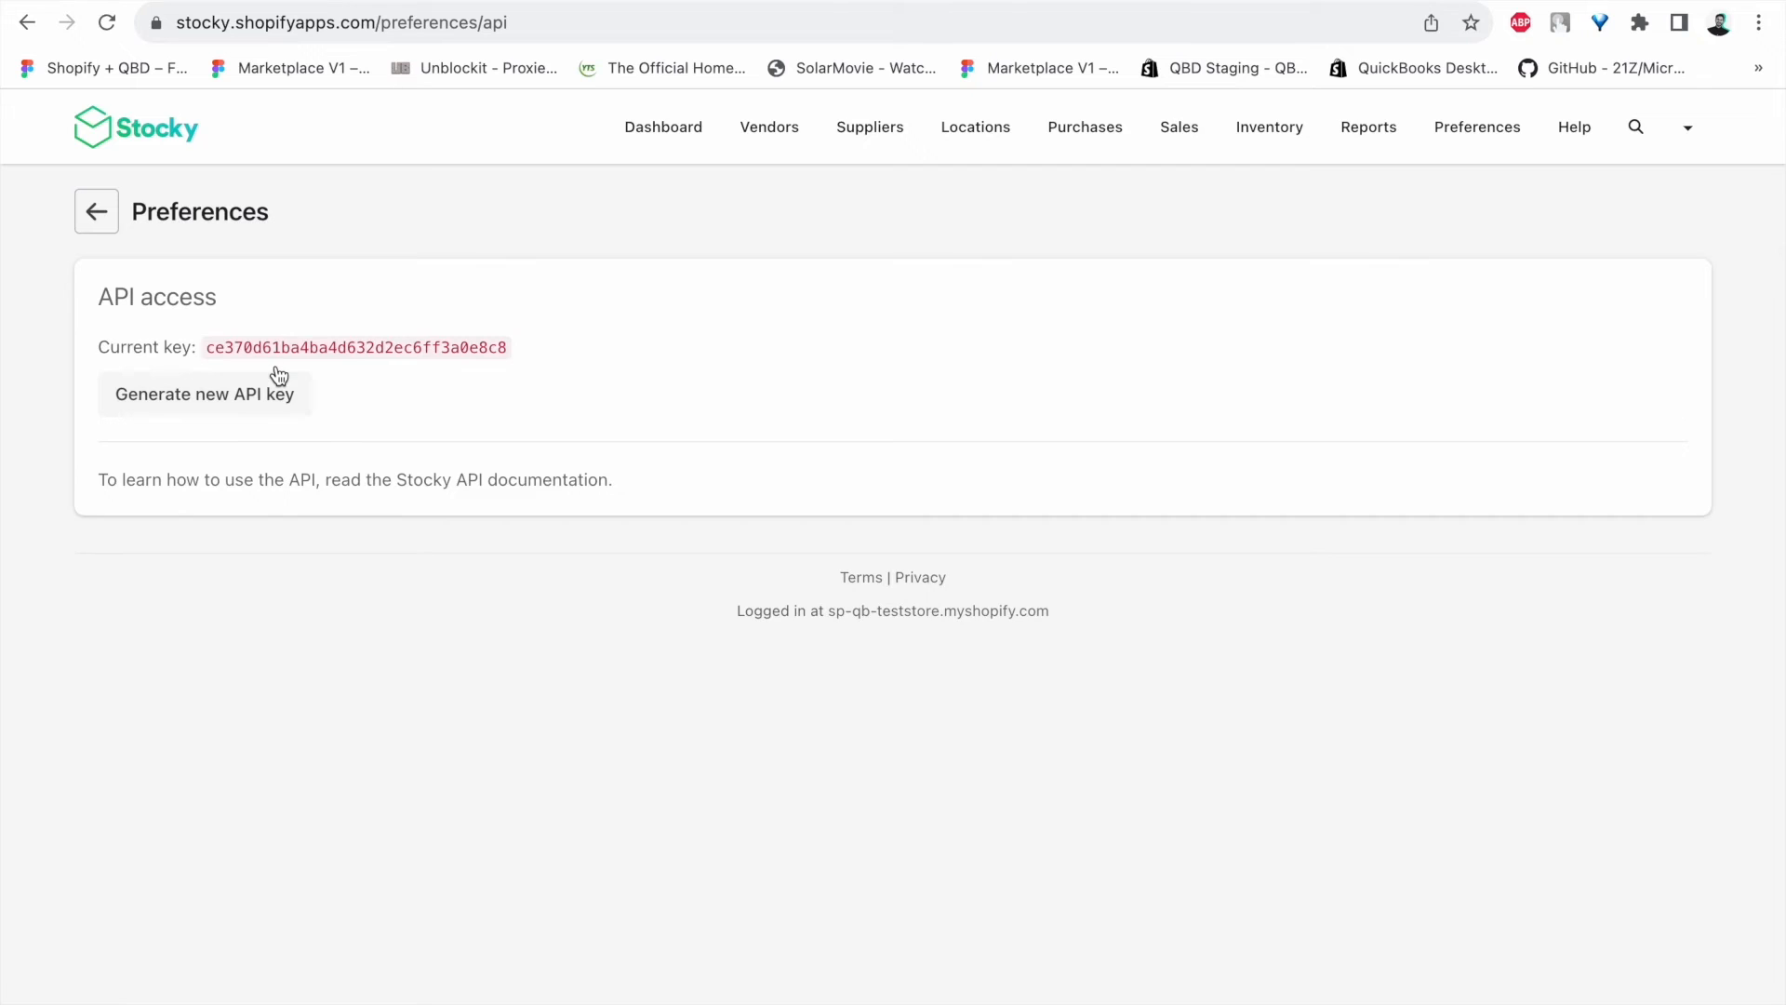
double_click(356, 347)
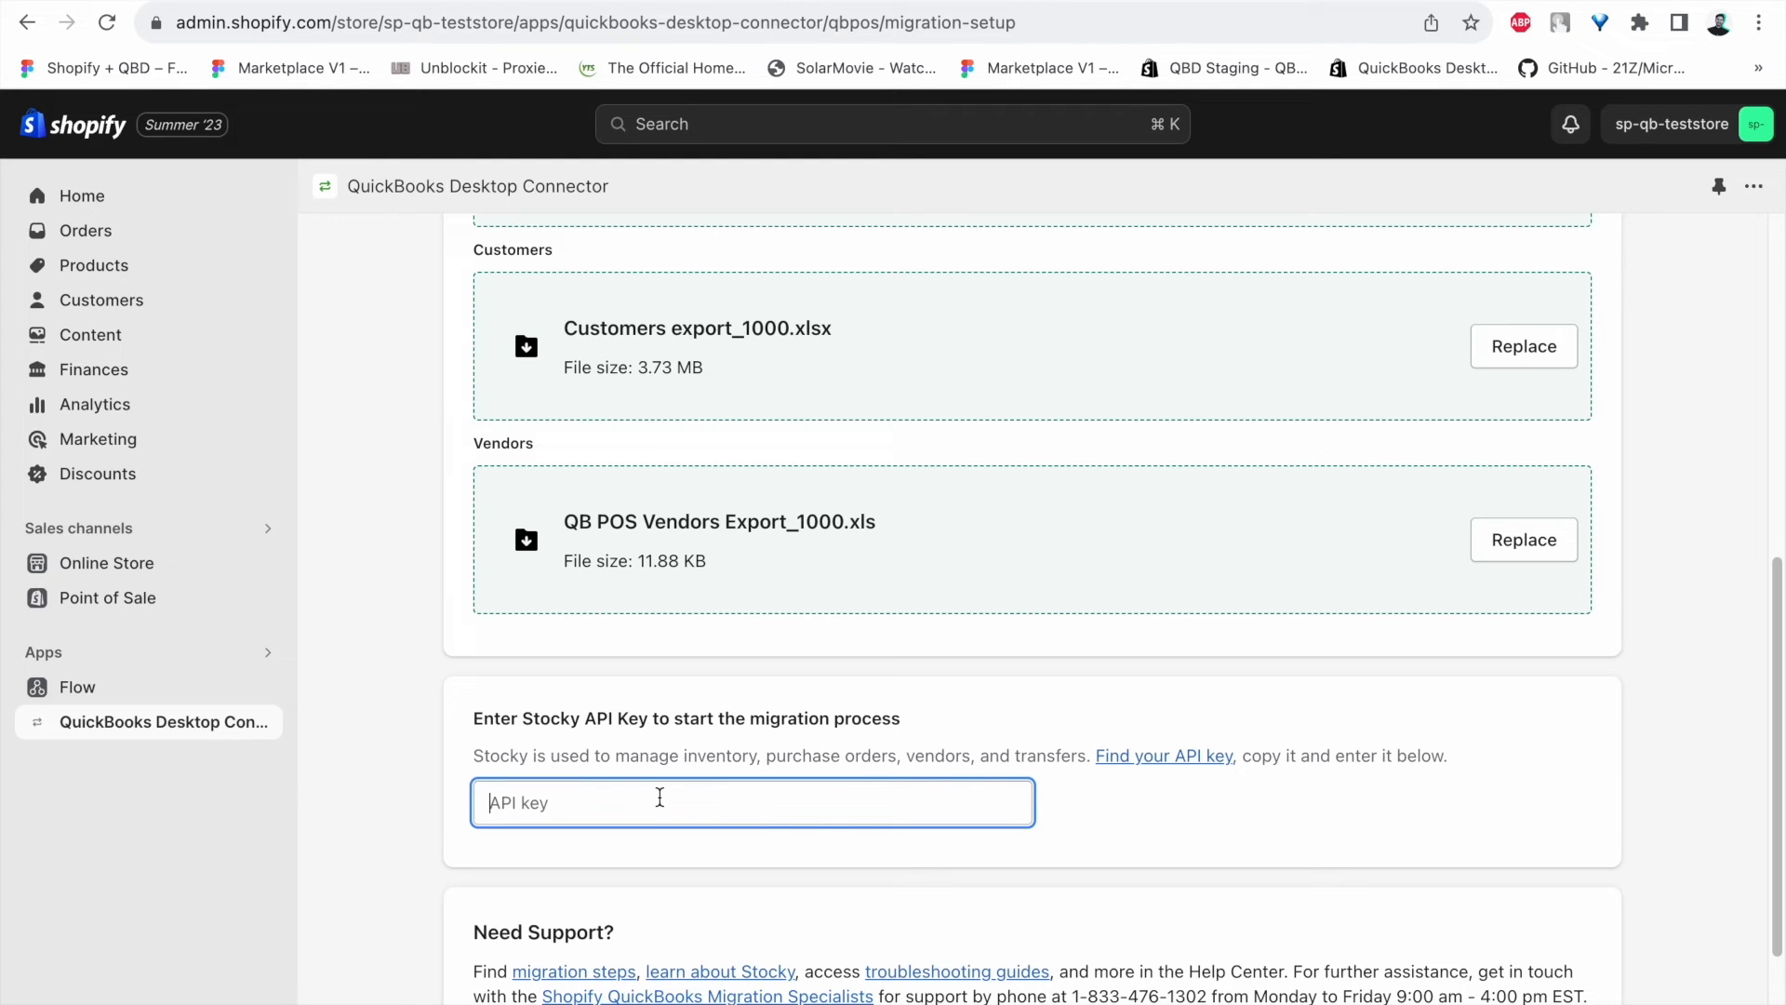
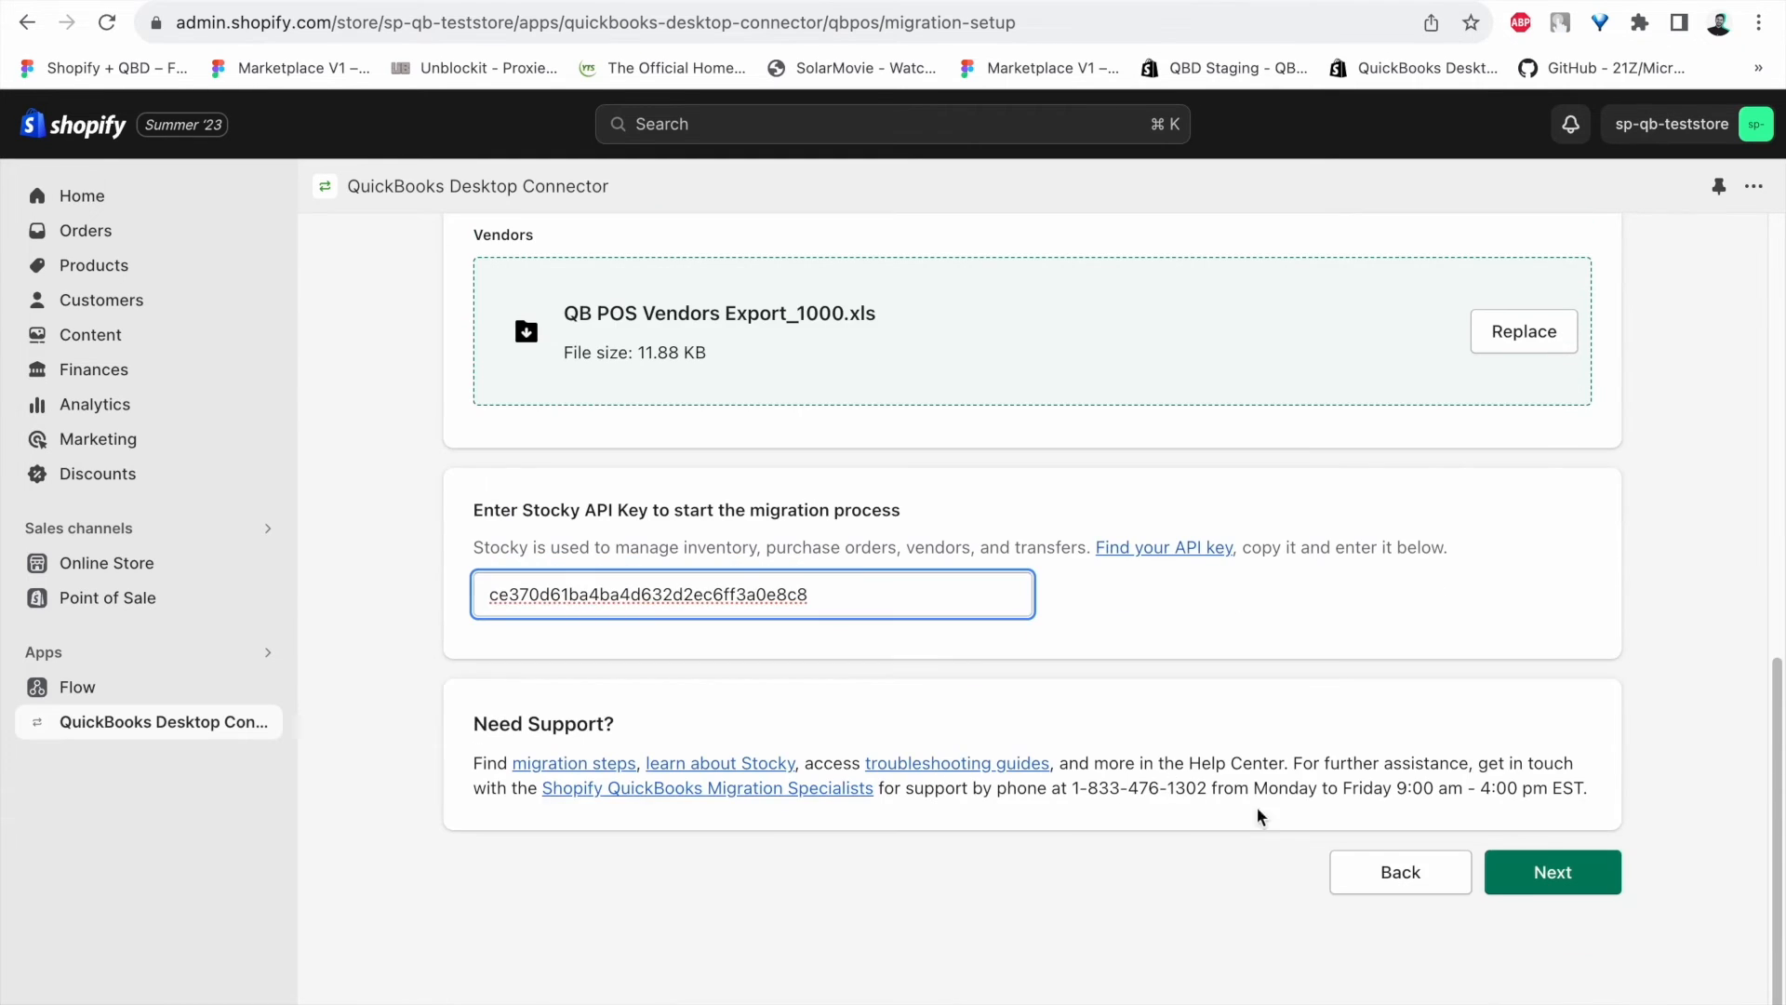
left_click(1551, 871)
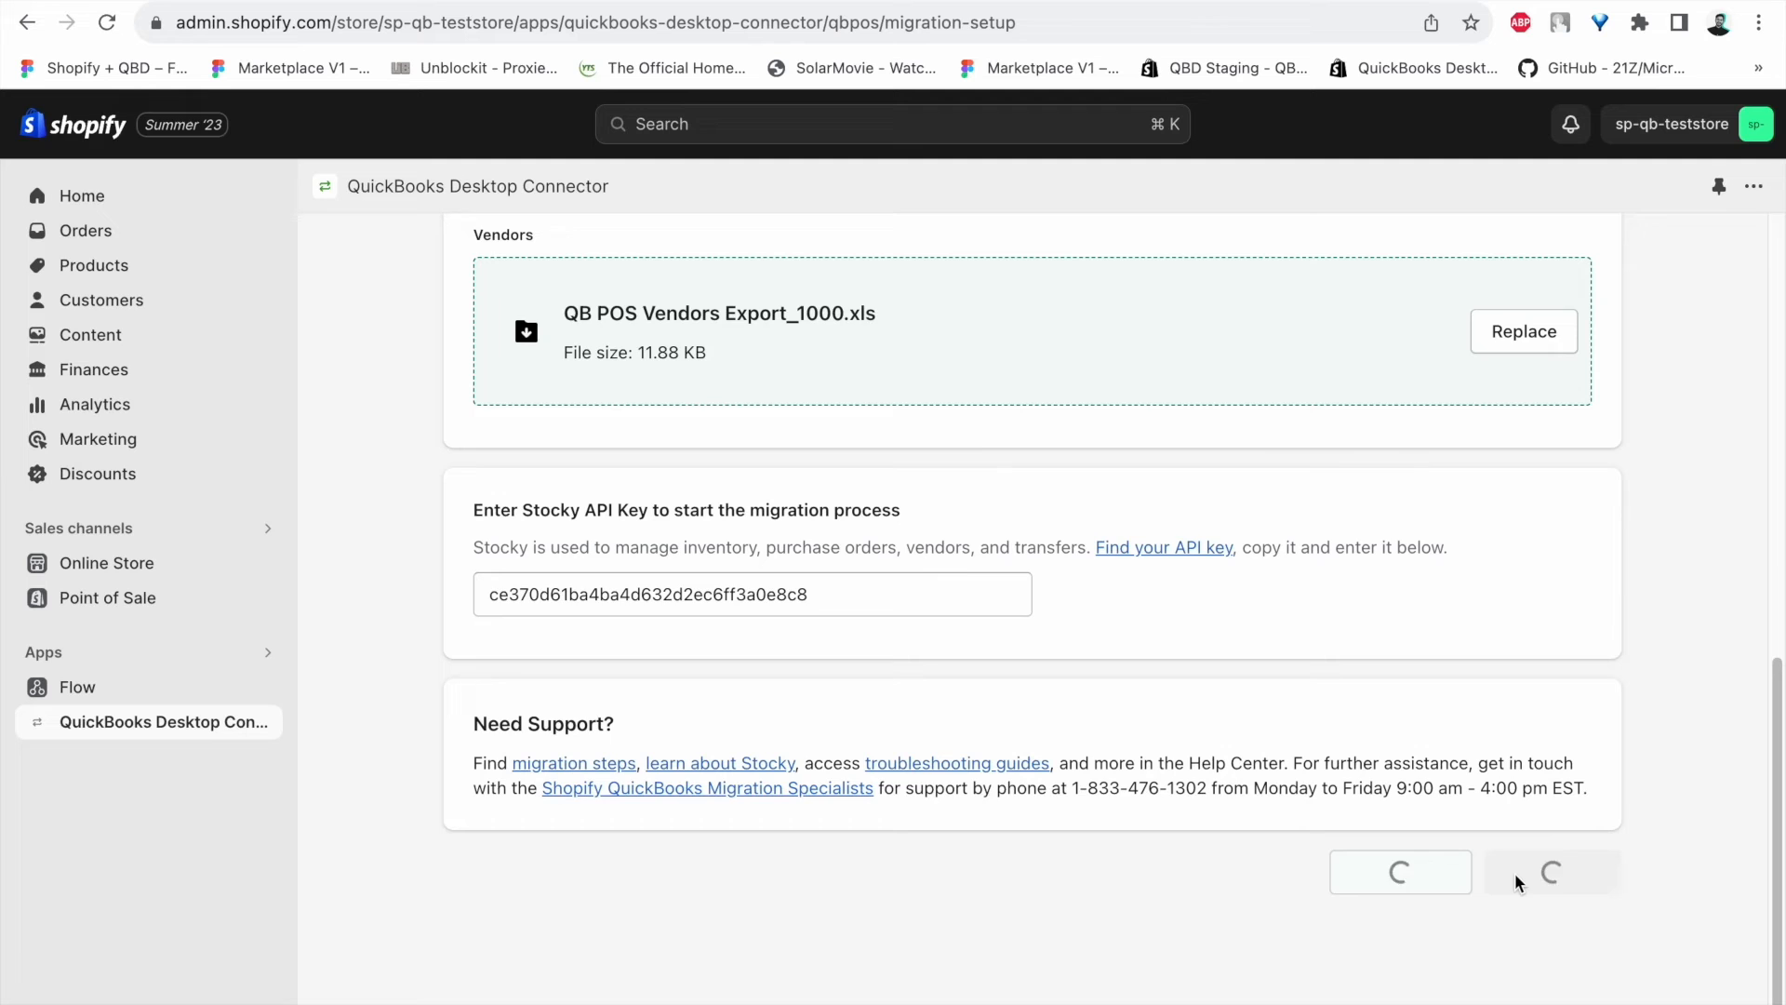
left_click(1549, 872)
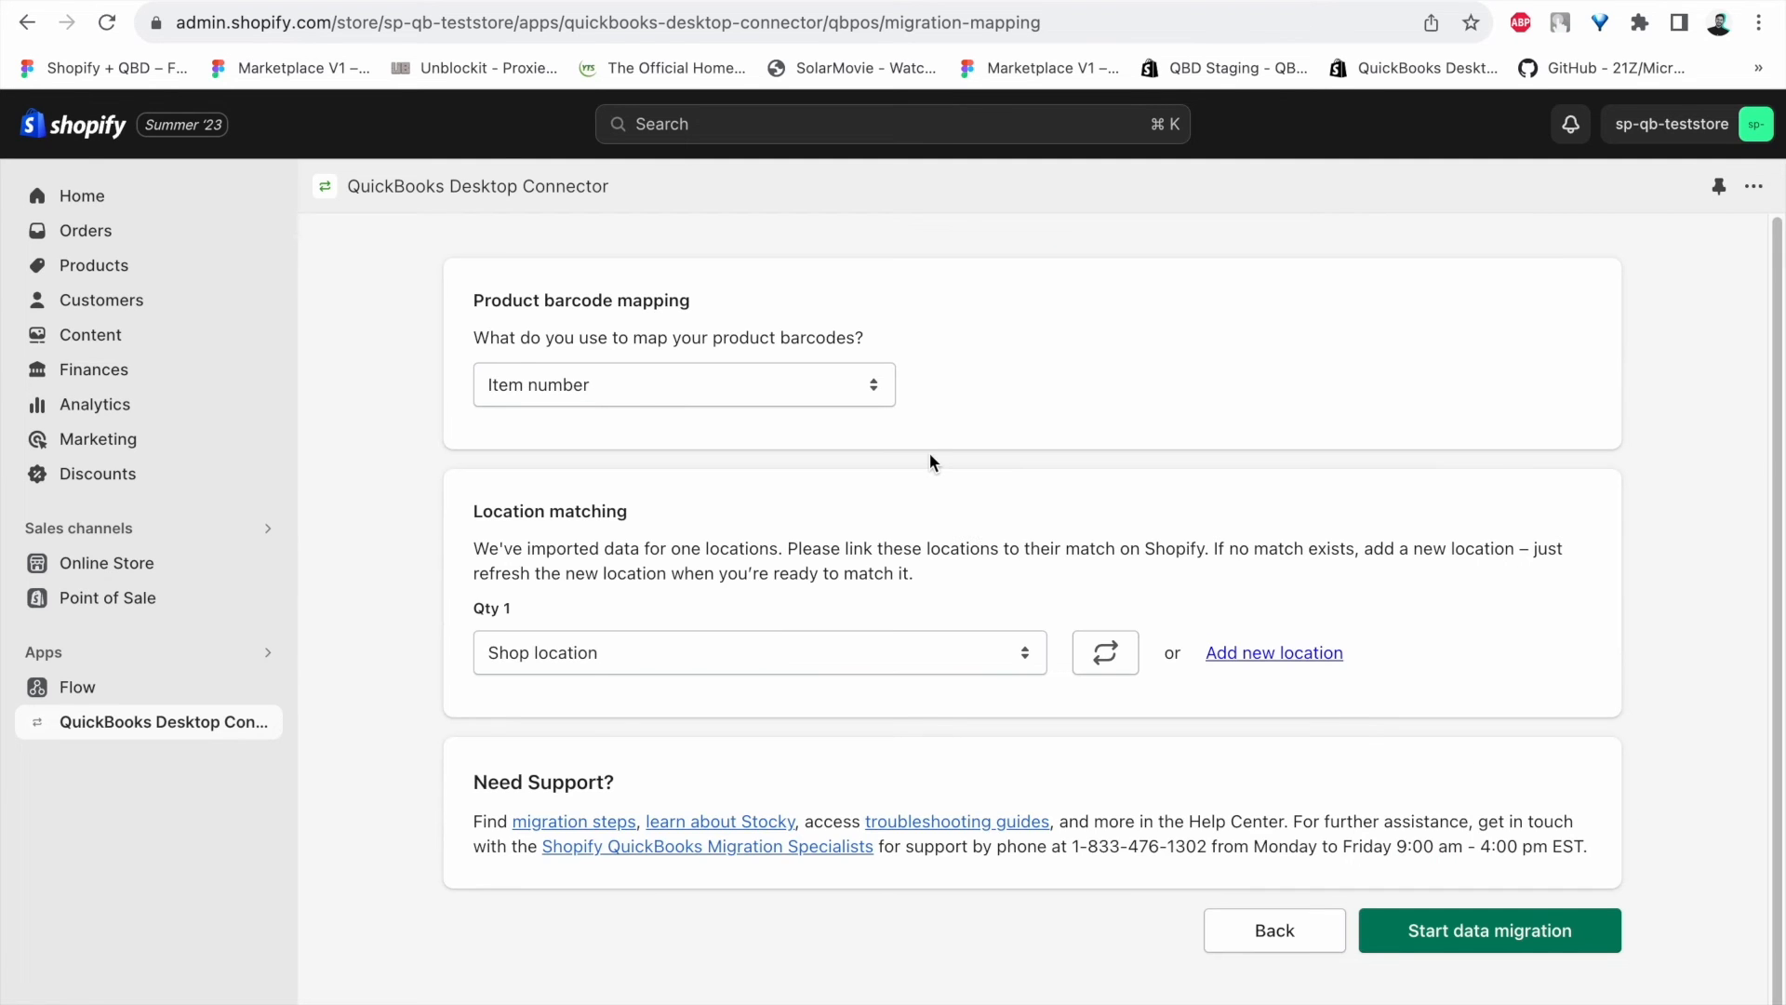
mouse_move(613, 364)
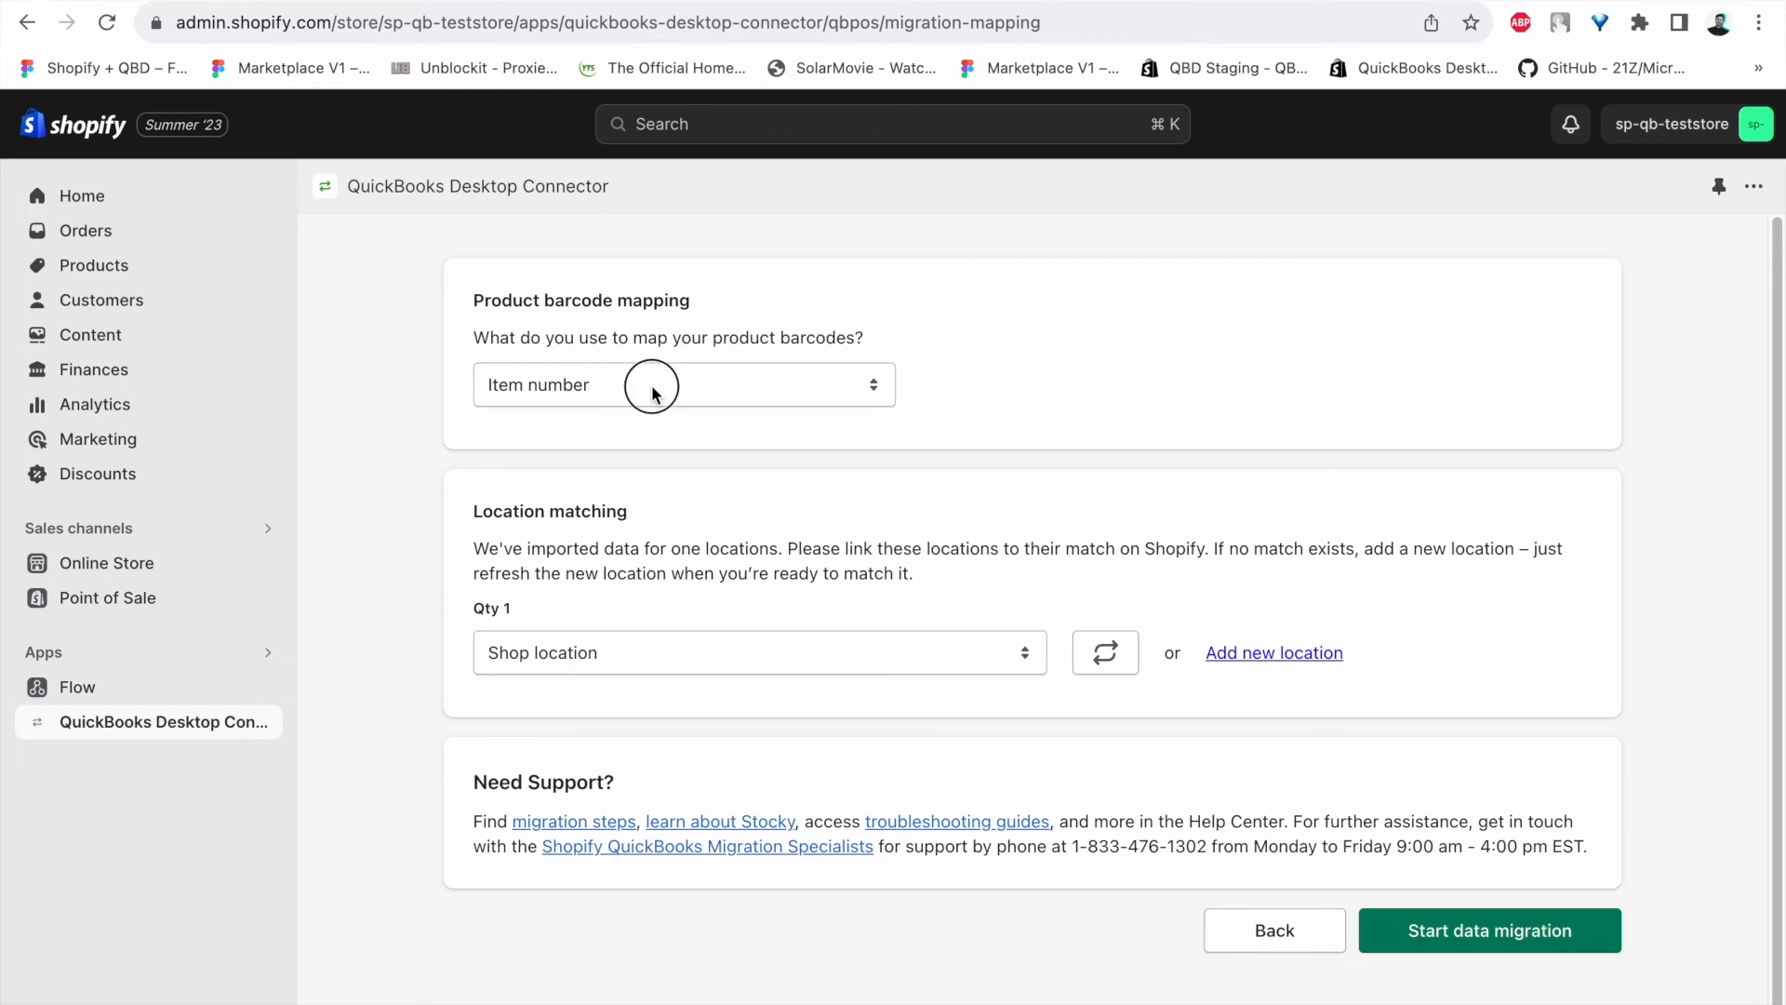
Keep Item number barcode mapping and Shop location for imported stock, then start the migration.
left_click(684, 384)
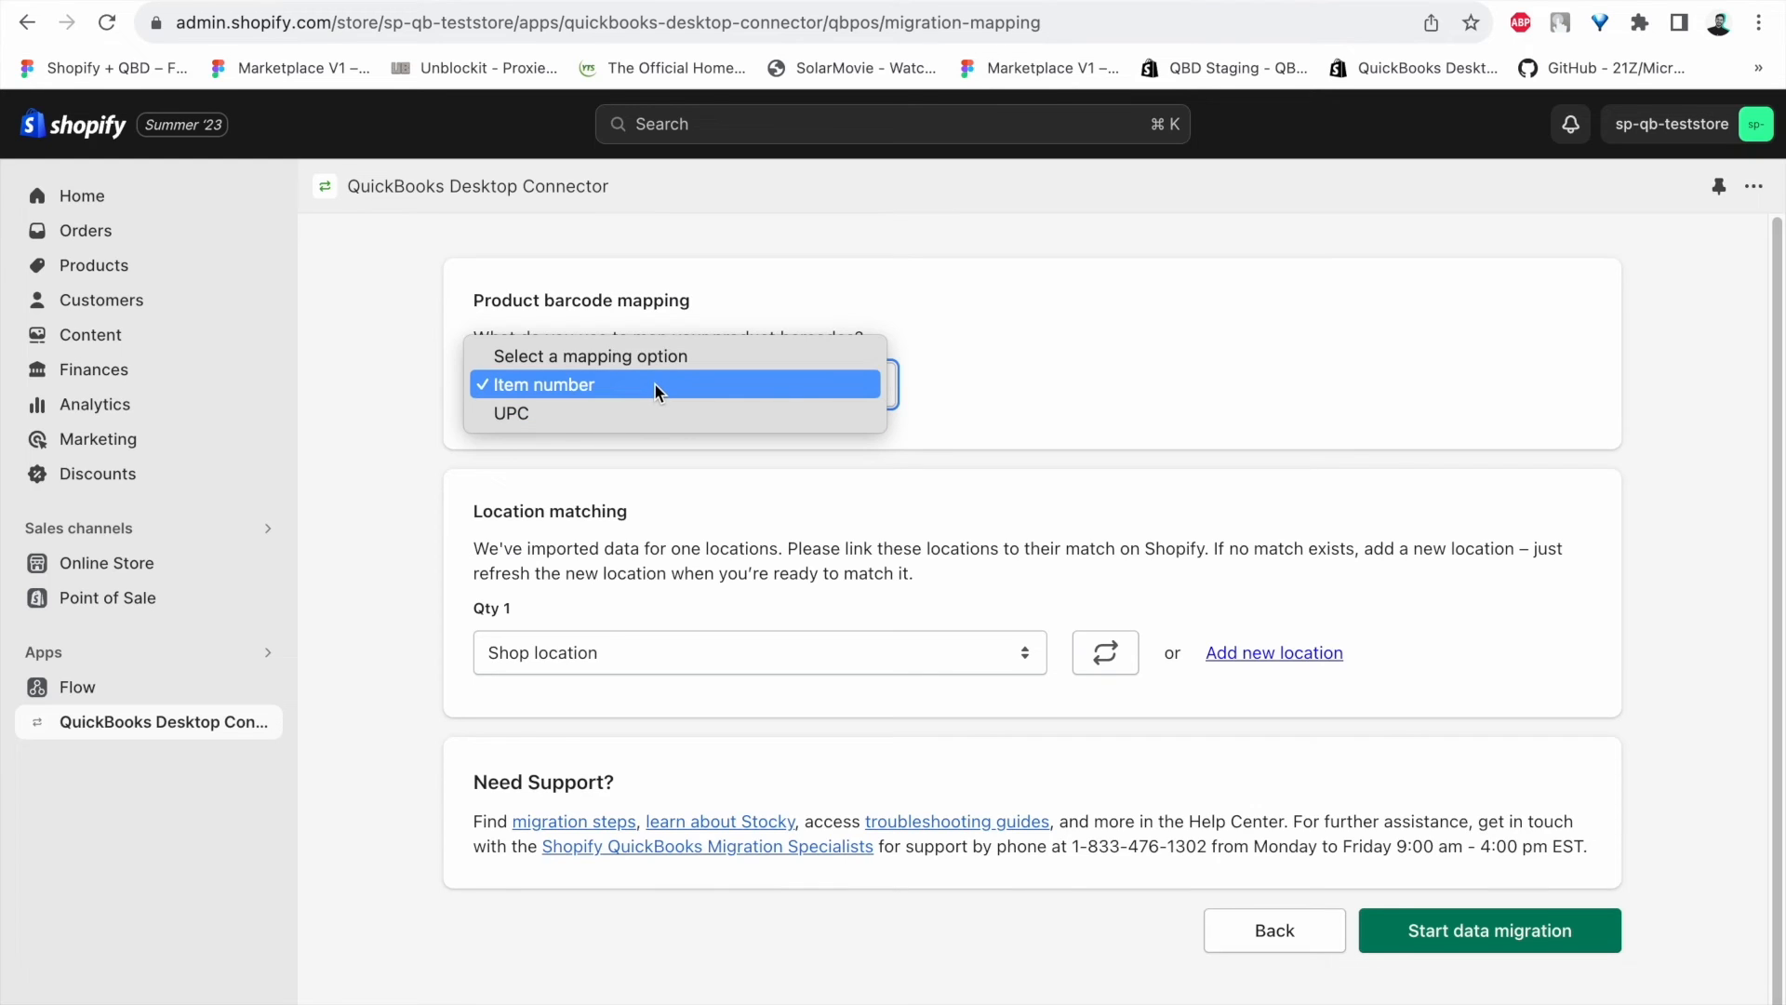
mouse_move(644, 412)
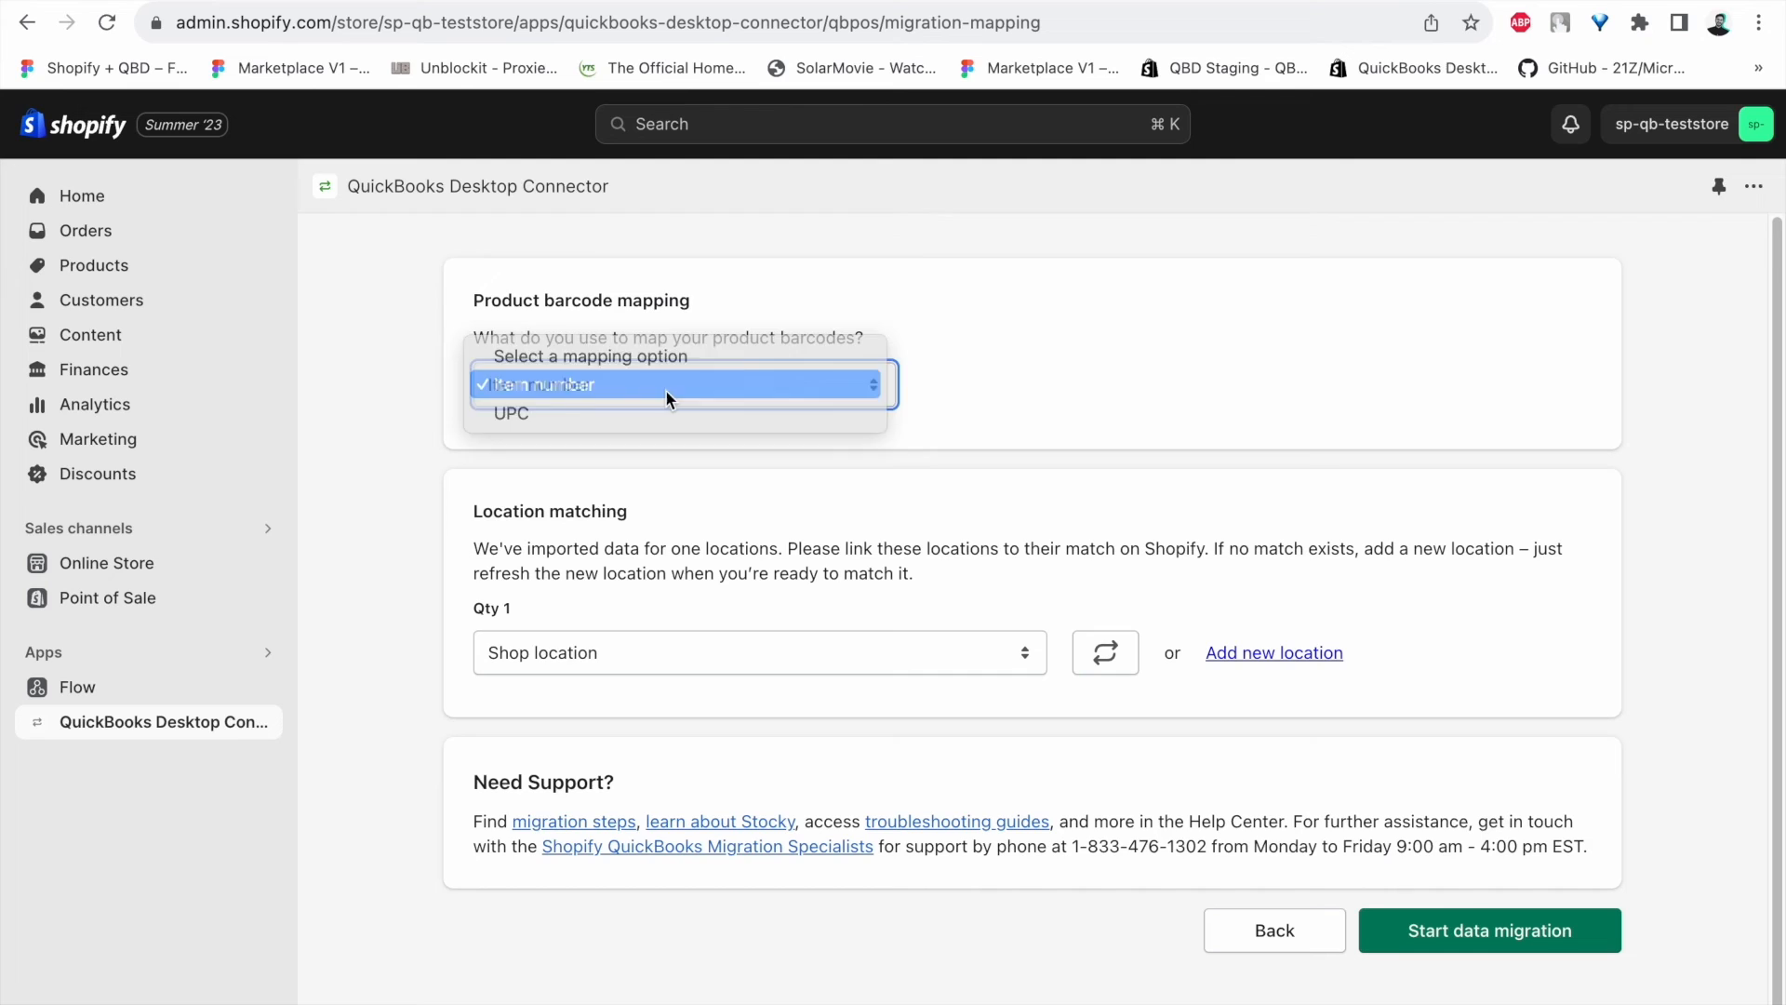
left_click(671, 384)
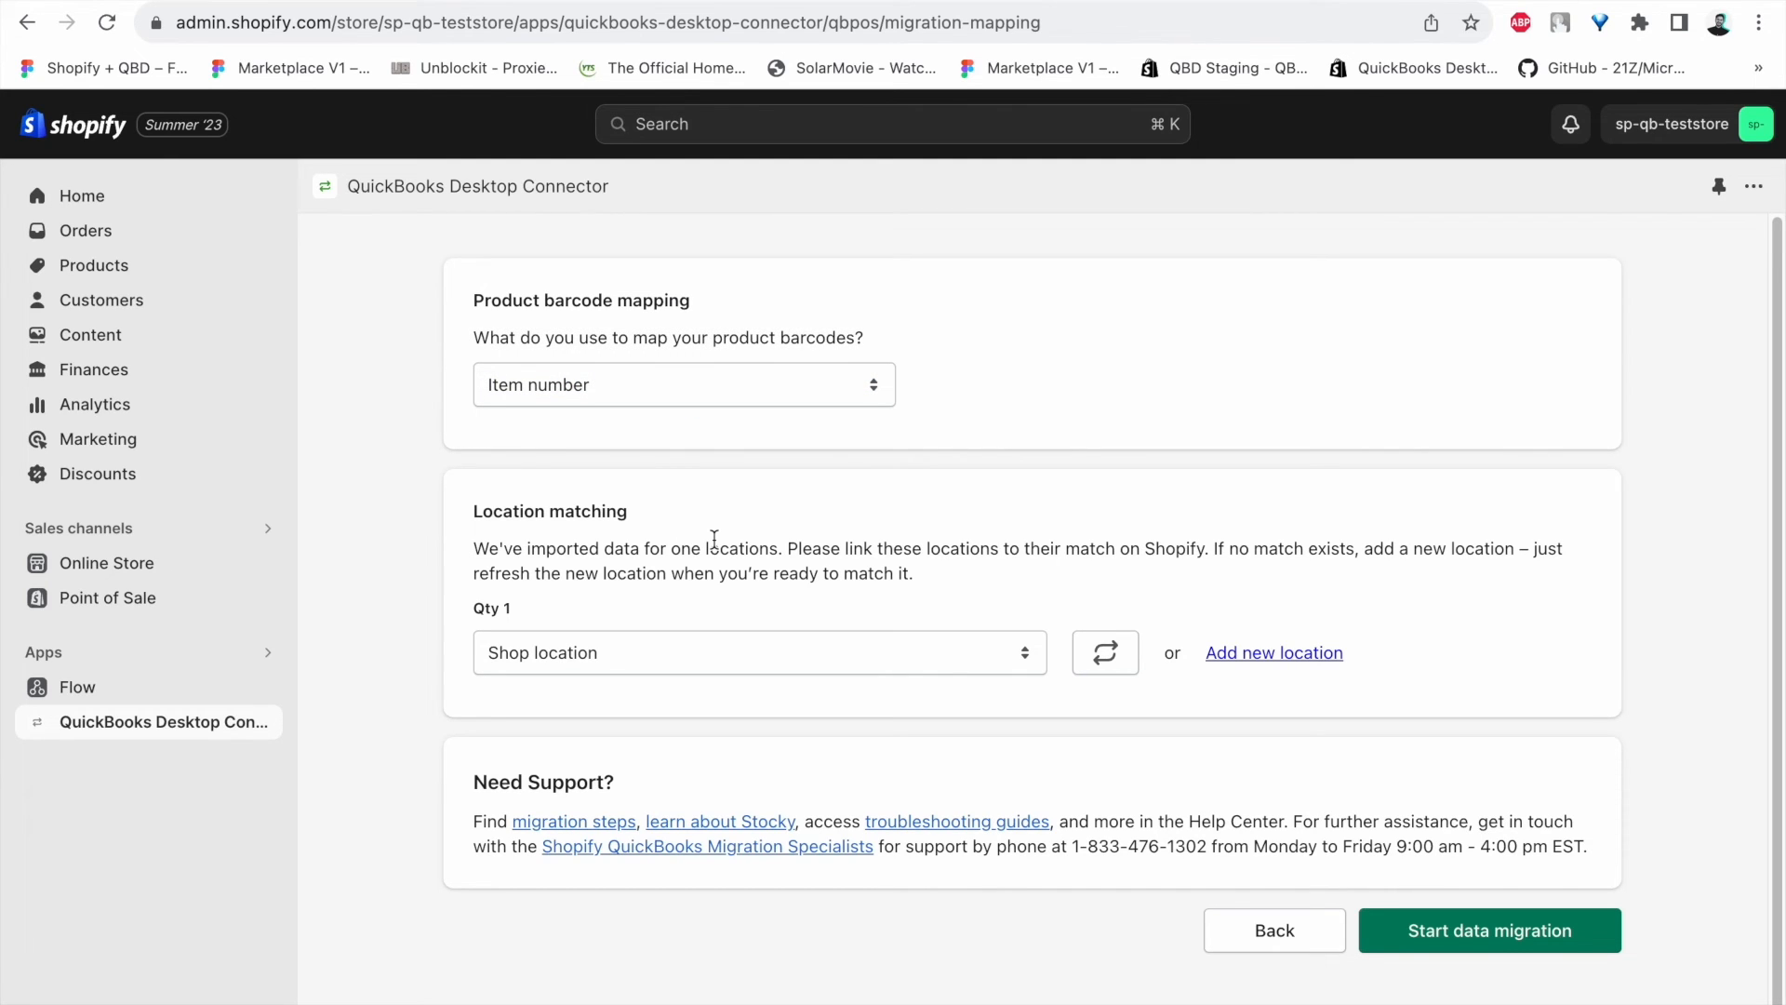
mouse_move(773, 625)
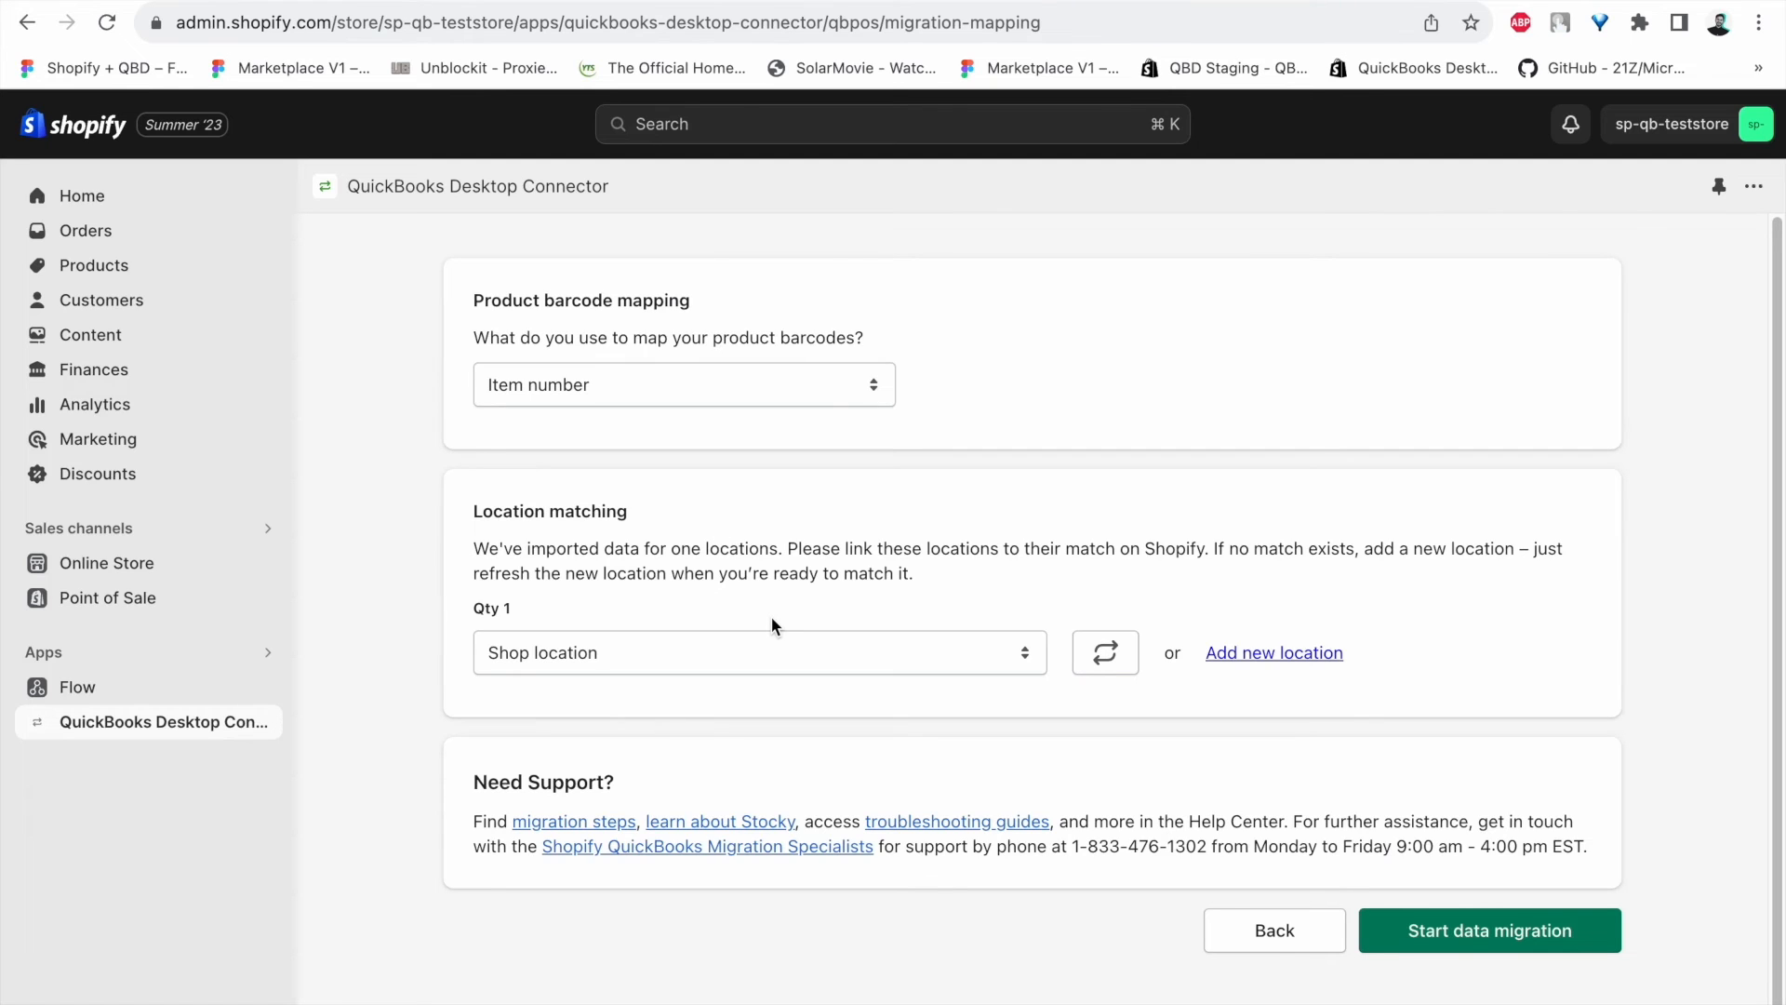
mouse_move(828, 655)
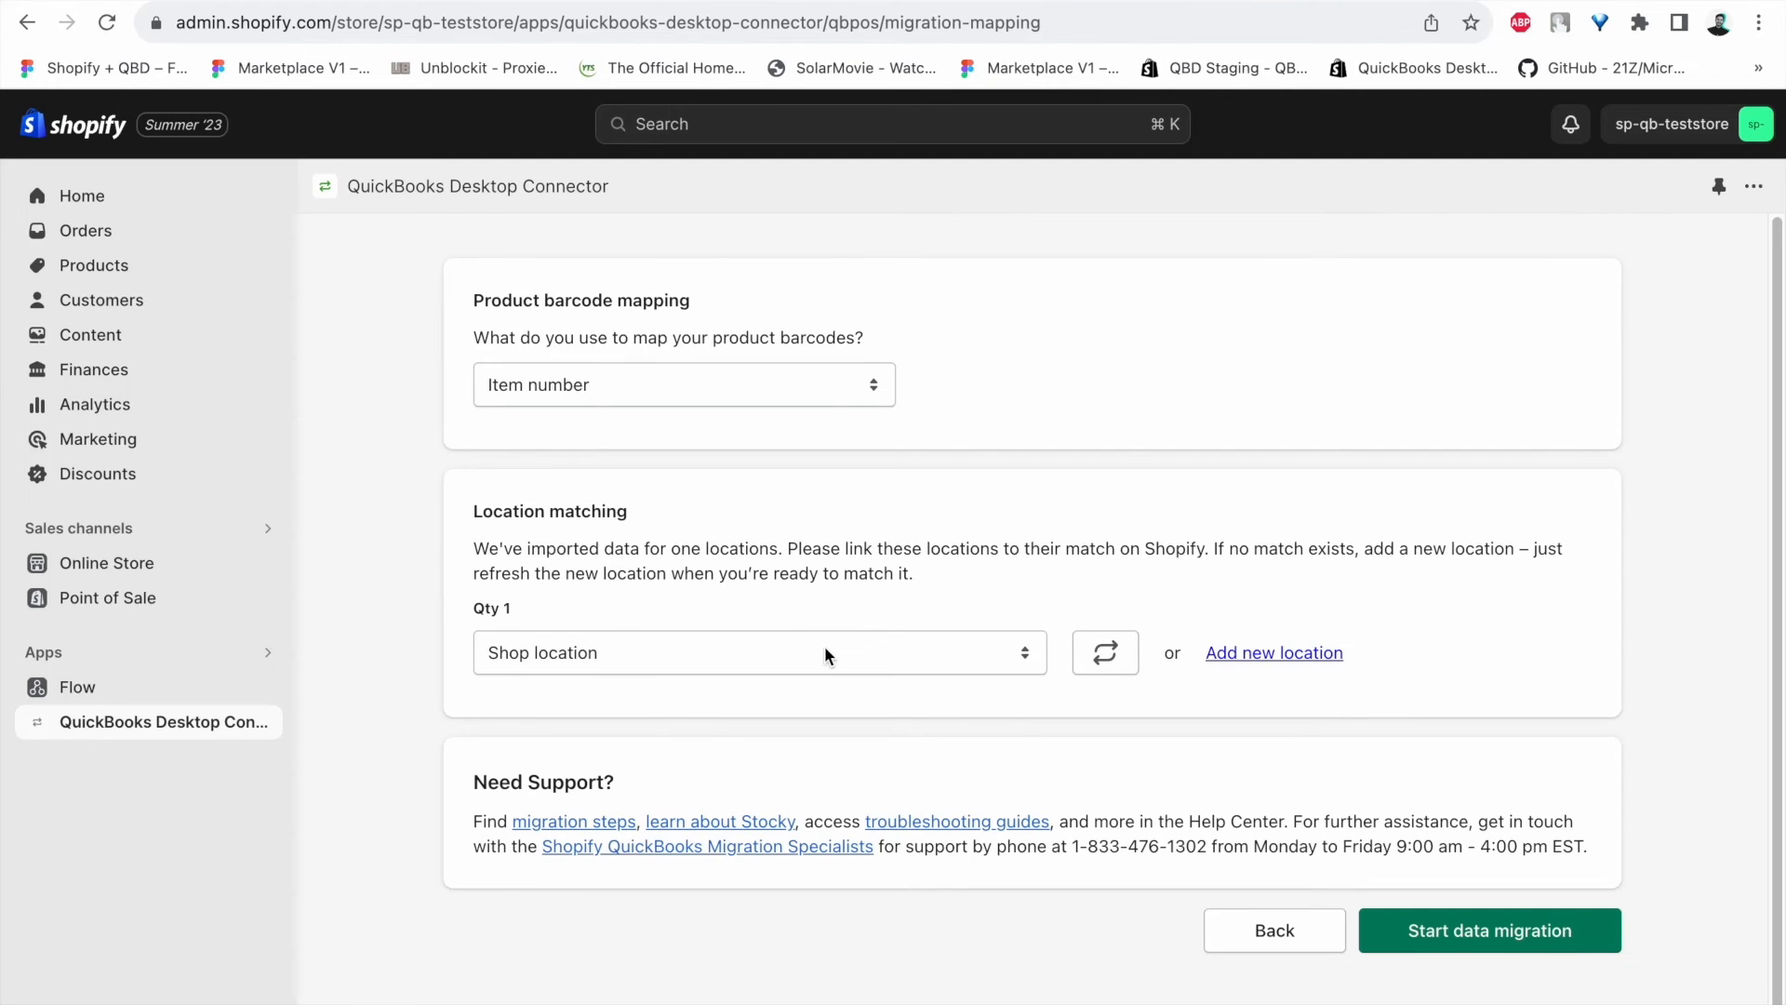
mouse_move(836, 661)
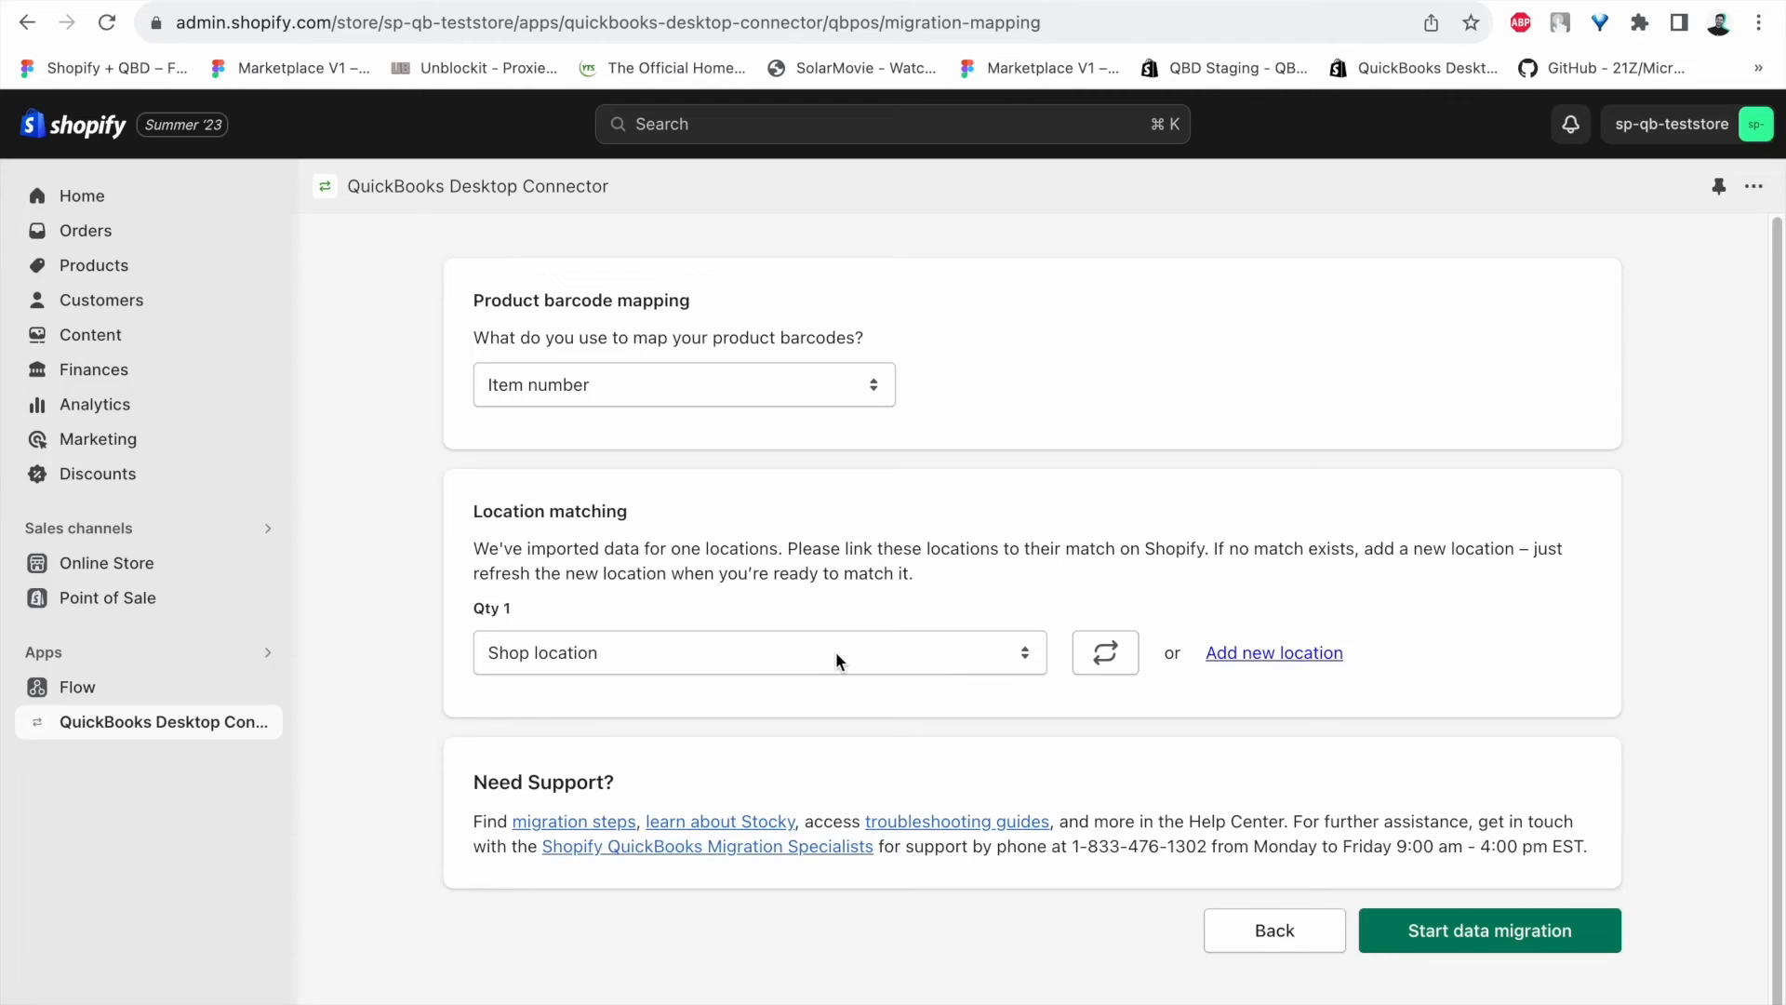
left_click(757, 651)
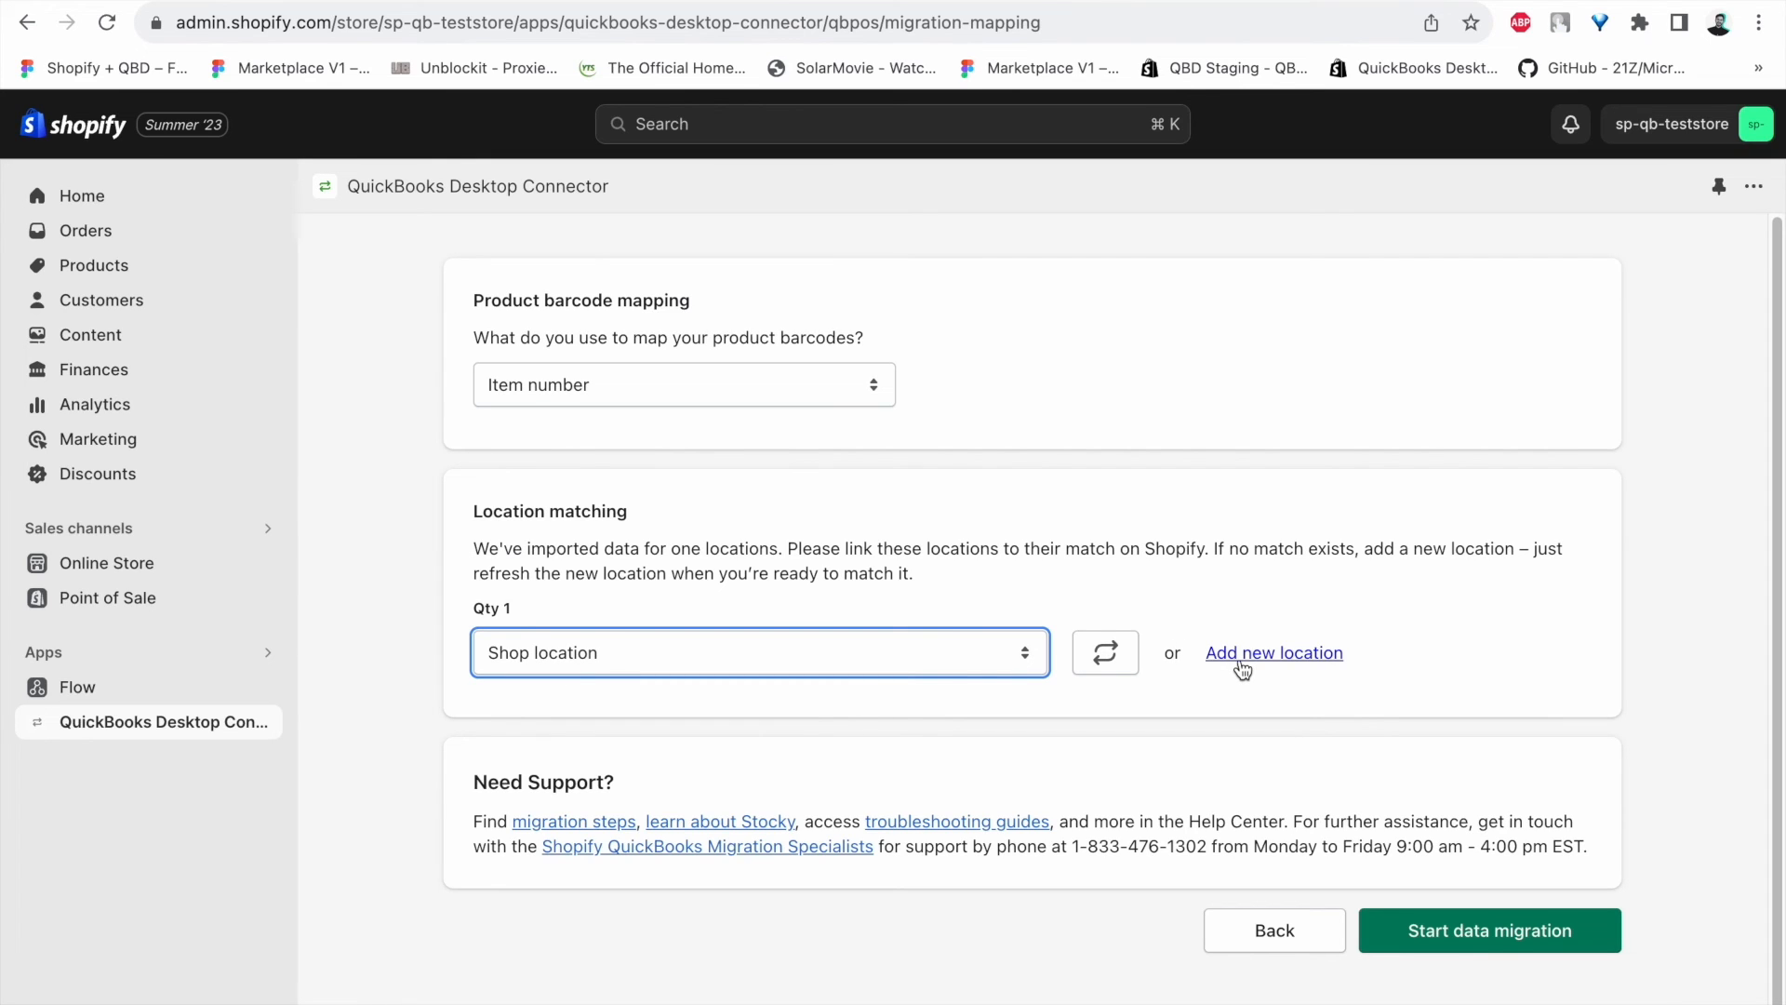
mouse_move(1143, 692)
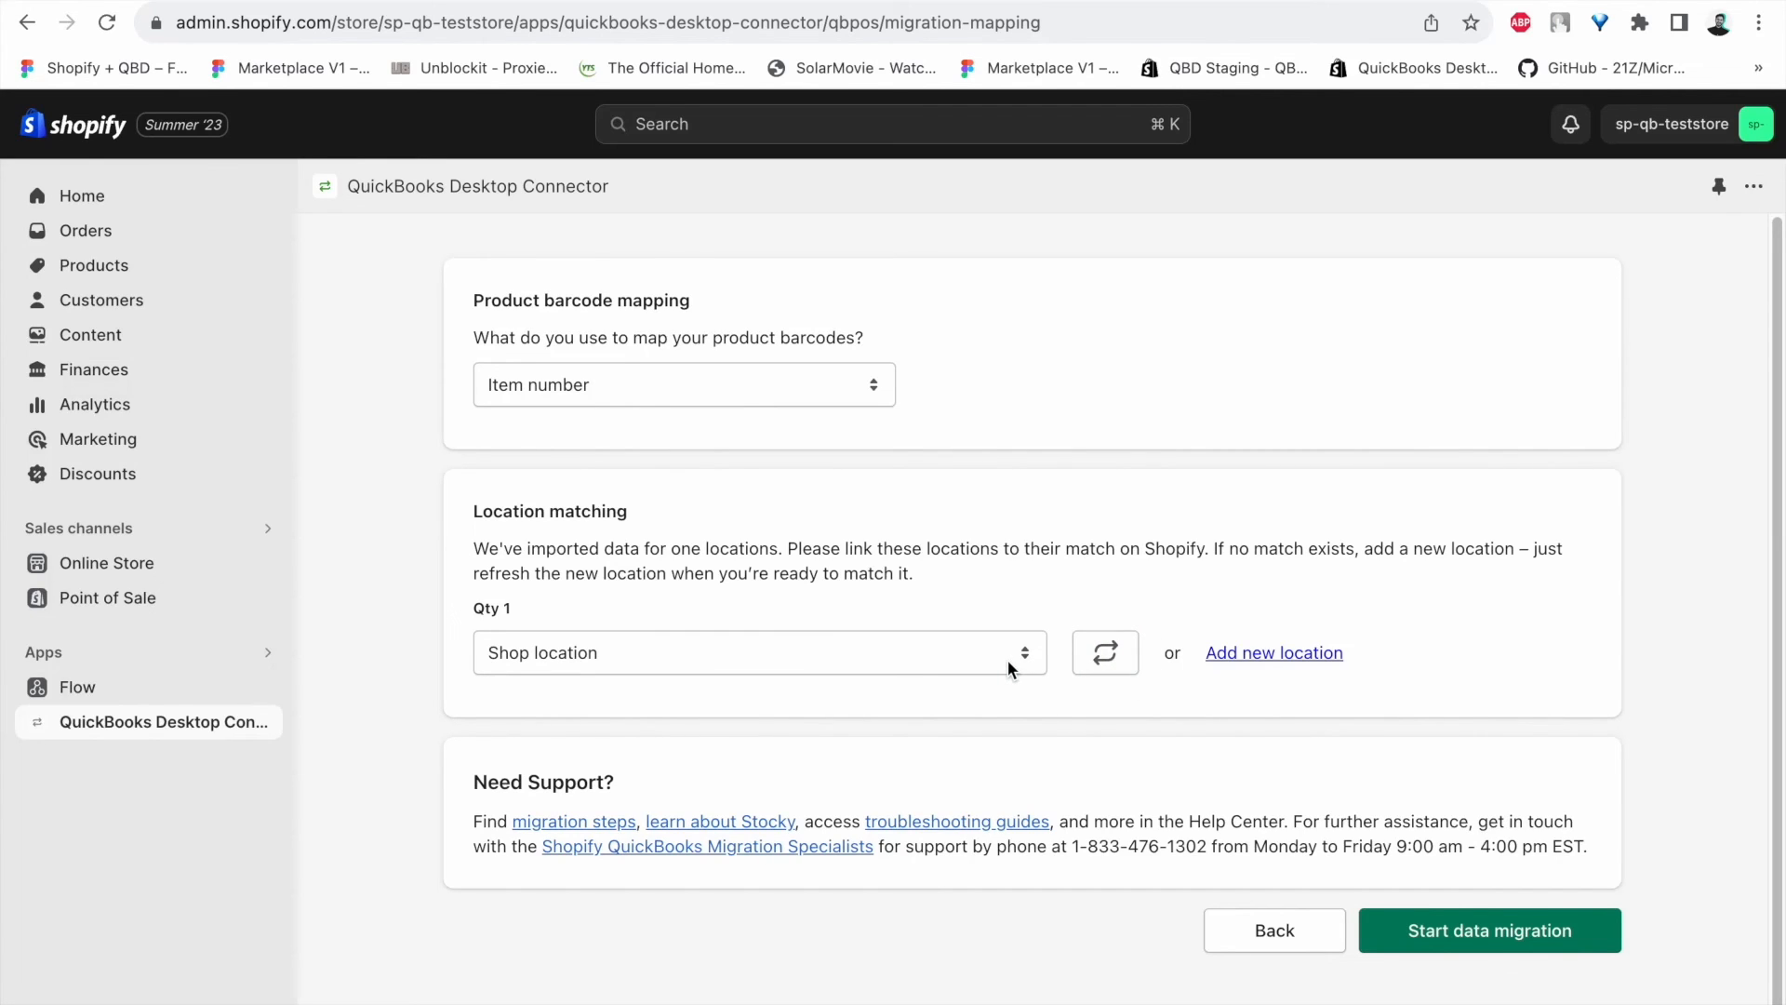
left_click(757, 651)
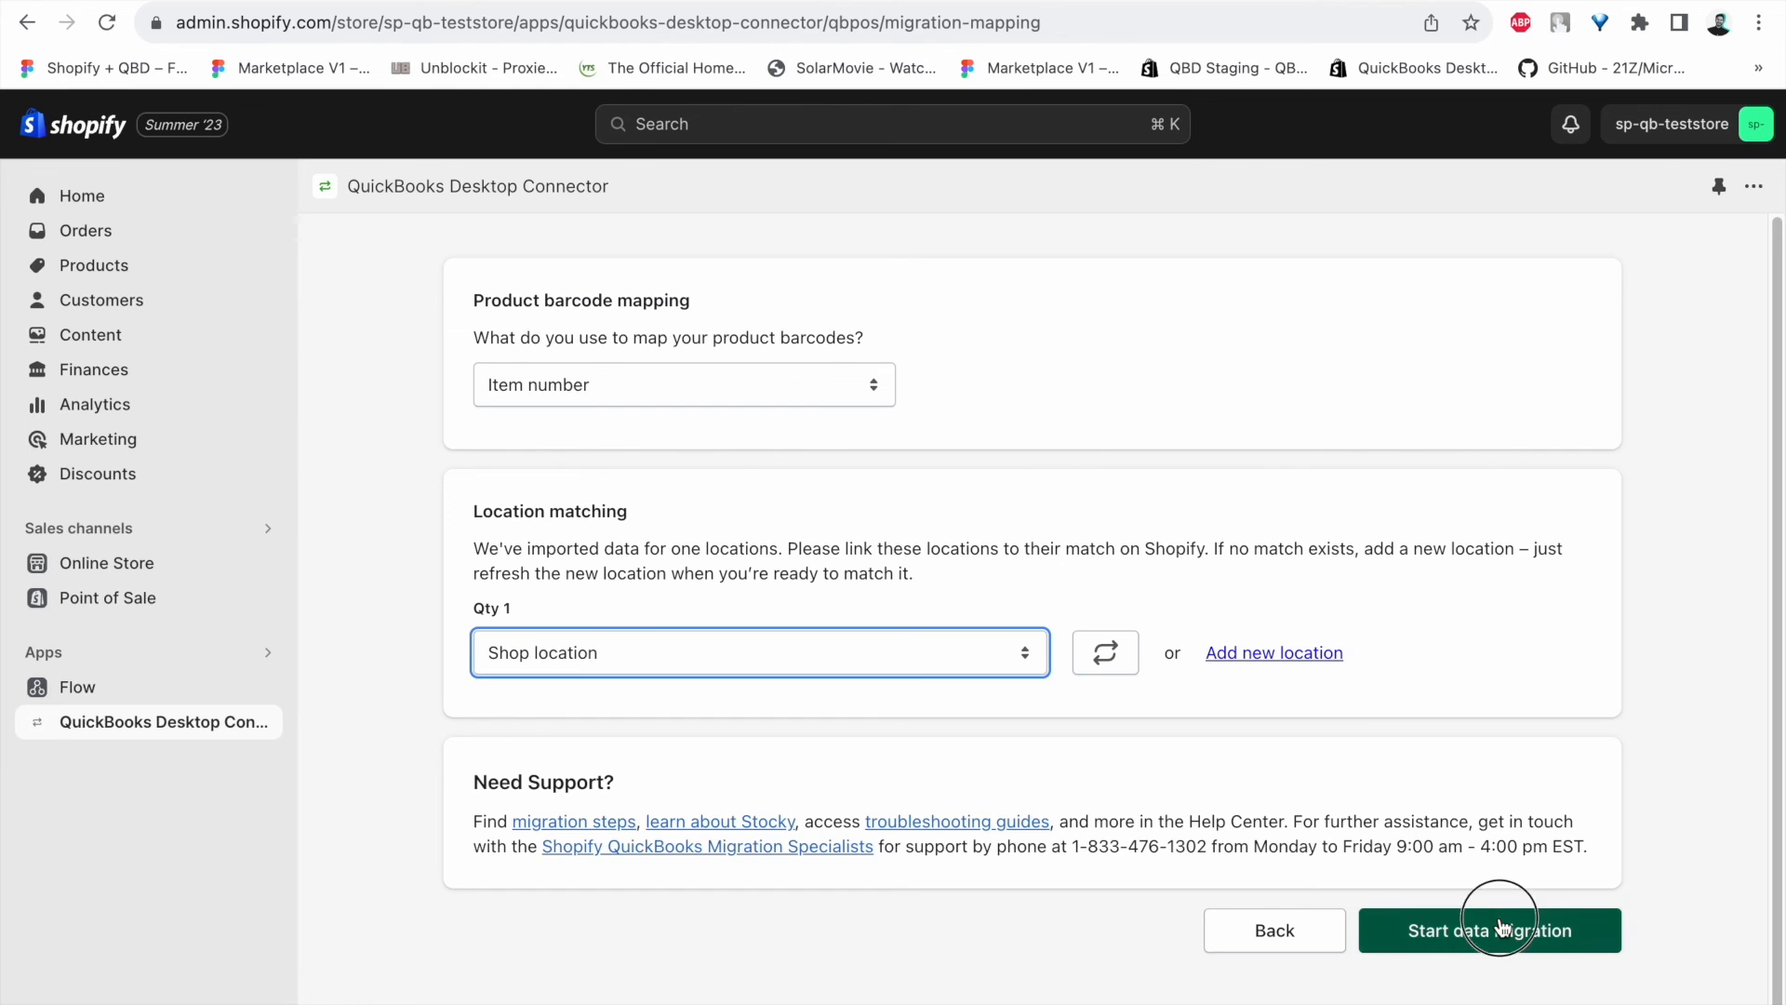
left_click(1488, 929)
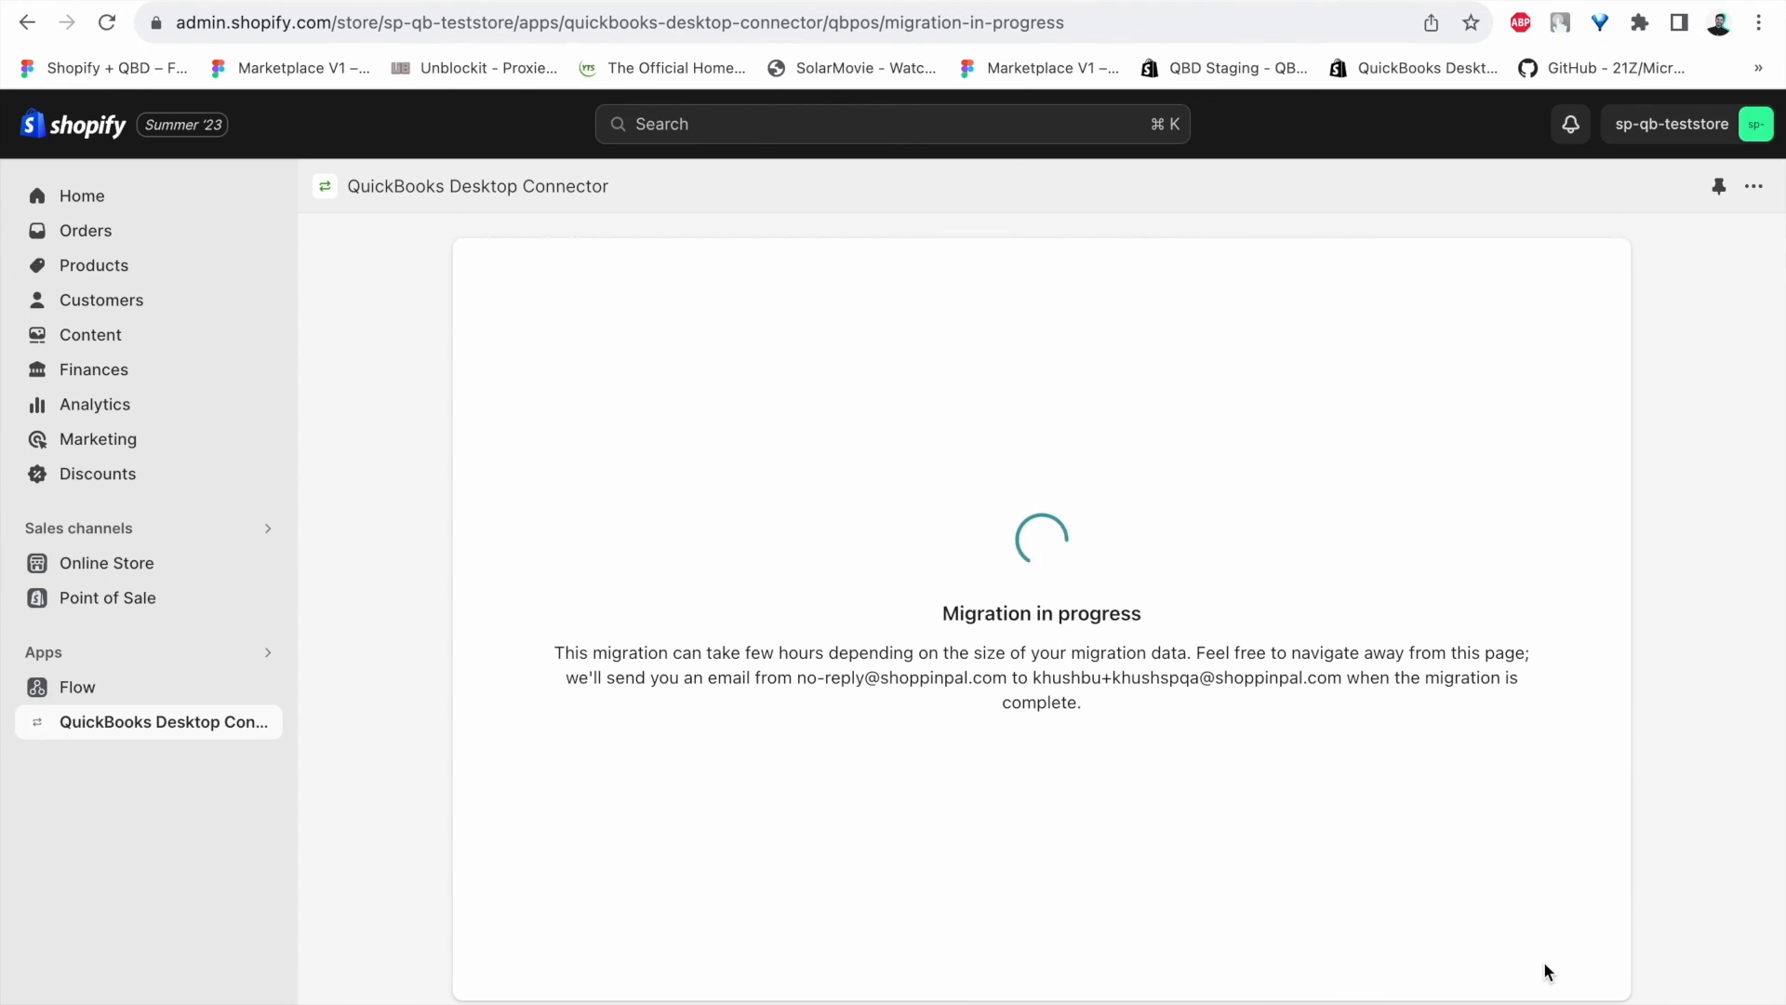